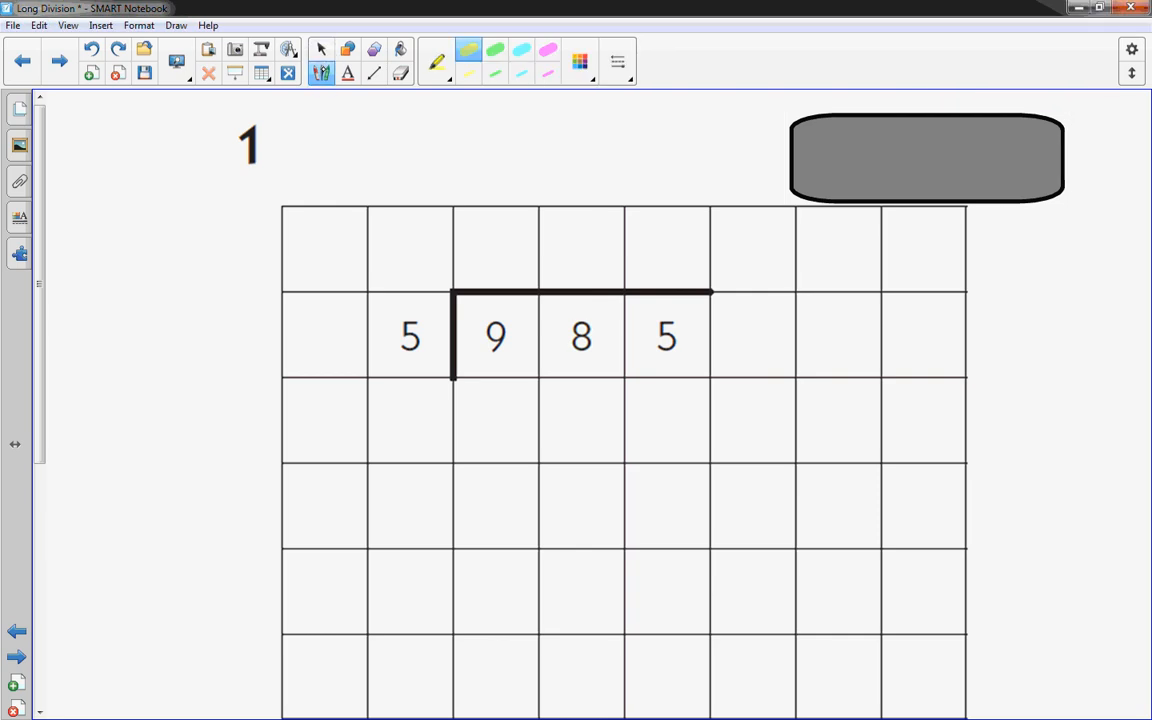
Highlight 985 in yellow, erase it, then underline the divisor 5 with the red pen
left_click_drag(484, 340, 620, 344)
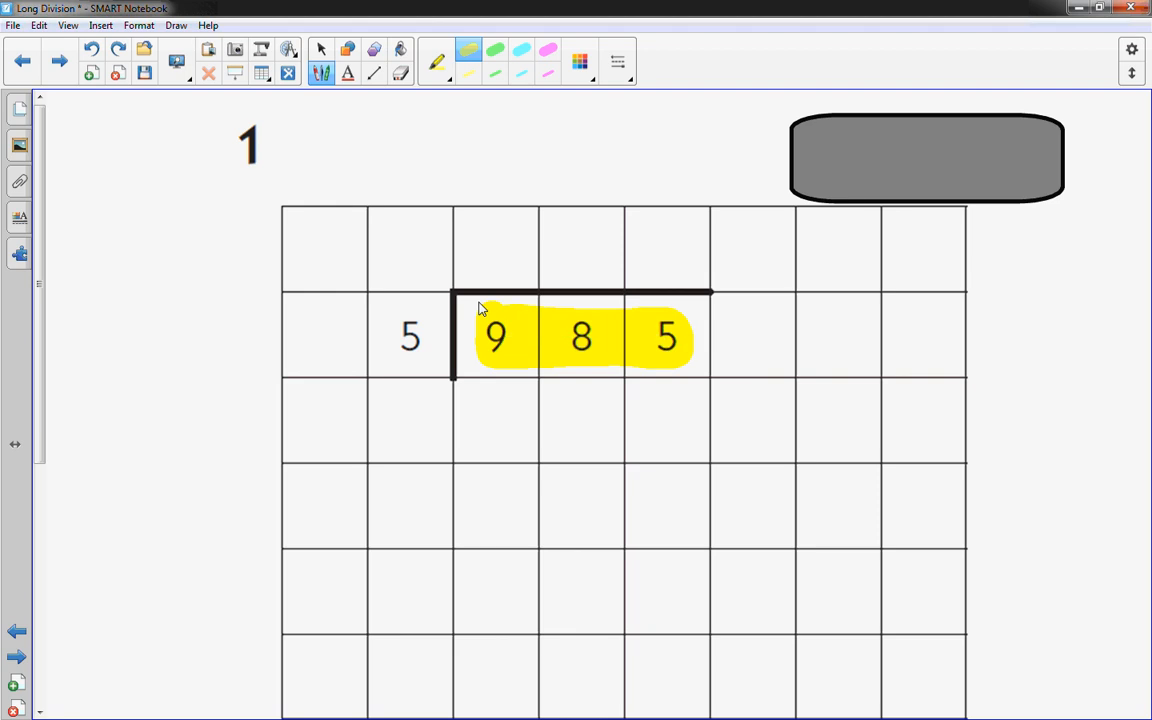
left_click(400, 62)
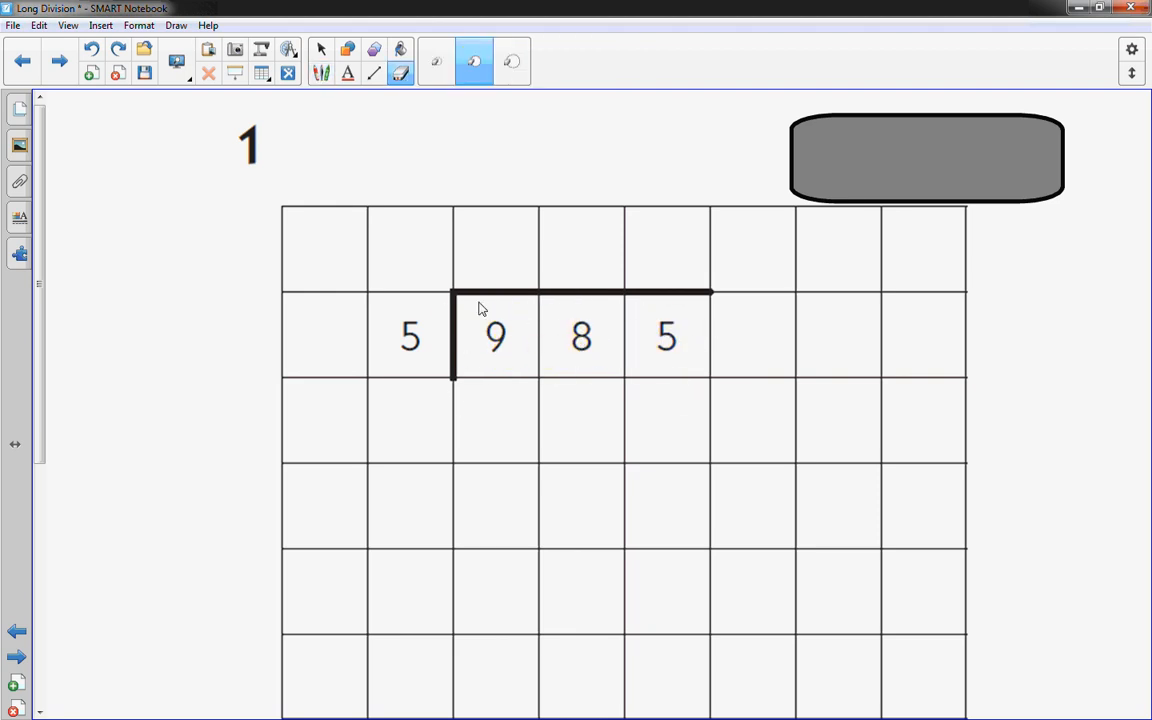
left_click(320, 62)
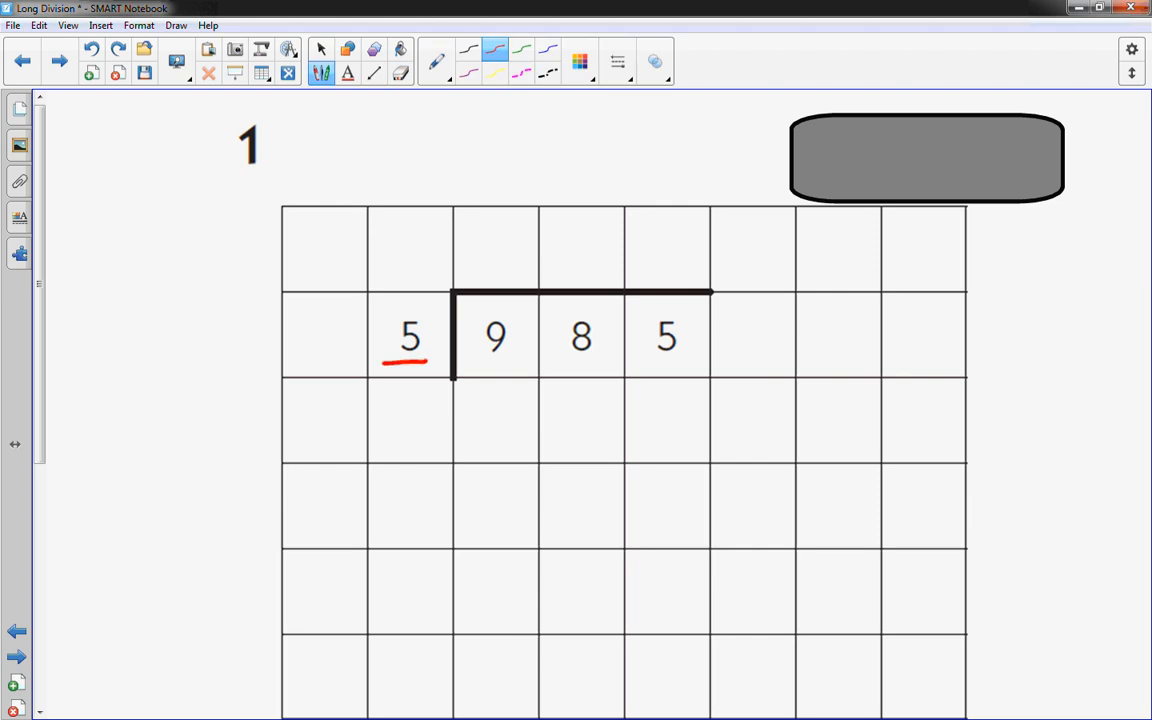
left_click(398, 76)
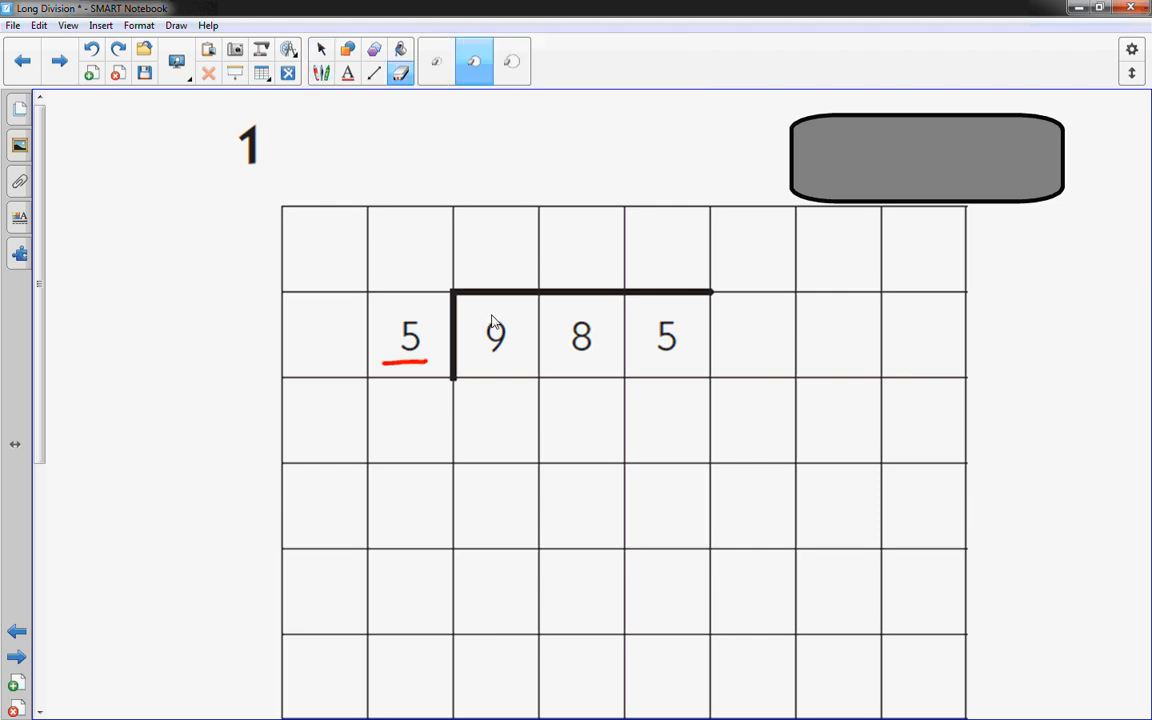
left_click(322, 48)
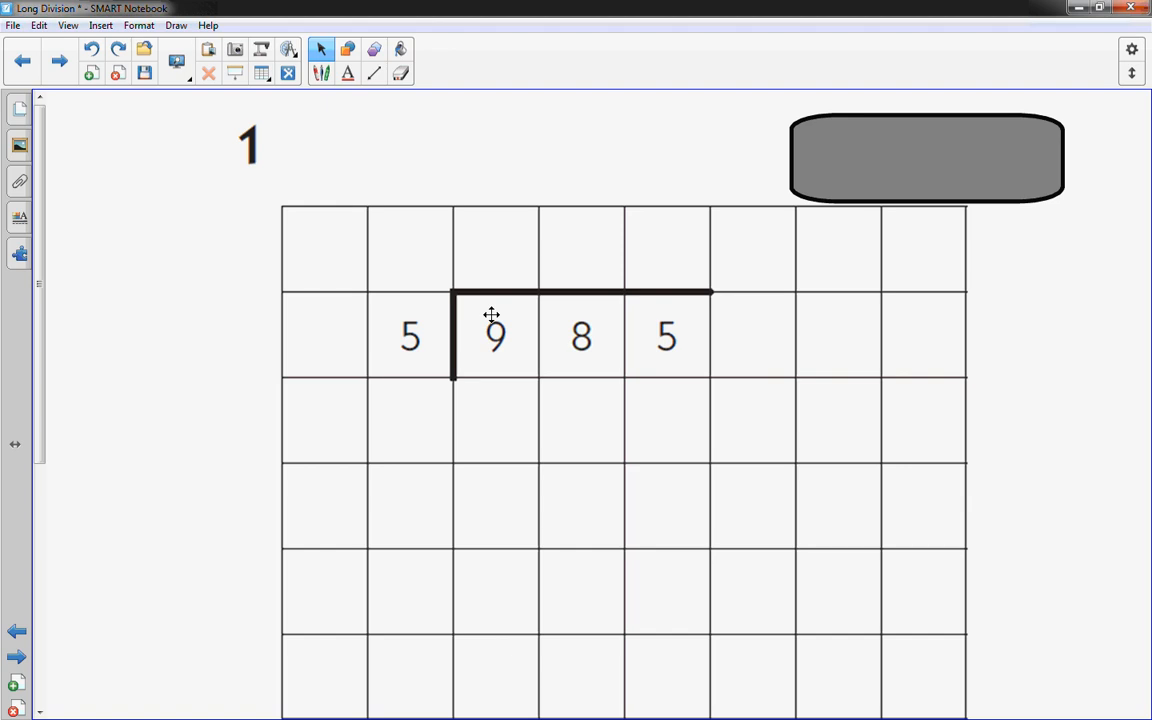
Select the grey cover block and slide it over the 8 and 5 of the dividend
left_click(924, 158)
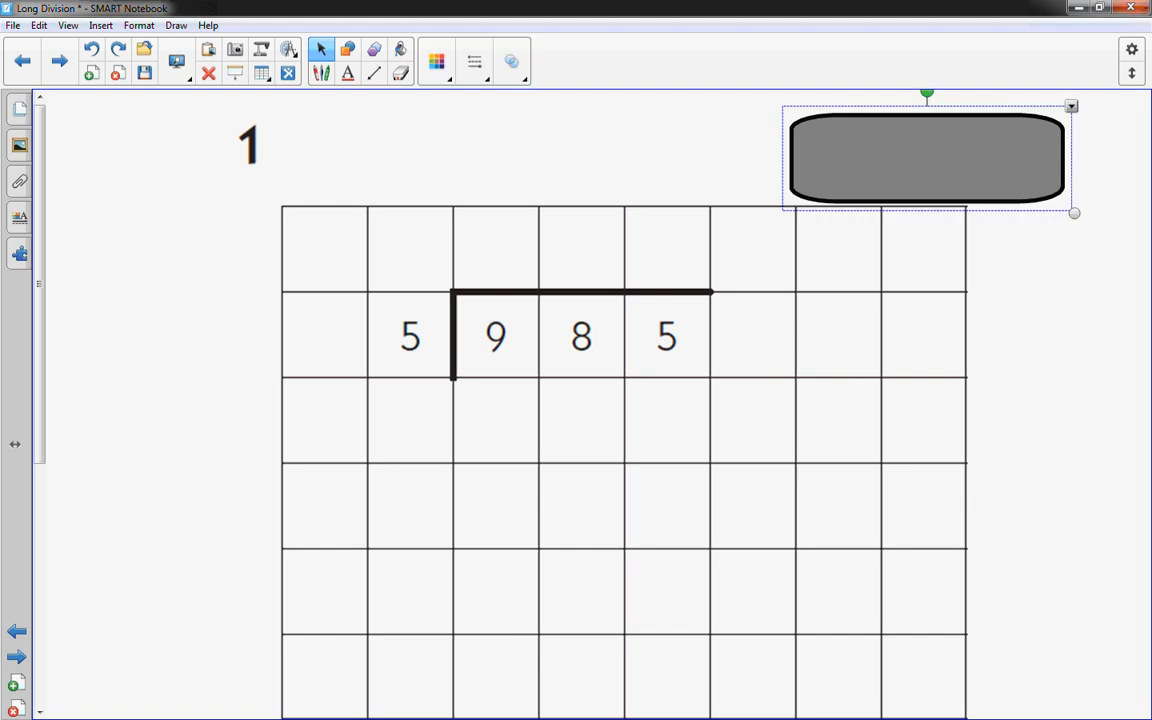
left_click_drag(924, 160, 690, 344)
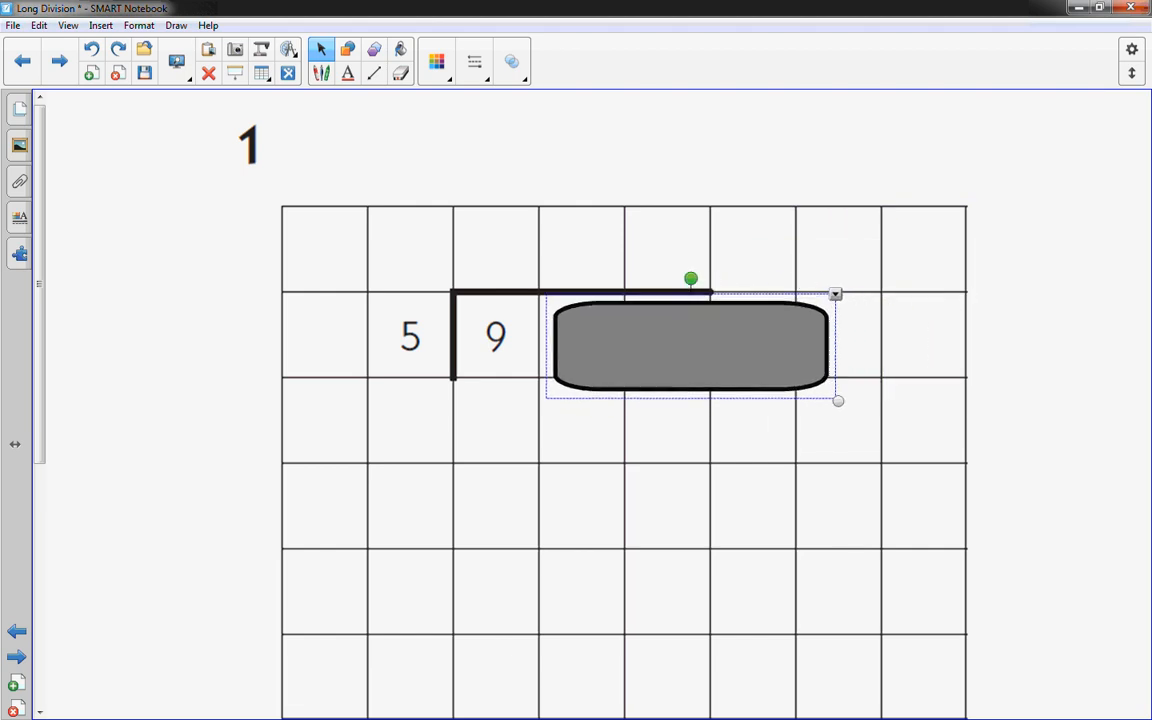
left_click_drag(690, 344, 810, 312)
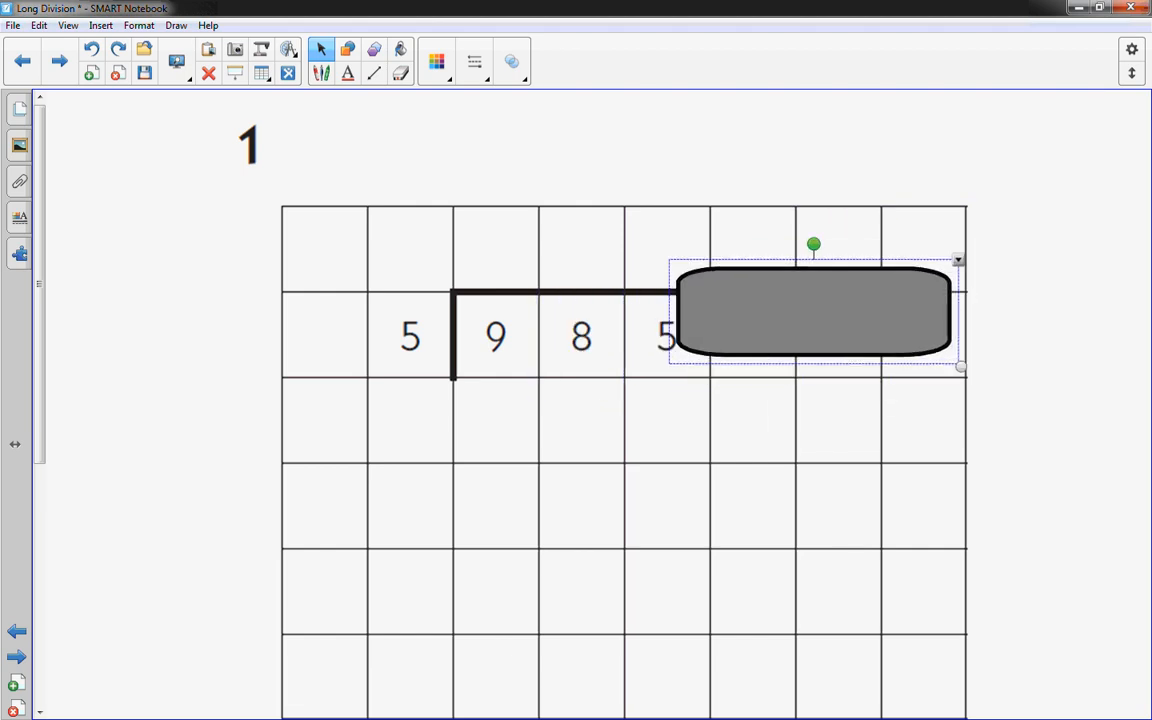
left_click_drag(810, 312, 684, 340)
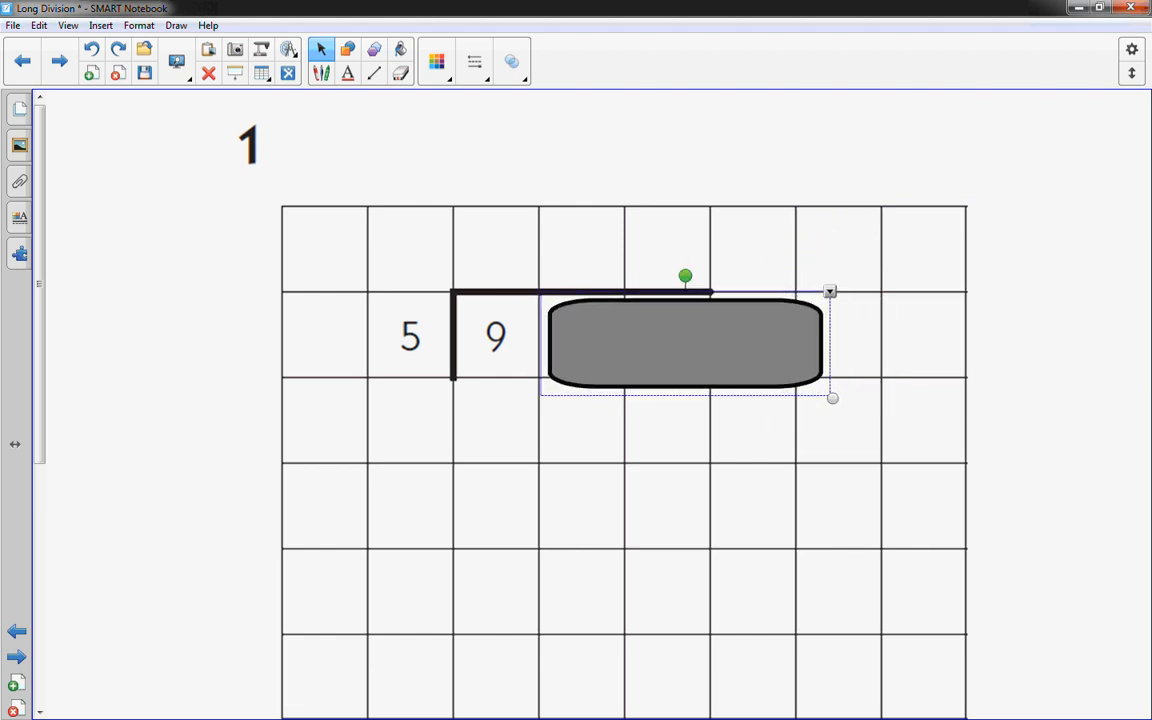
left_click_drag(684, 340, 710, 344)
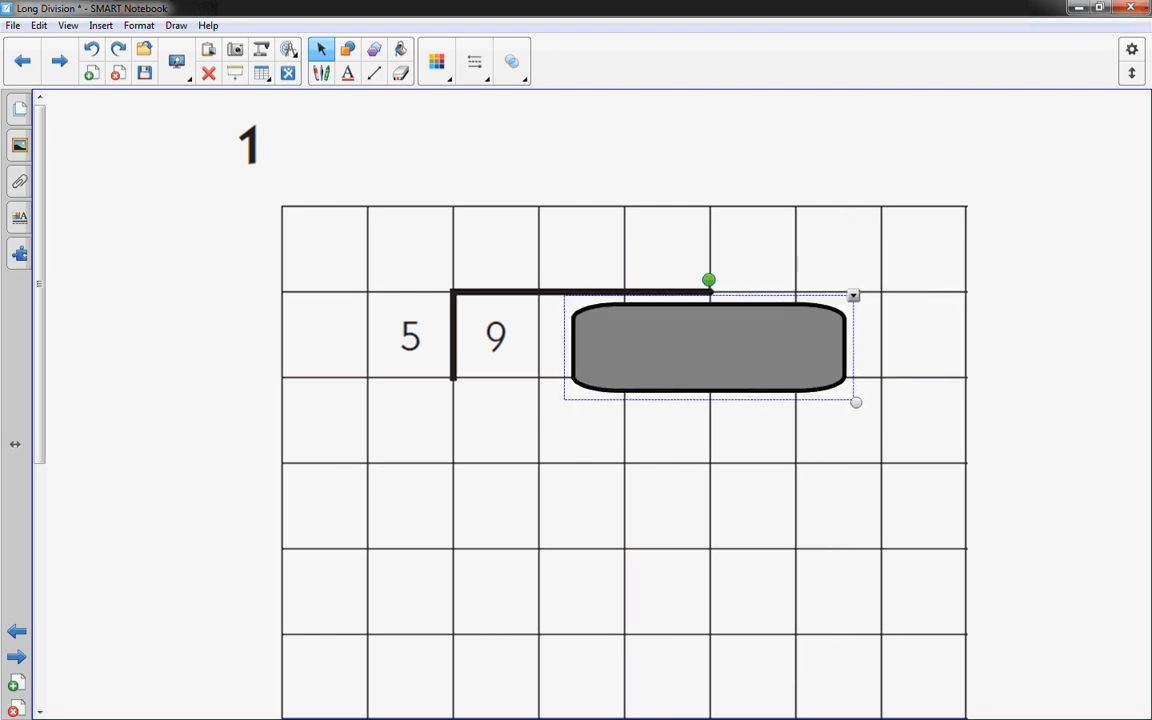
Reveal the digits again and leave the grey block just right of 985
left_click_drag(704, 344, 820, 300)
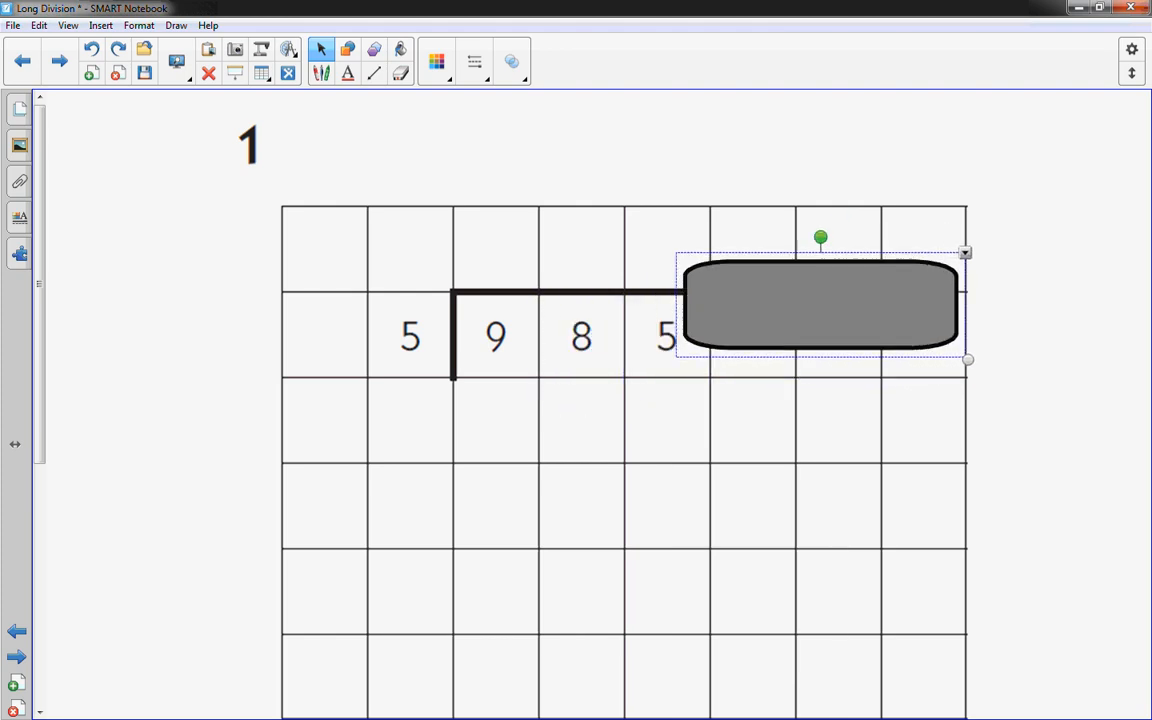
left_click_drag(818, 304, 892, 284)
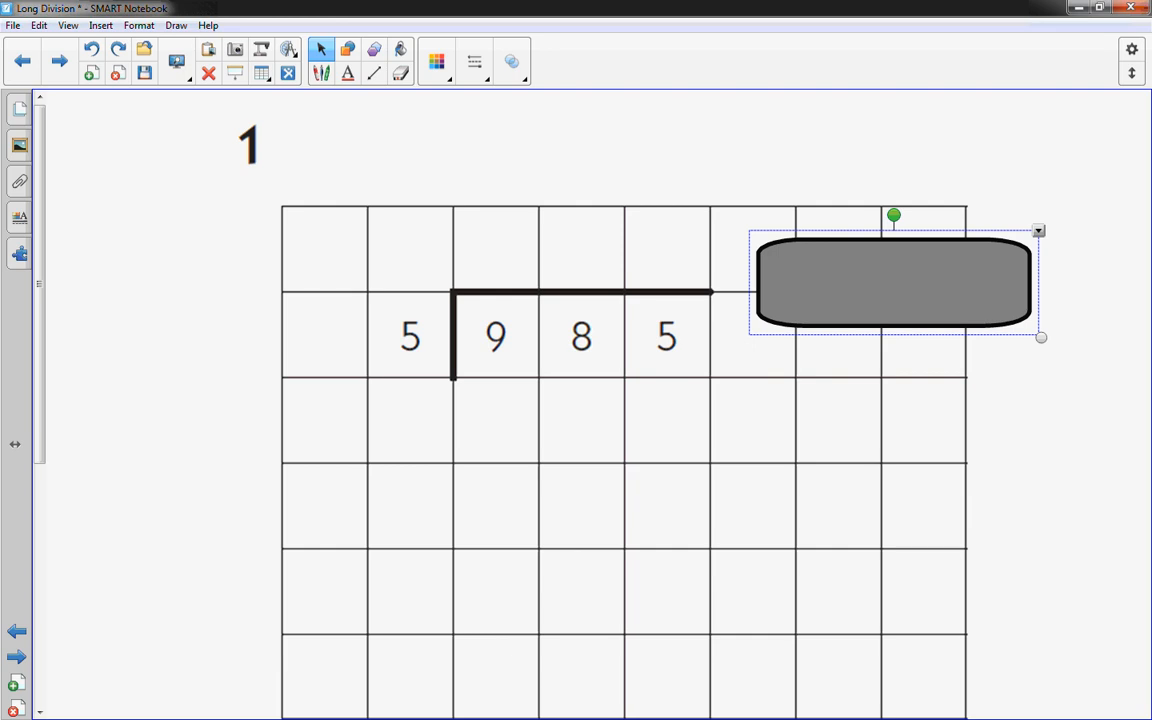
left_click_drag(892, 282, 750, 344)
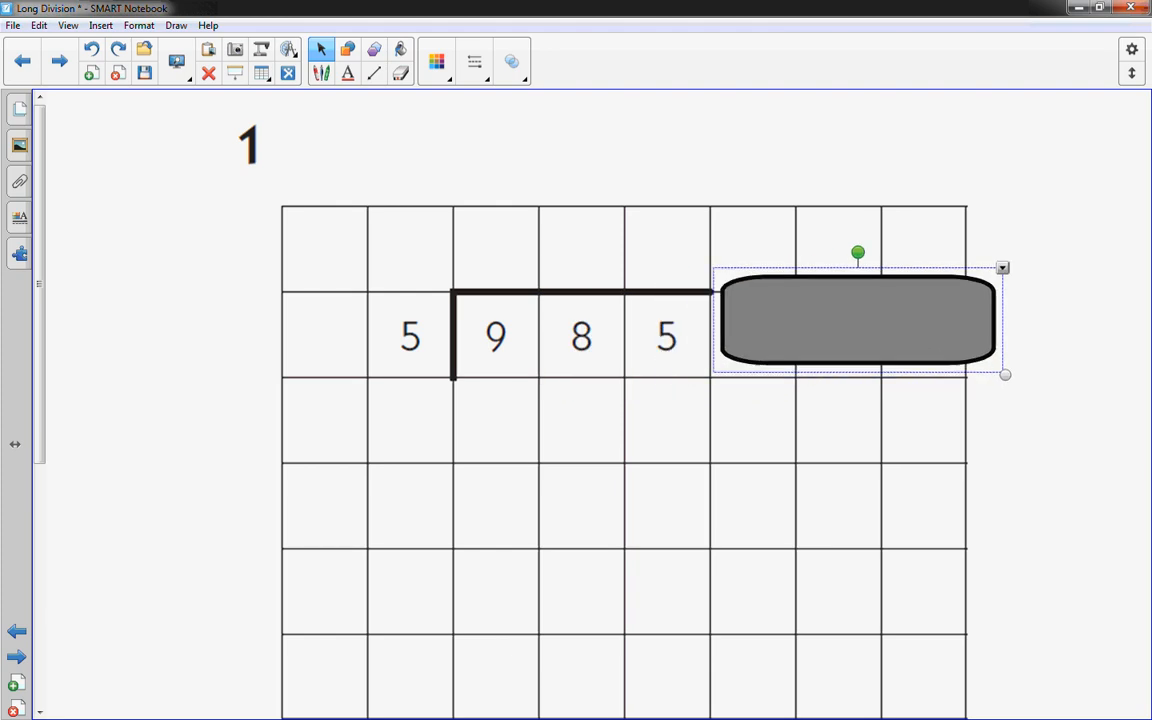
left_click_drag(858, 320, 688, 344)
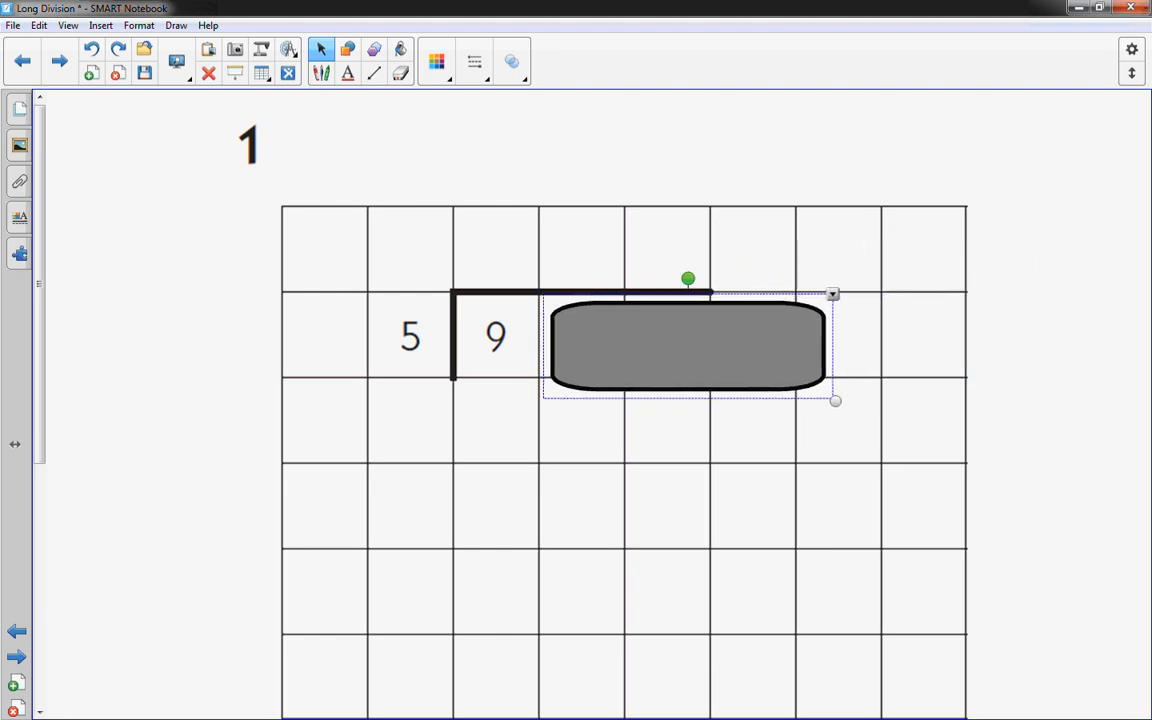
left_click_drag(684, 344, 884, 260)
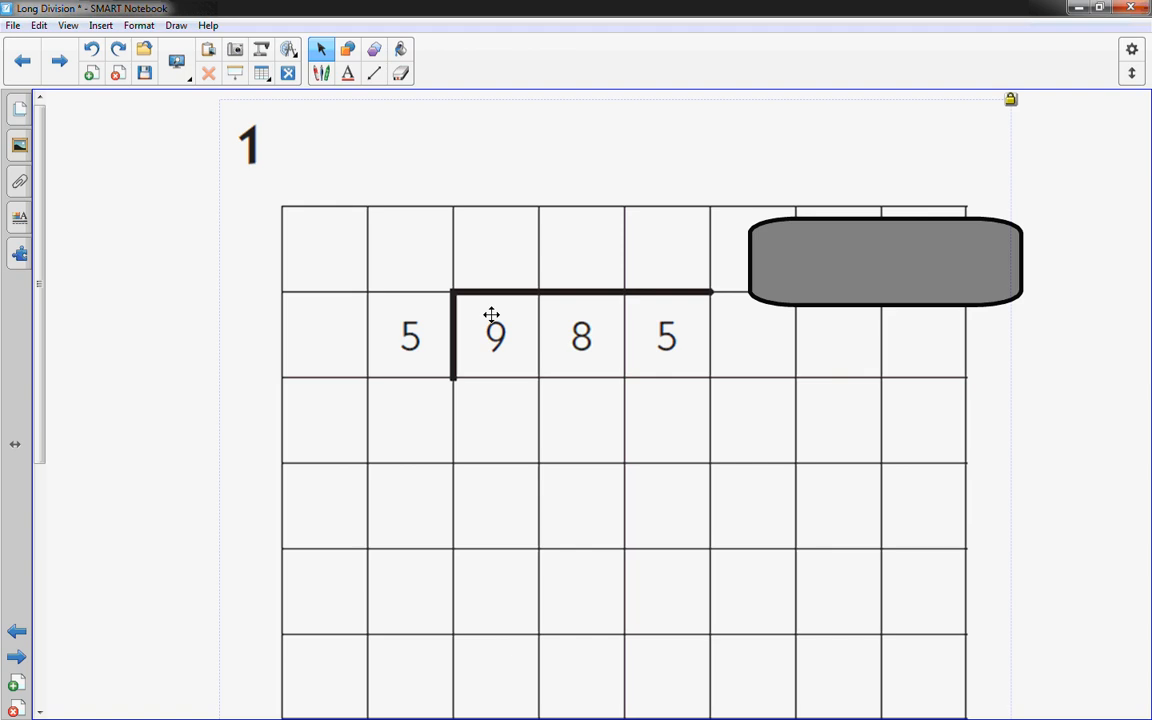
Hide the 8 and 5 under the grey block and write the 5 times table to 5×5=25 in green
left_click_drag(884, 260, 676, 336)
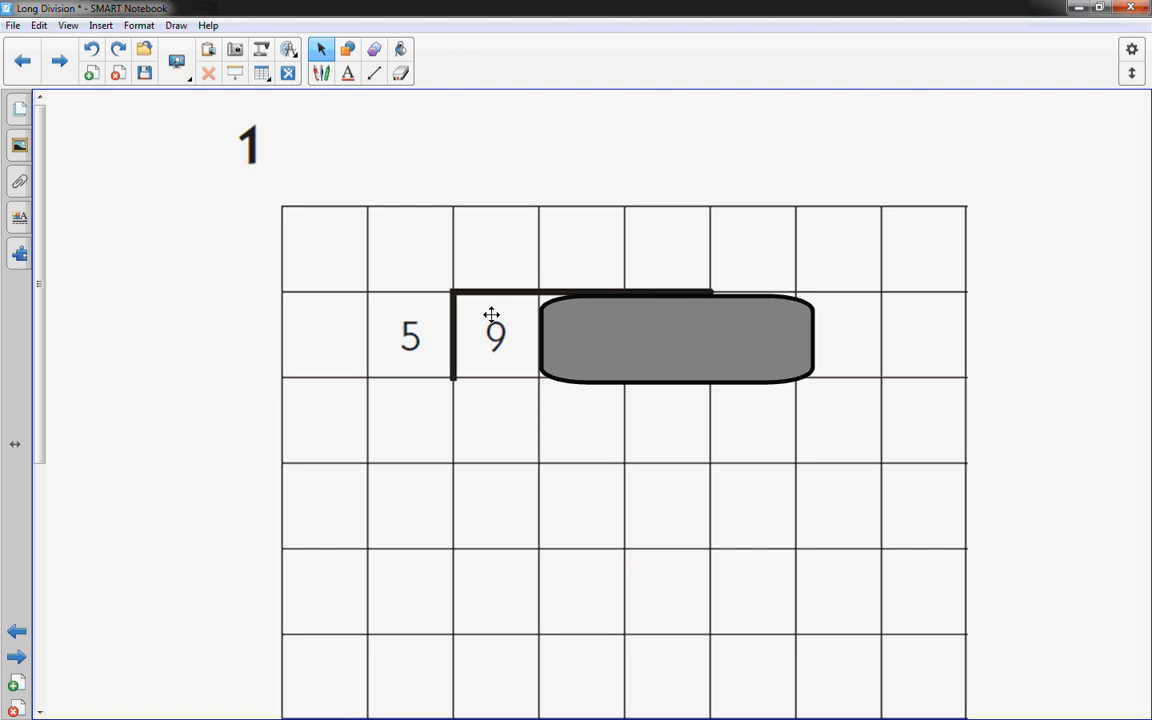
left_click(320, 48)
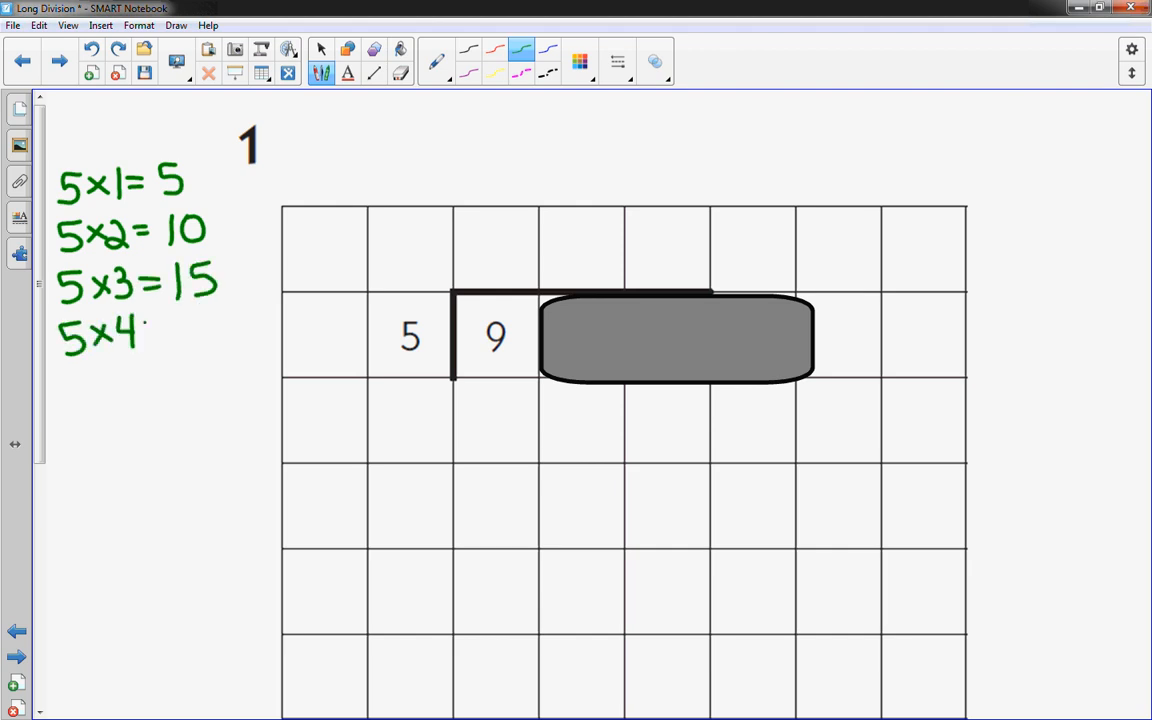
type("=20")
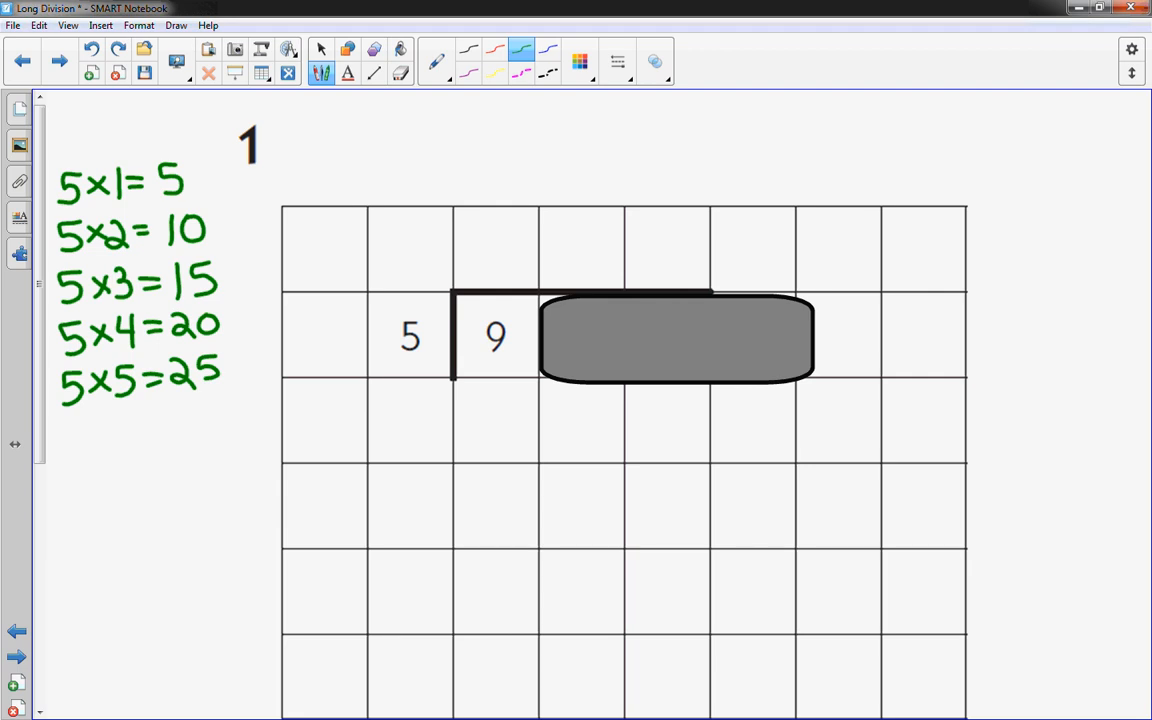
left_click(320, 48)
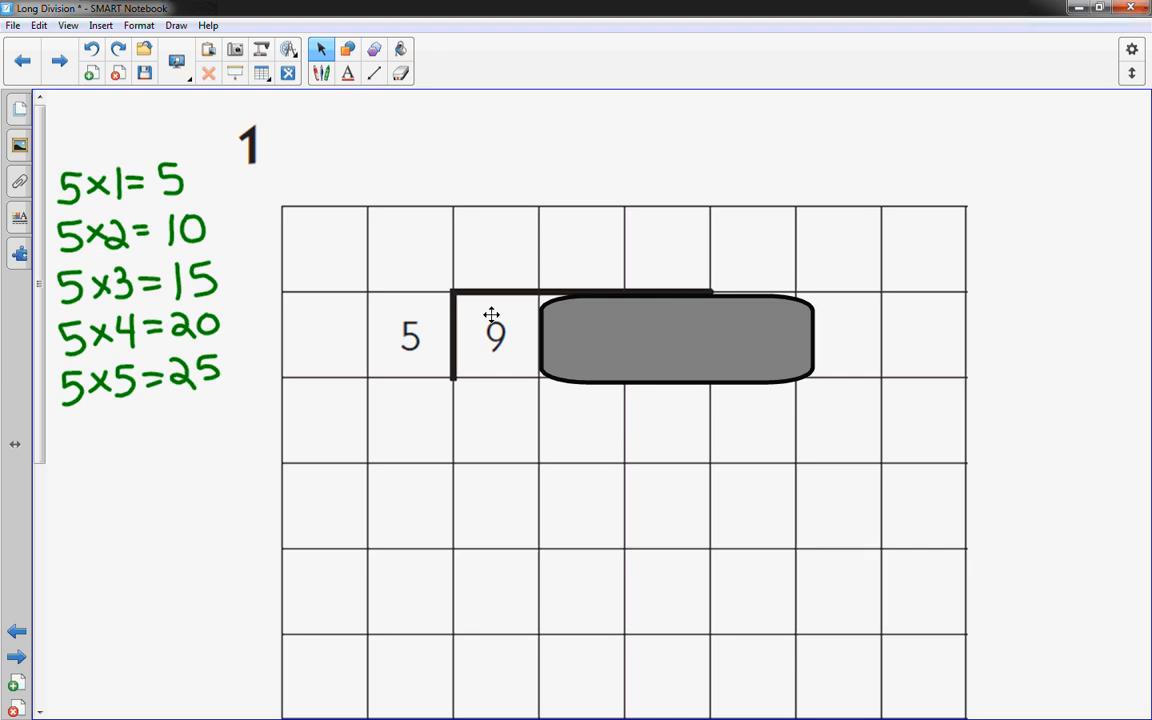
Write quotient digit 1 with 9−5=4, then shift the block to bring down the 8
left_click(320, 48)
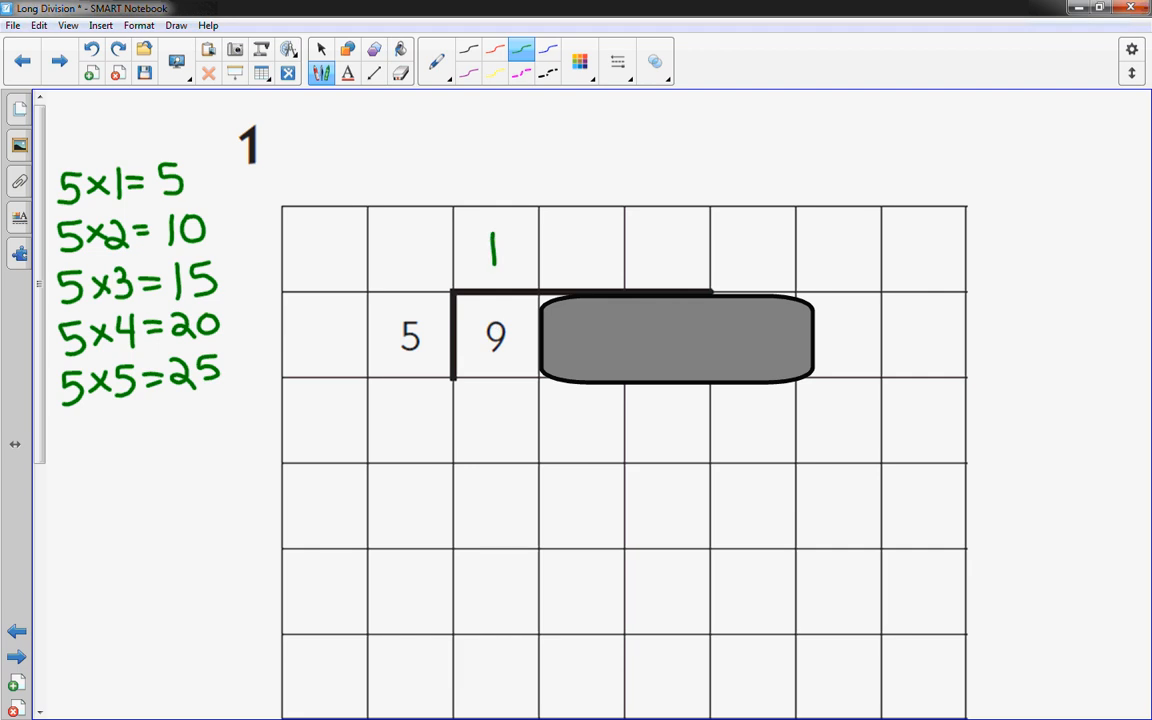
left_click(412, 258)
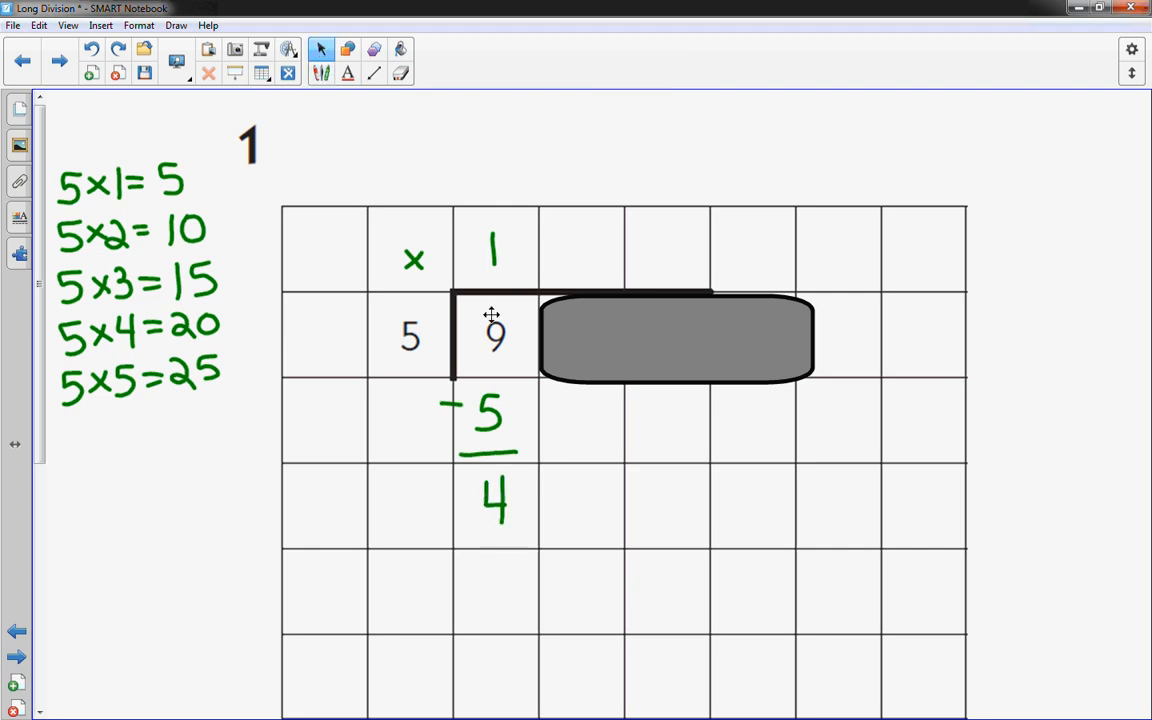
left_click(676, 336)
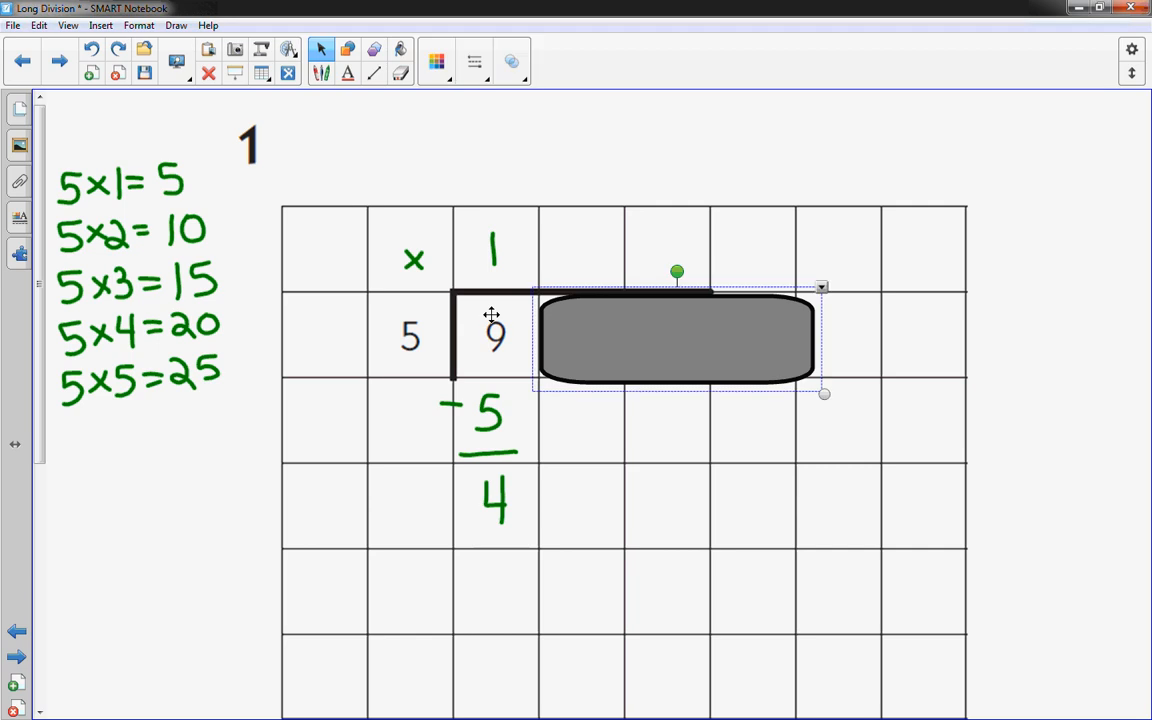
left_click_drag(678, 336, 728, 340)
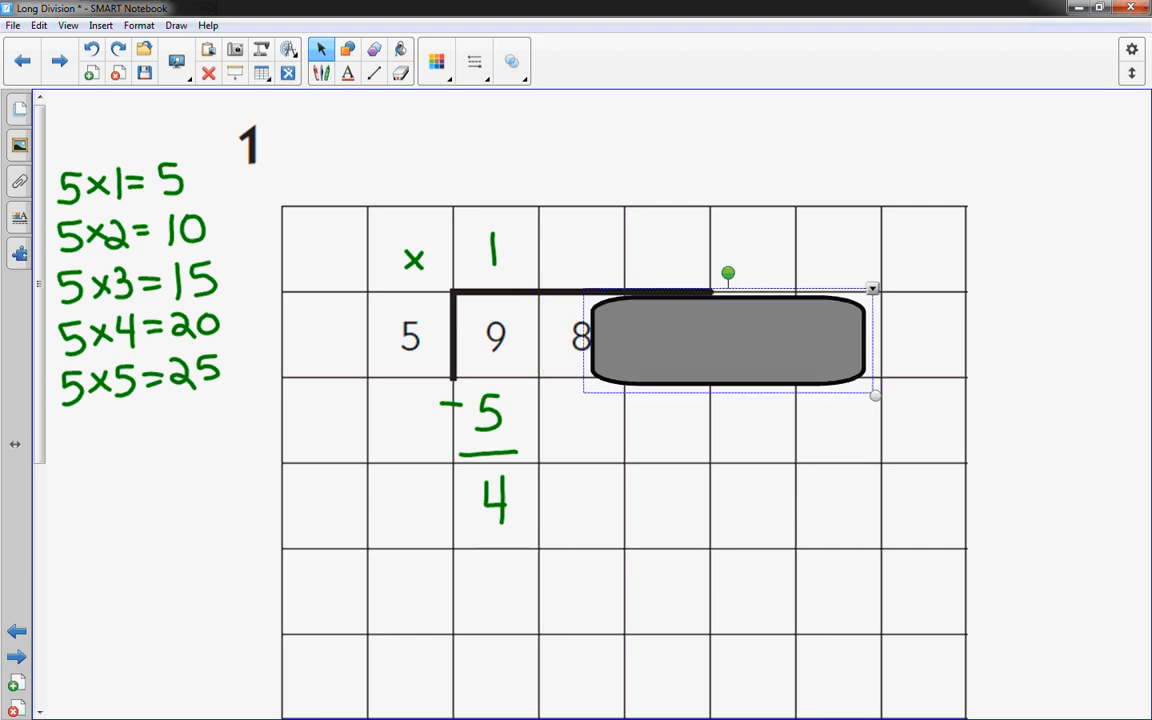
left_click_drag(724, 340, 764, 336)
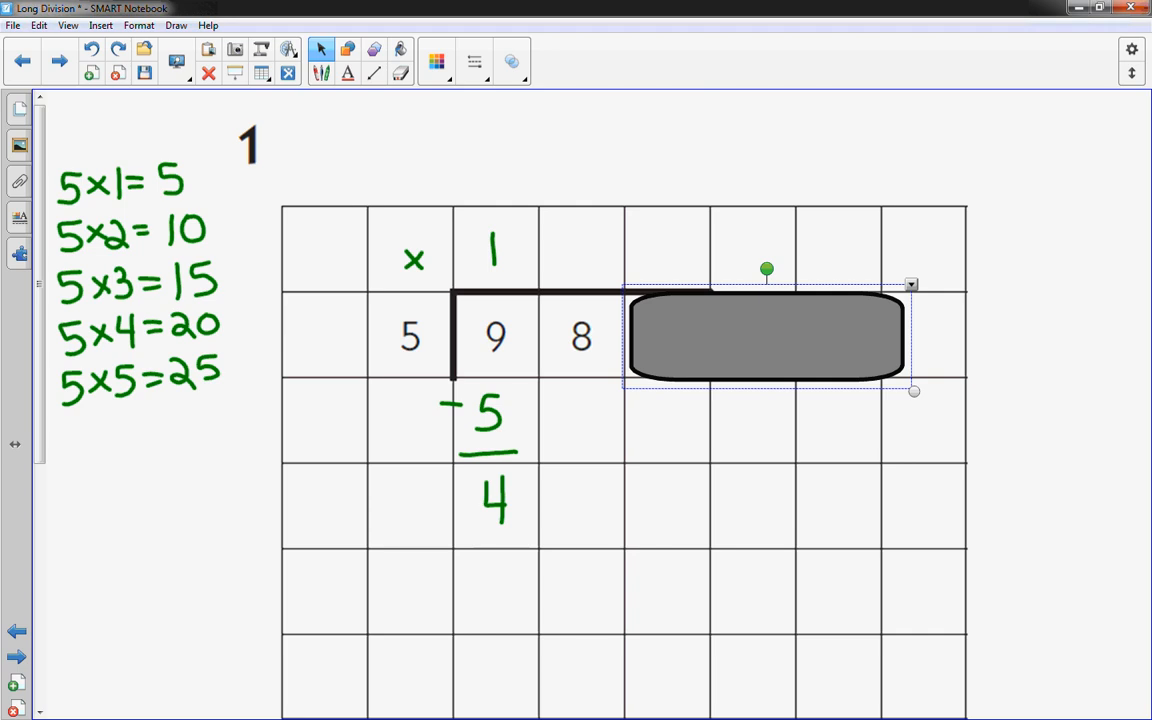
left_click(320, 48)
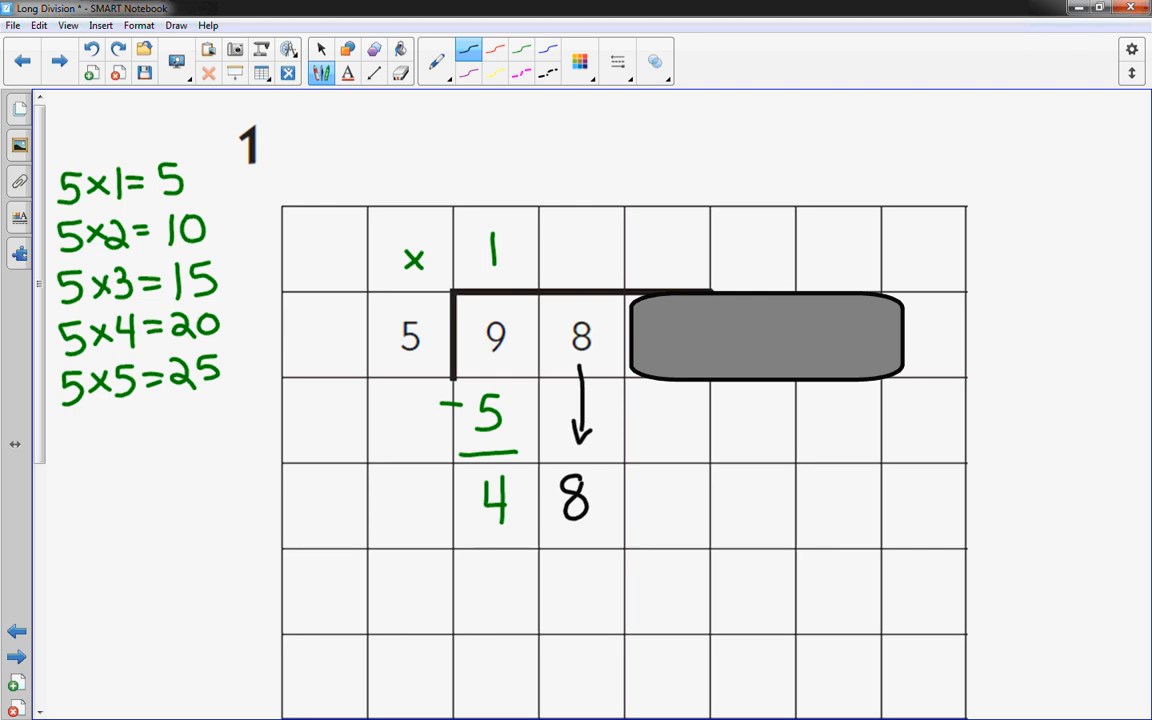
Add 5×9=45 and 5×10=50, write quotient digit 9 and 48−45=3
left_click(320, 48)
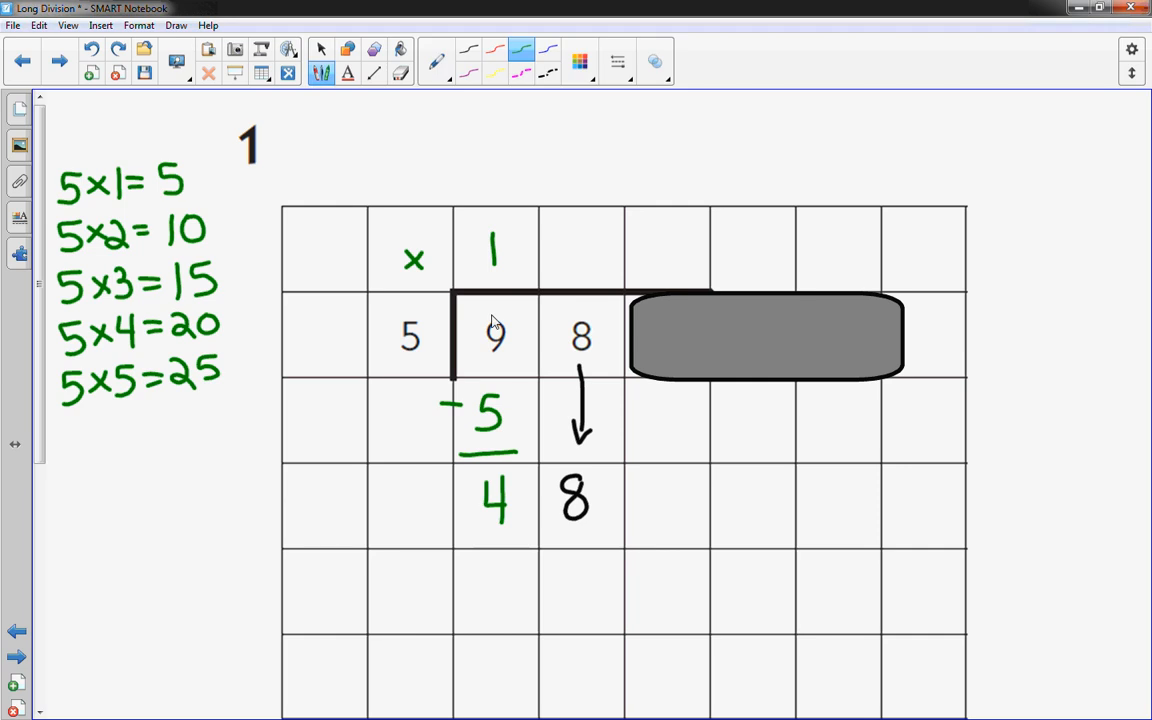
left_click_drag(76, 444, 76, 430)
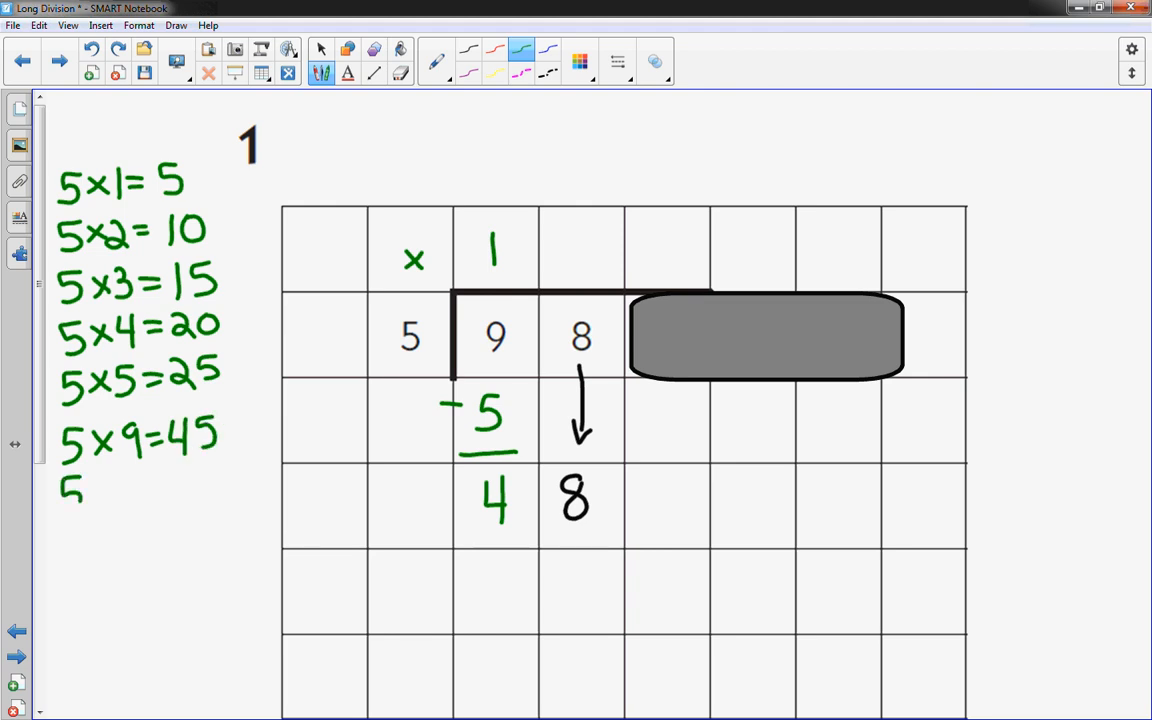
type("×10")
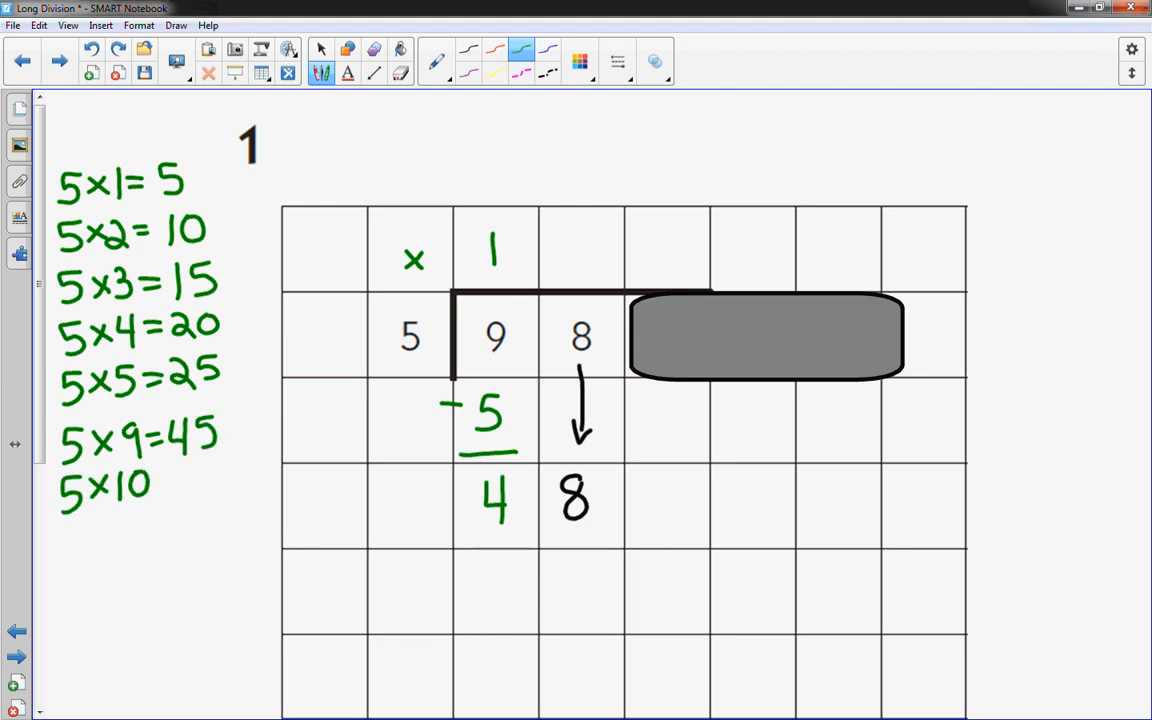
type("=50")
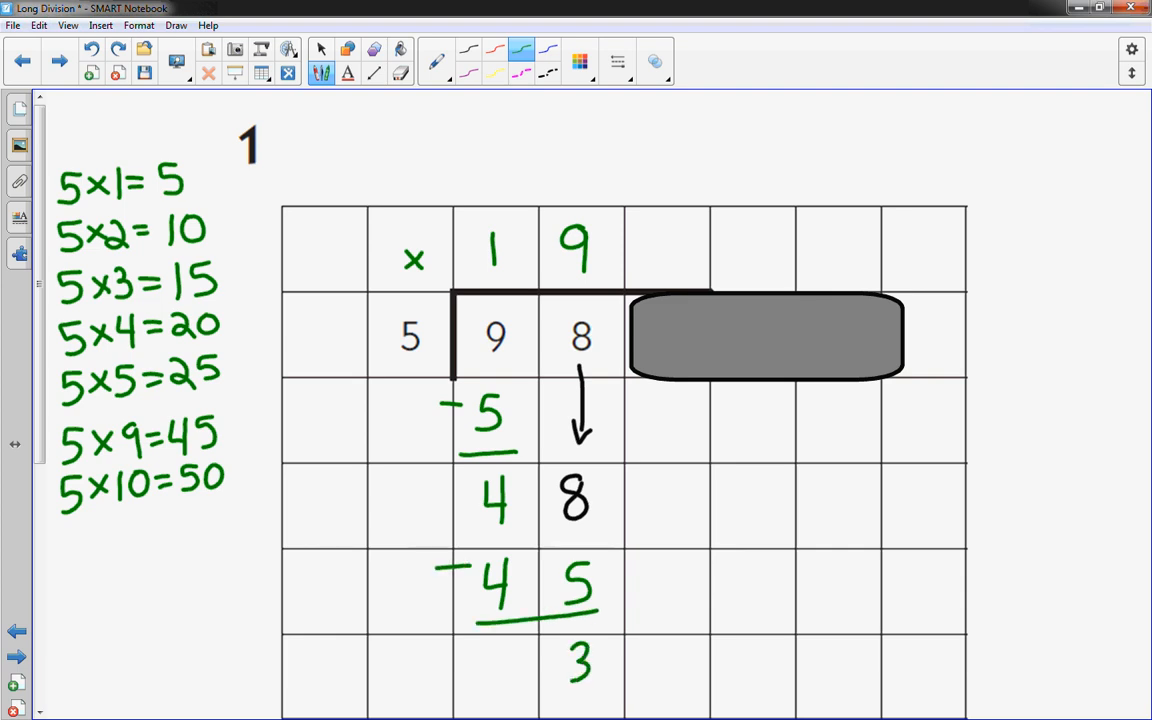
left_click(764, 336)
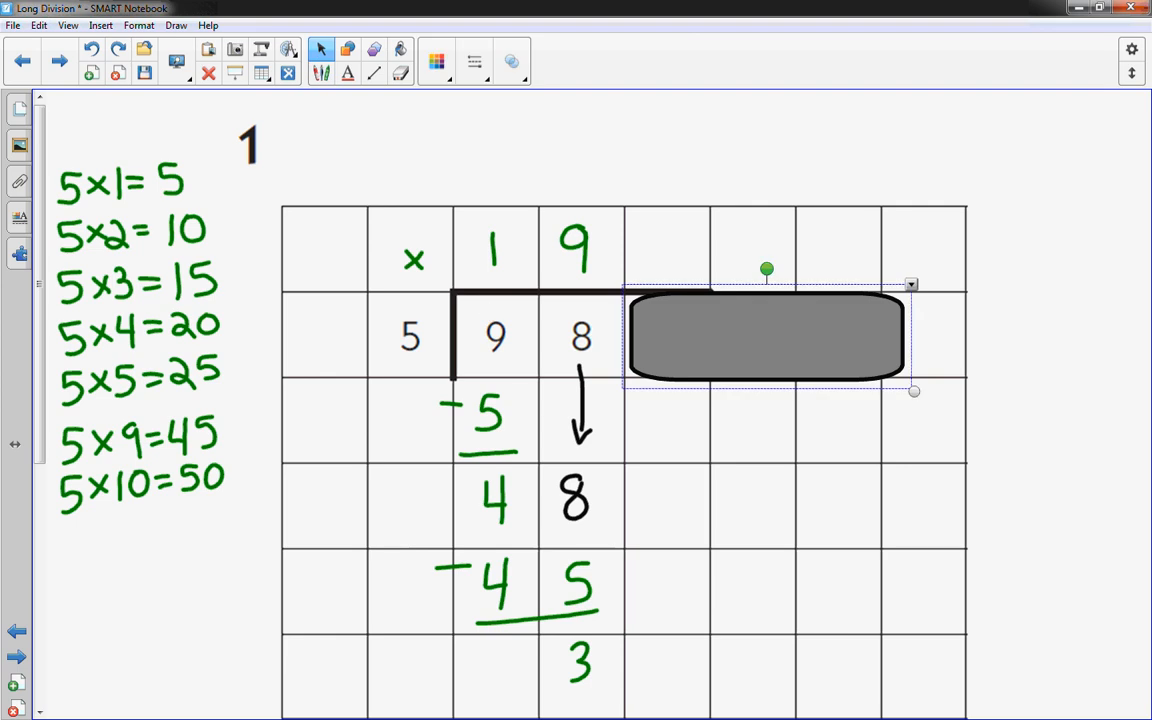
Reveal the 5, draw the bring-down arrow and write 7 to complete quotient 197
left_click_drag(764, 336, 856, 336)
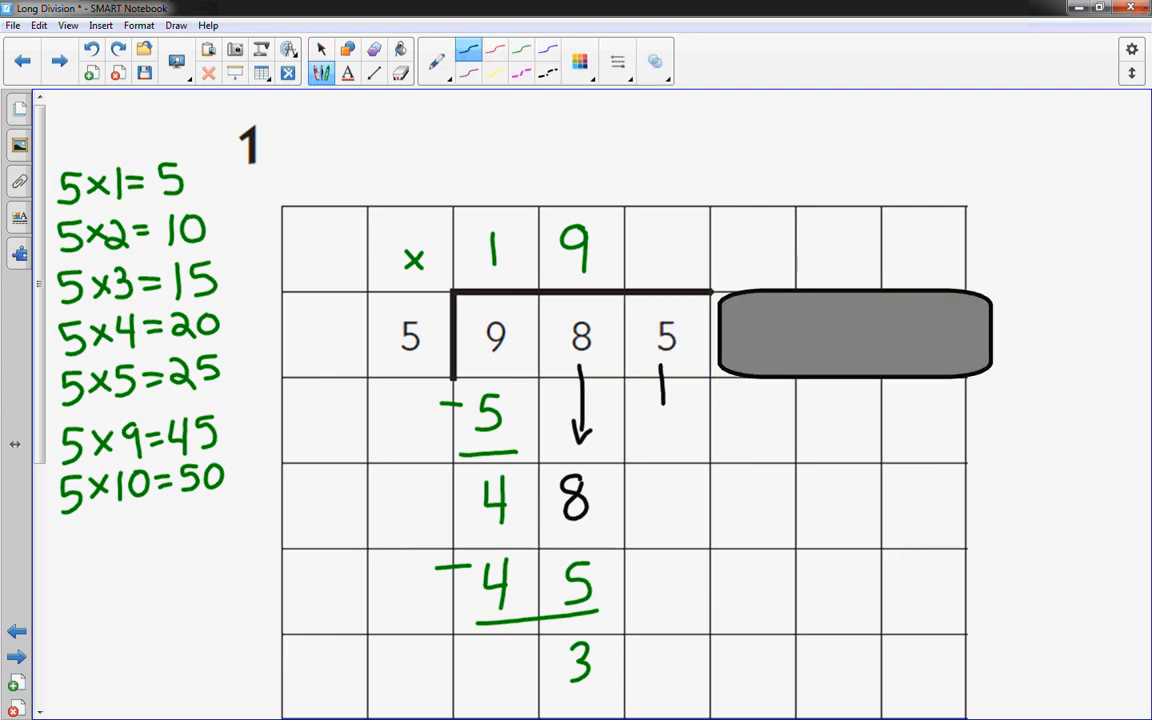
left_click_drag(662, 380, 662, 536)
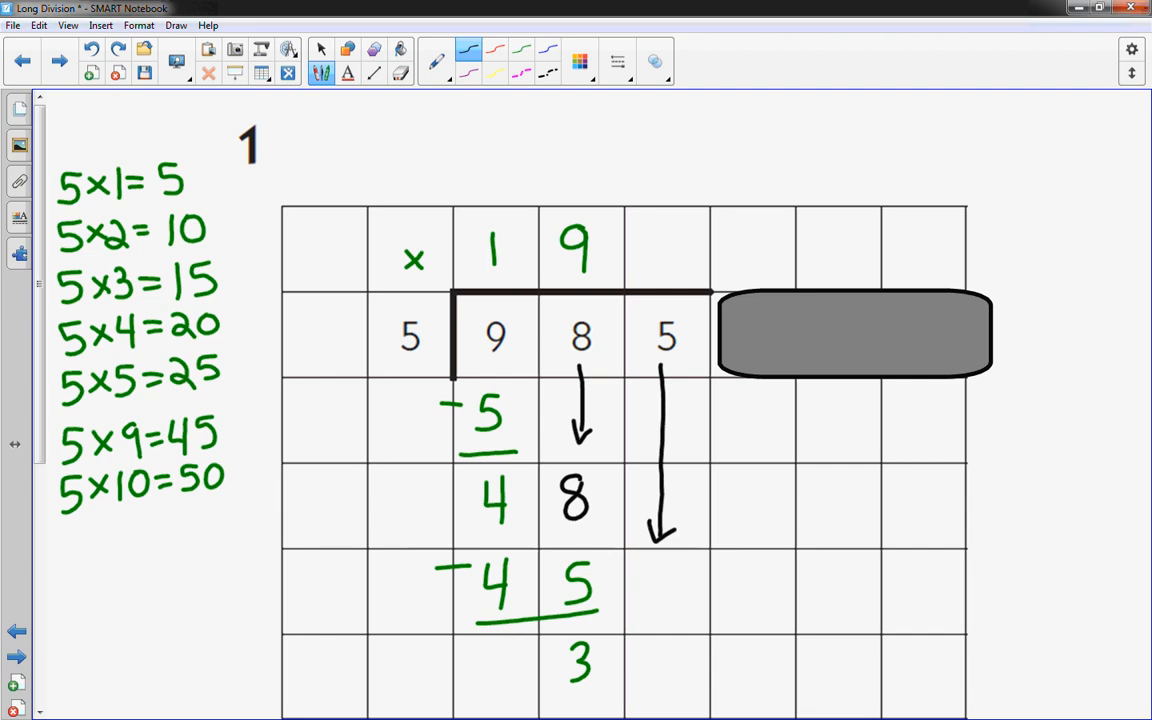
left_click(320, 48)
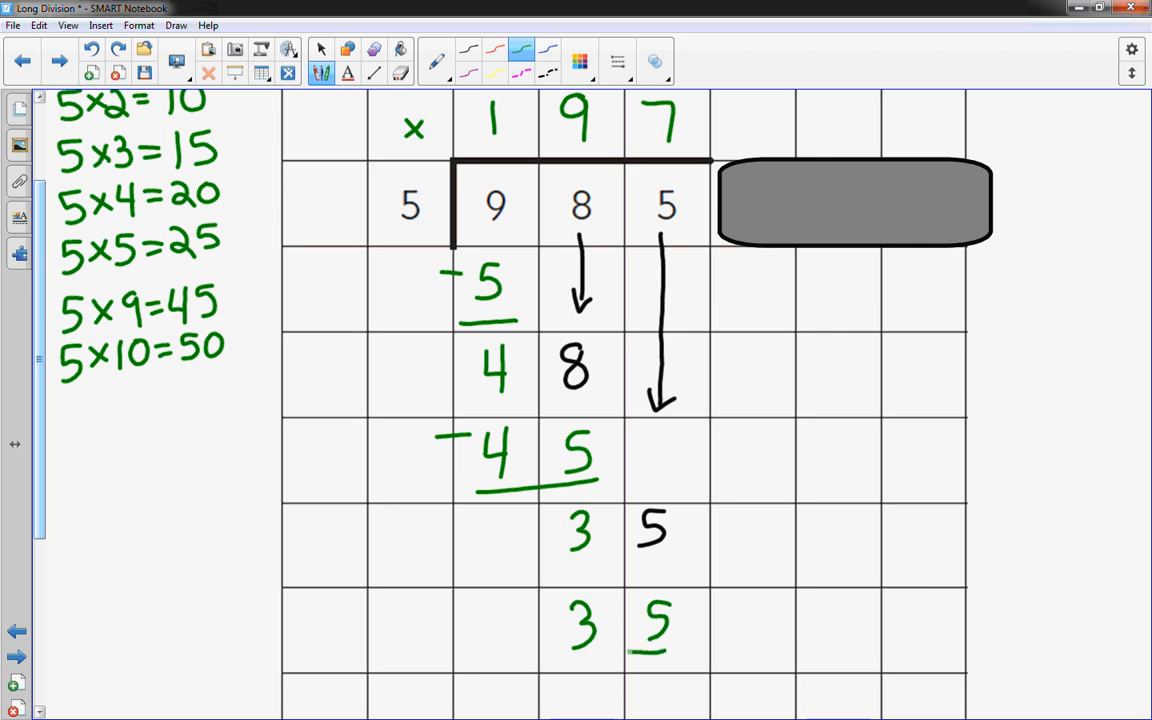
Subtract 35 to leave remainder 0 and highlight the quotient 197 in yellow
left_click_drag(520, 610, 656, 684)
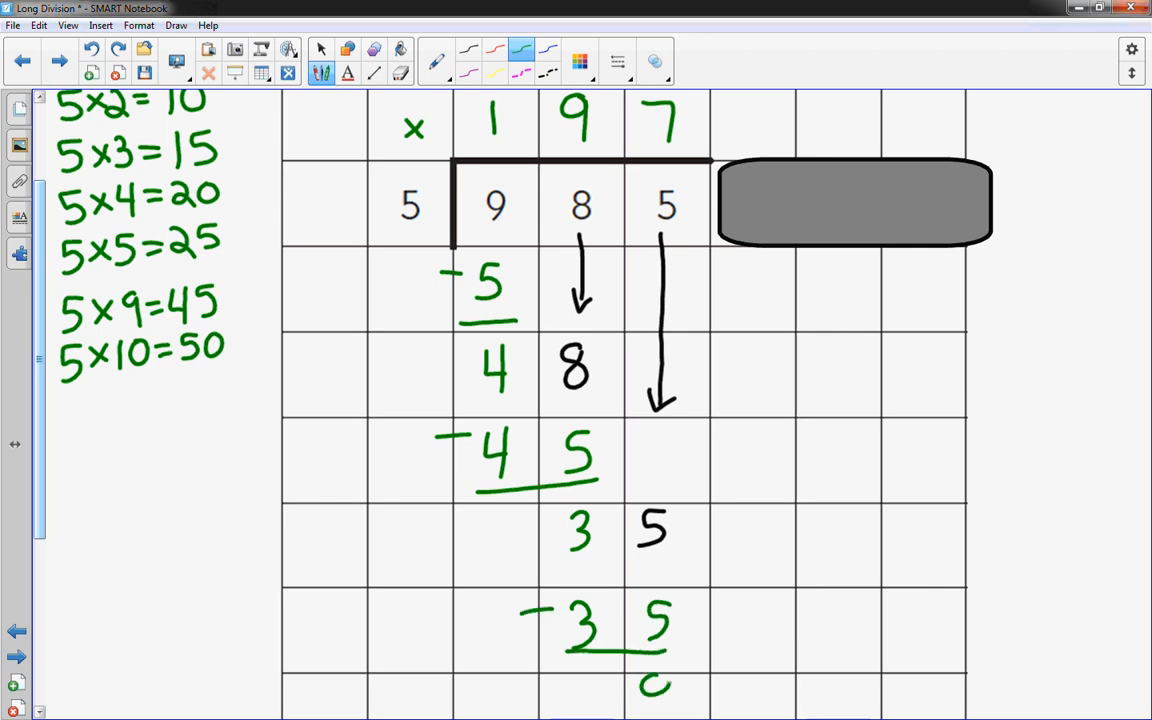
left_click(320, 48)
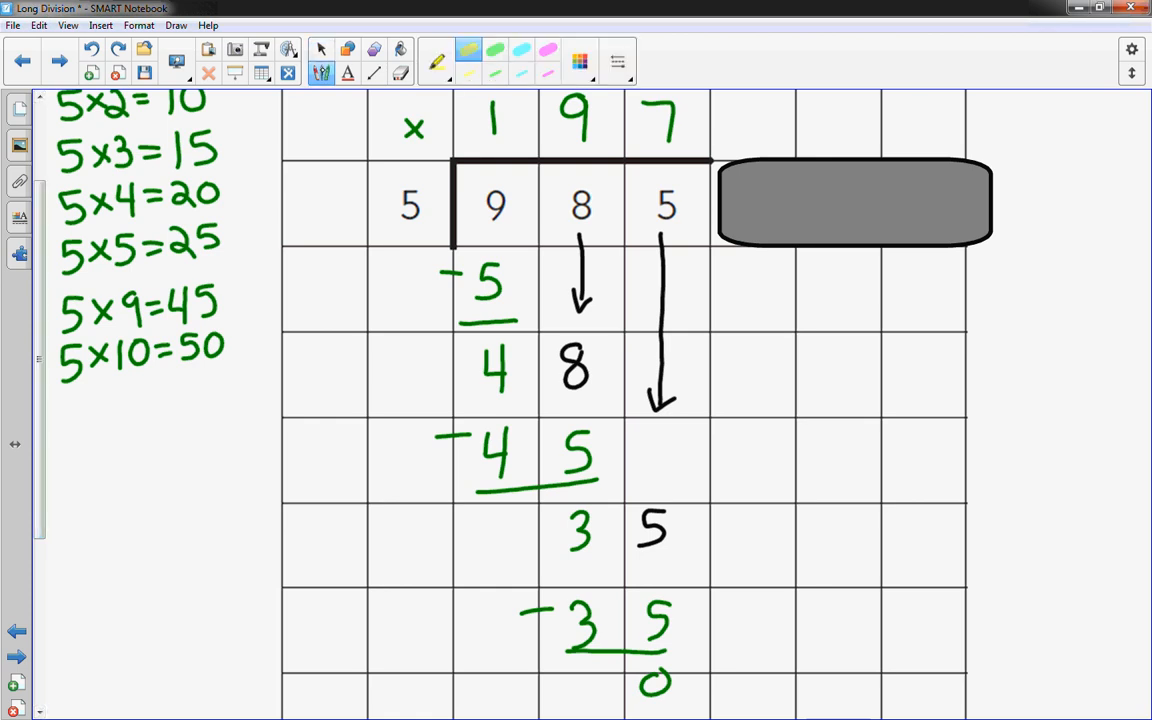
left_click_drag(480, 122, 680, 122)
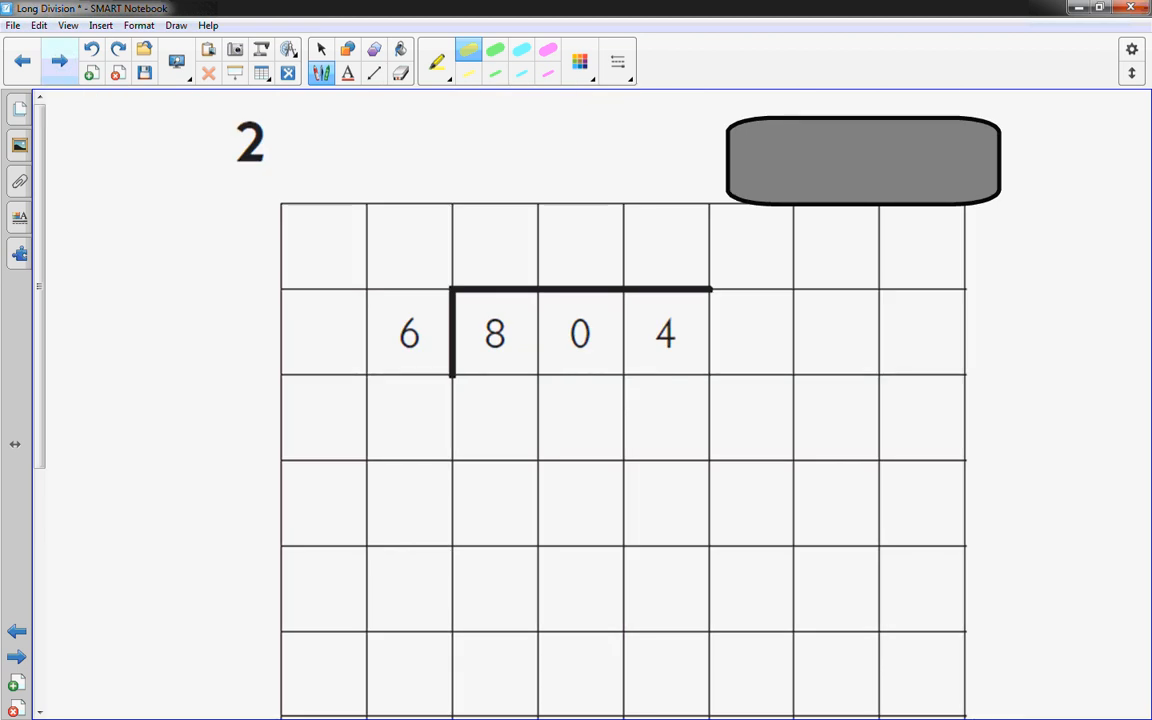
Cover the 0 and 4 of 804 and write the 6 times table to 6×5=30
left_click(754, 176)
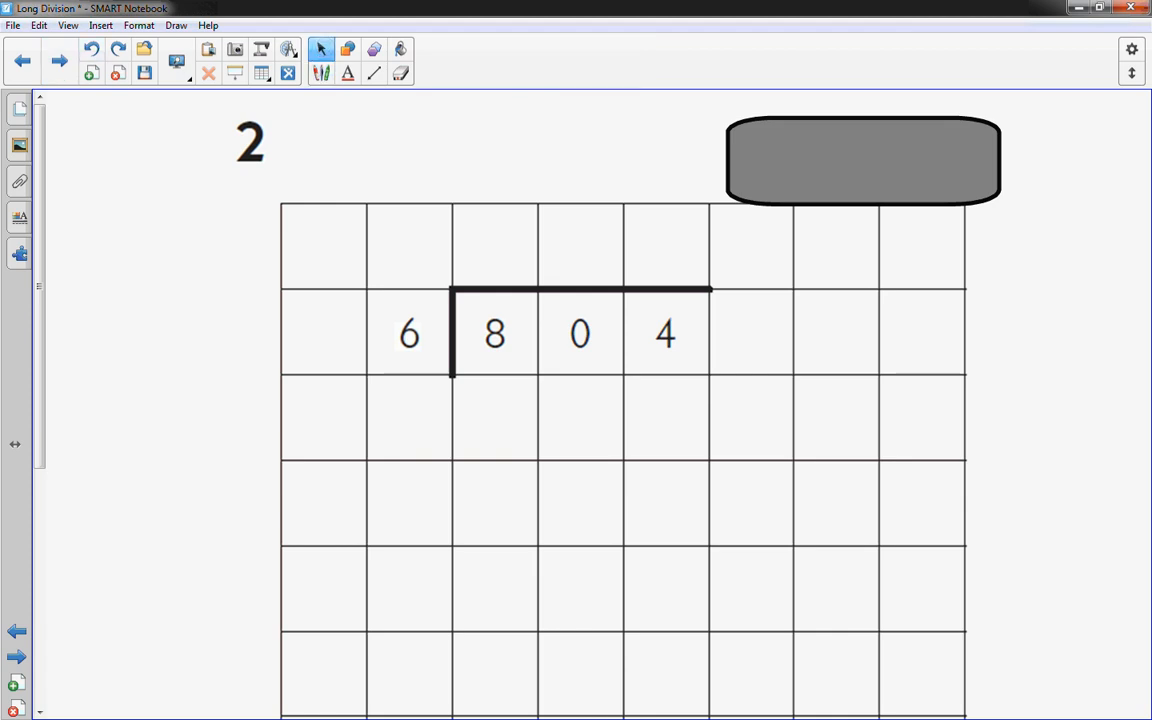
left_click_drag(862, 160, 836, 312)
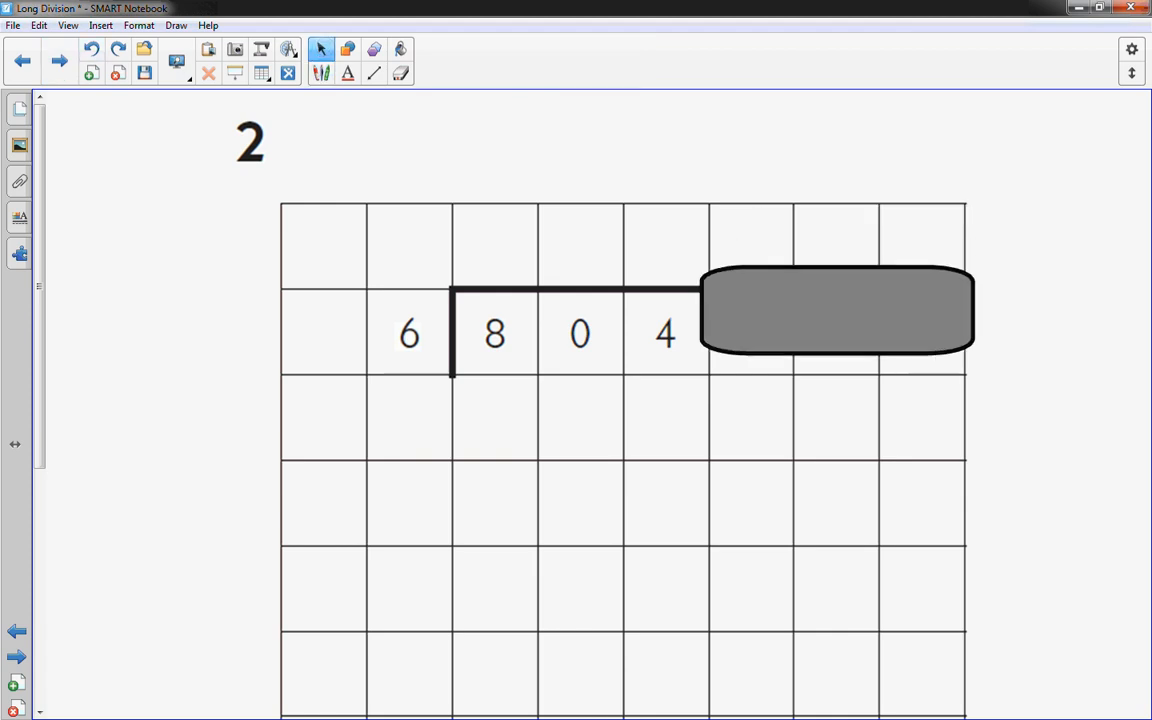
left_click_drag(836, 312, 676, 336)
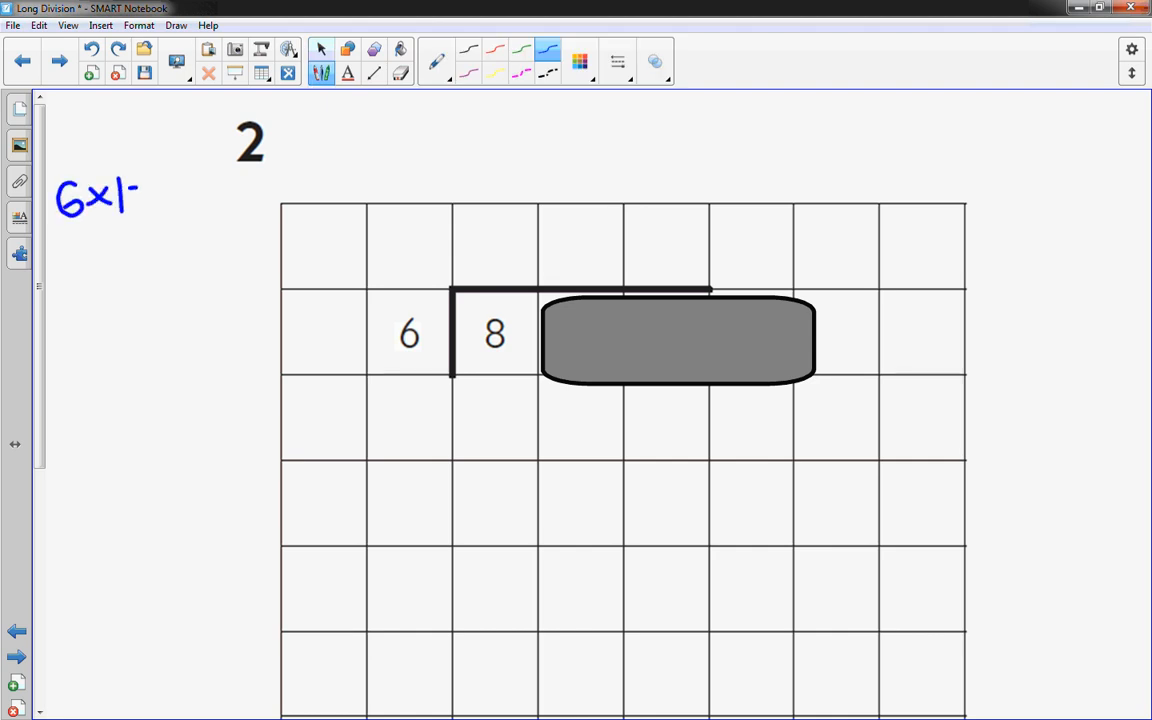
type("=6")
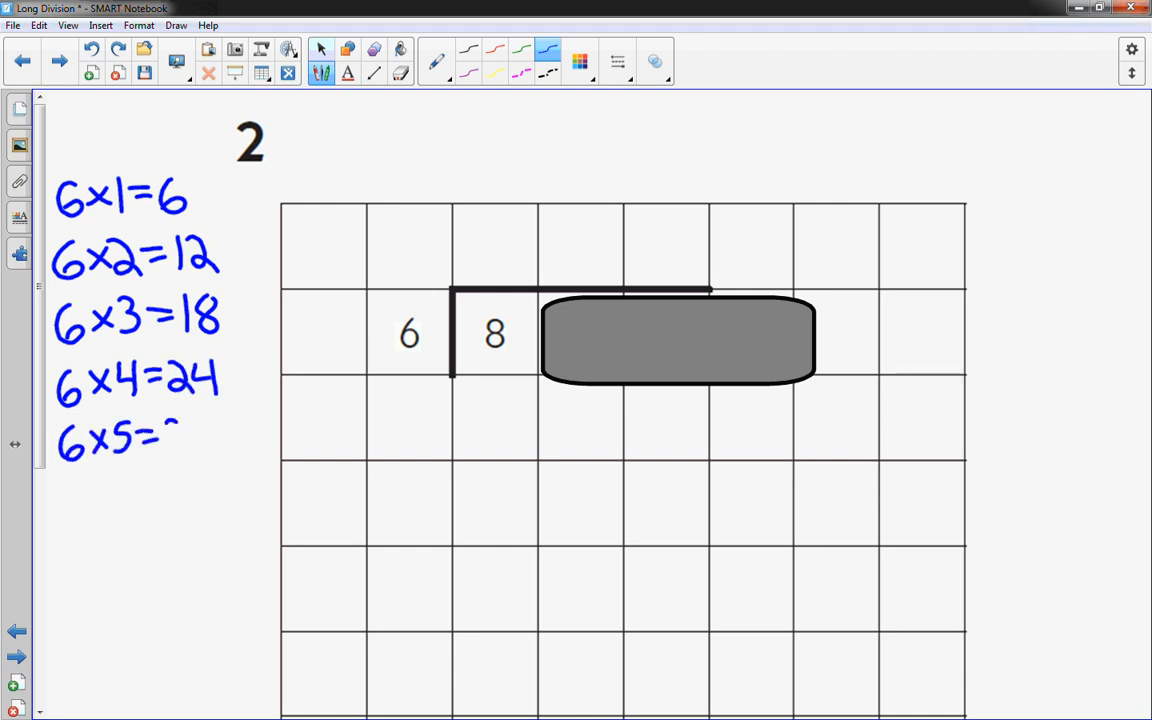
type("30")
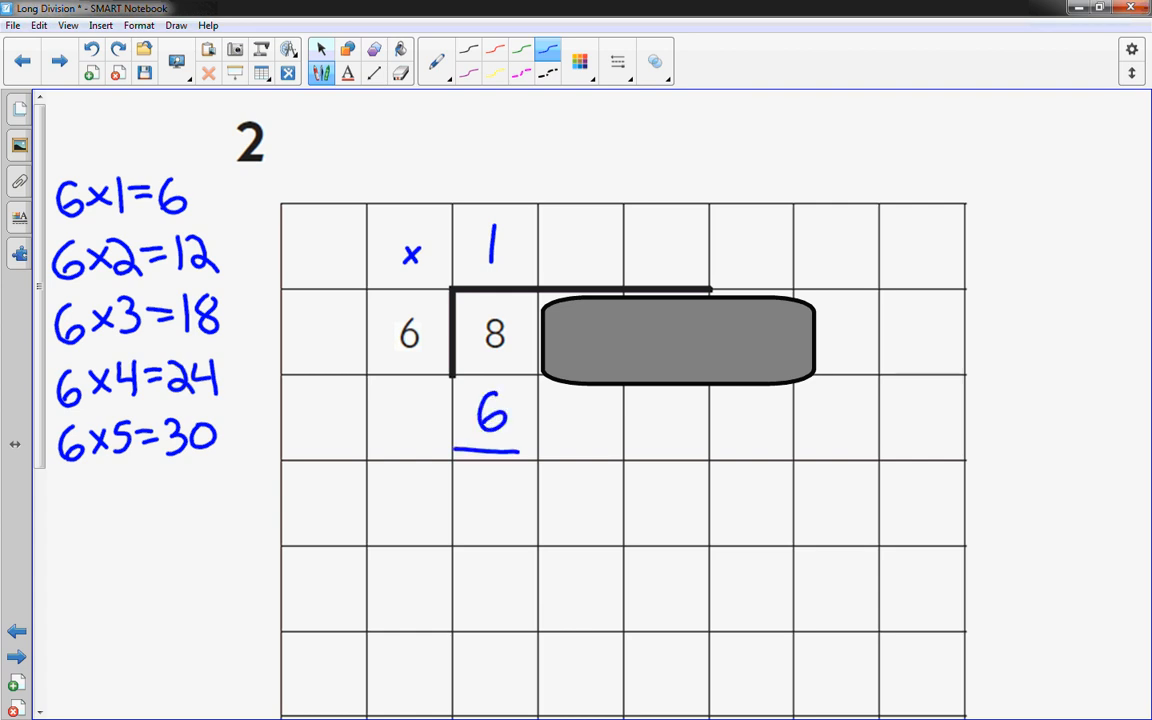
Write quotient digit 1, 8−6=2, then slide the cover to reveal the 0
left_click_drag(430, 402, 460, 402)
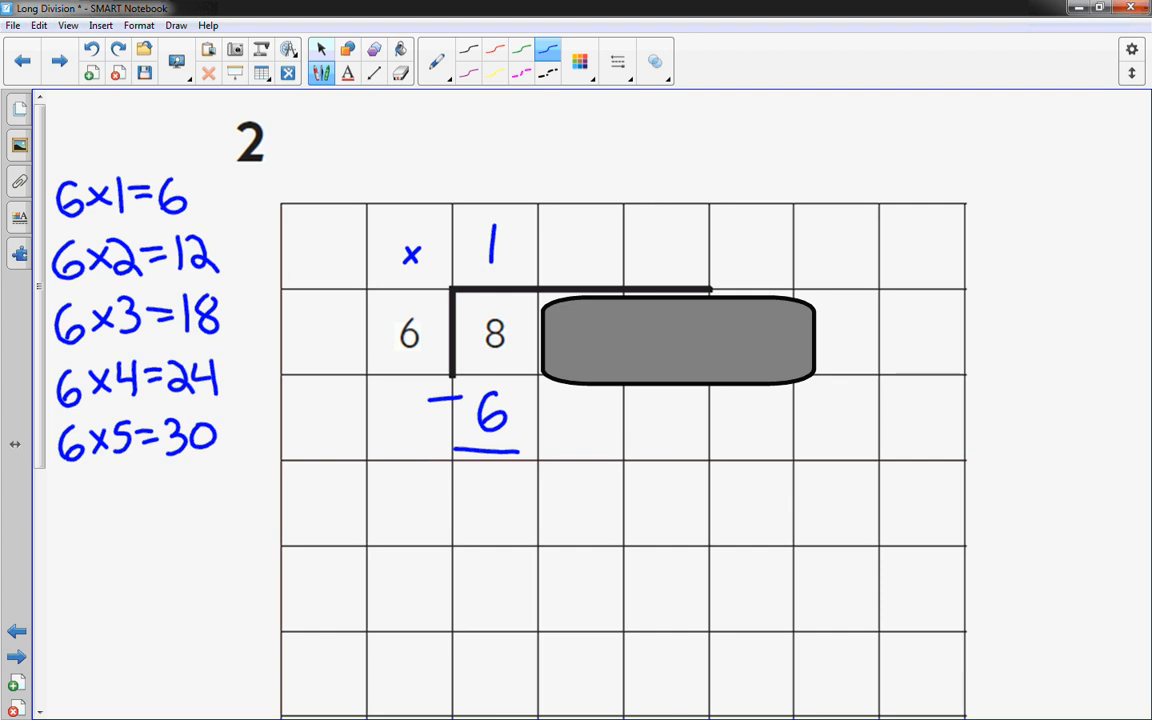
left_click_drag(500, 480, 490, 520)
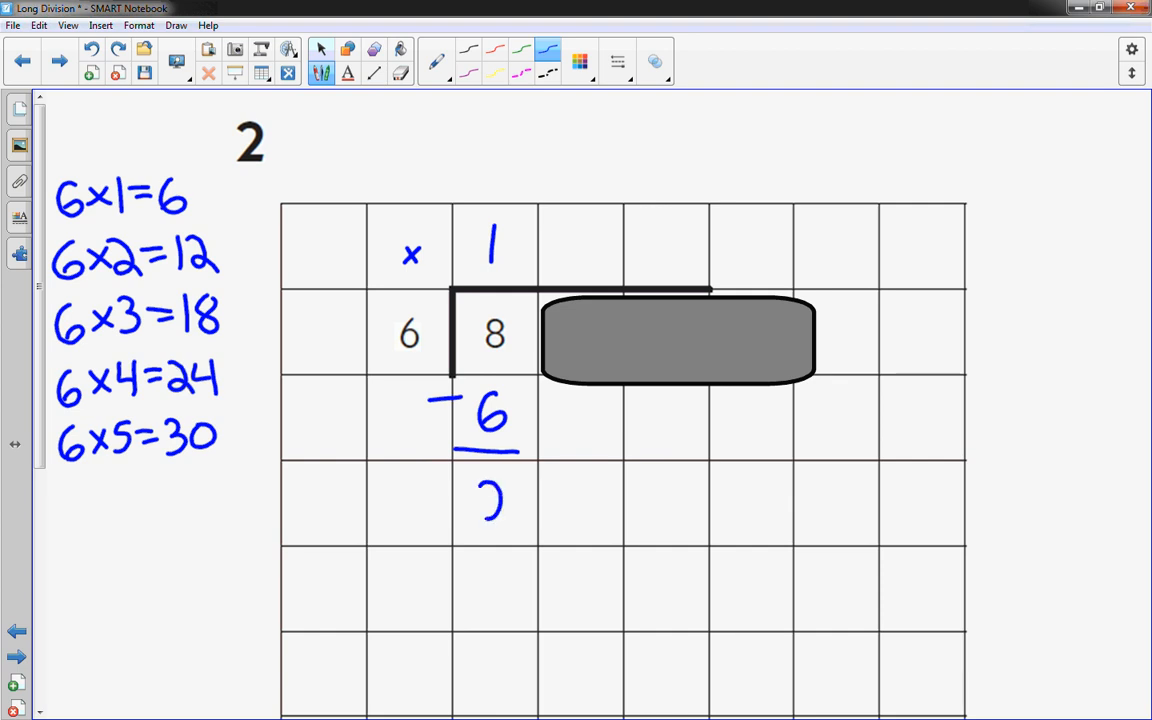
left_click(678, 338)
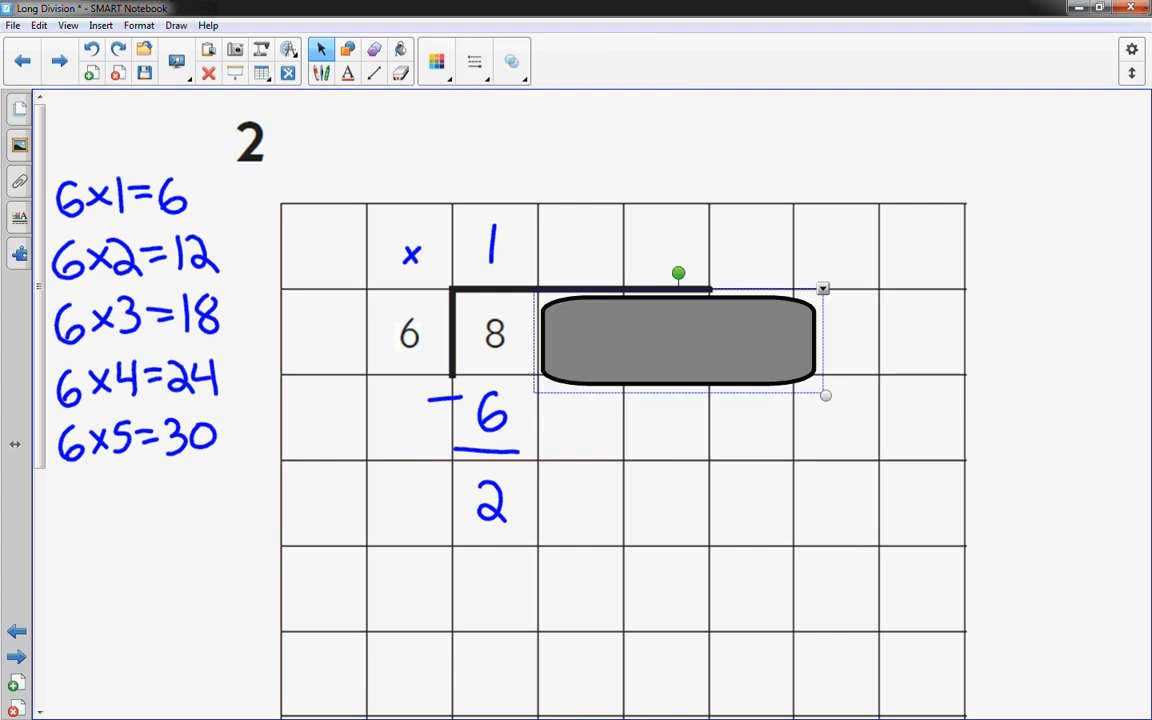
left_click_drag(678, 336, 758, 336)
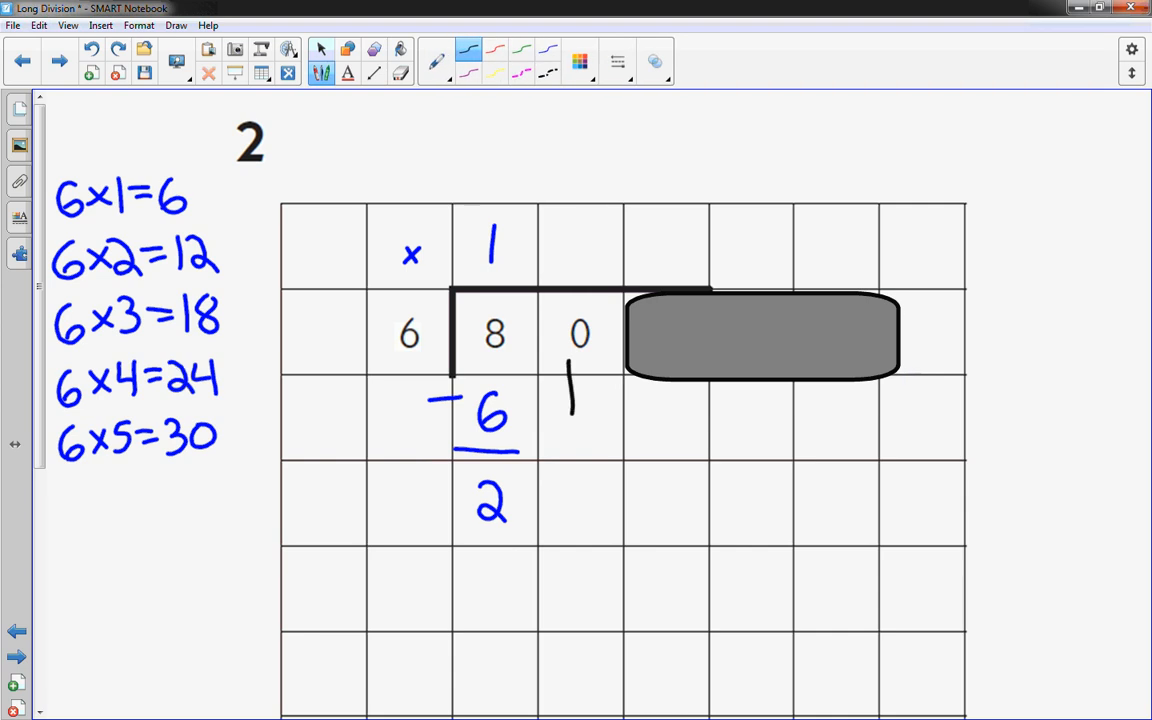
Bring down the 0 to make 20 and subtract 18 leaving 2
left_click_drag(568, 390, 576, 430)
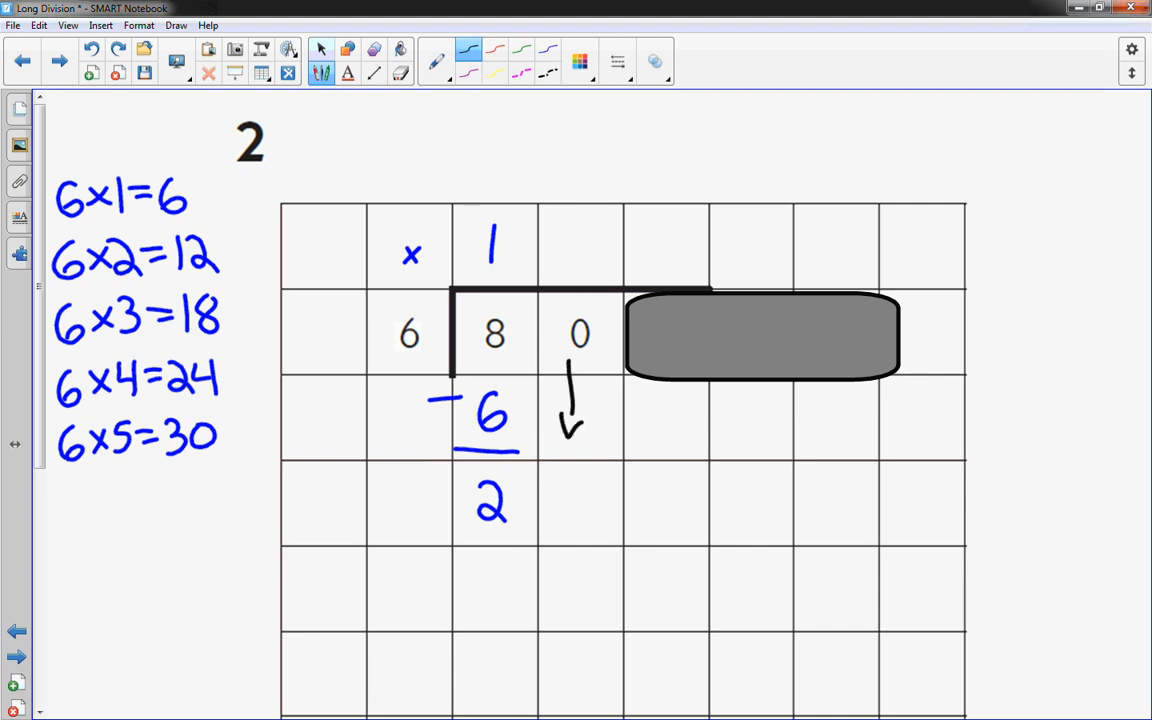
left_click_drag(560, 480, 584, 516)
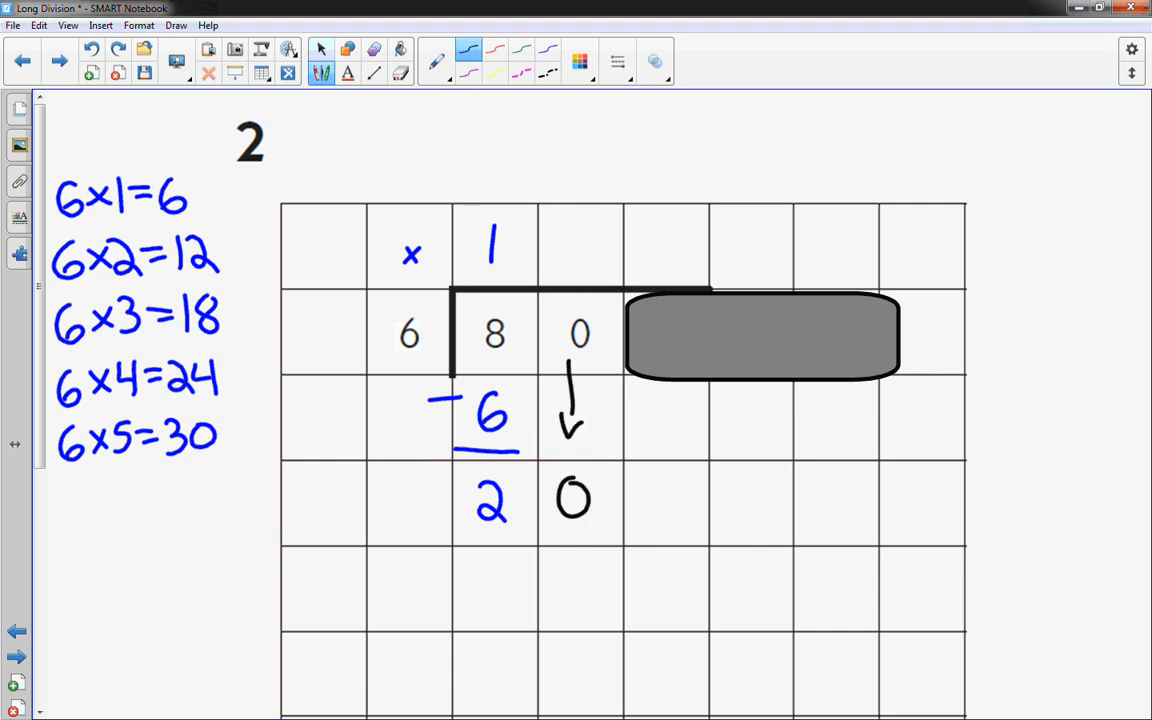
left_click(320, 48)
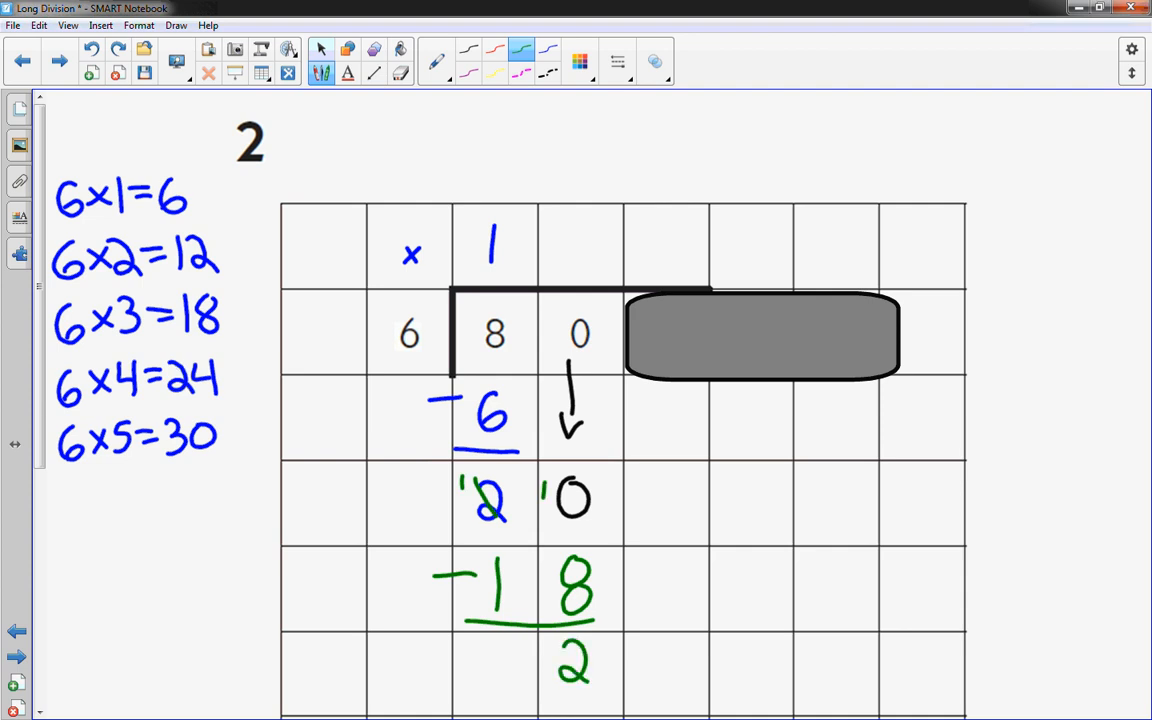
left_click(320, 48)
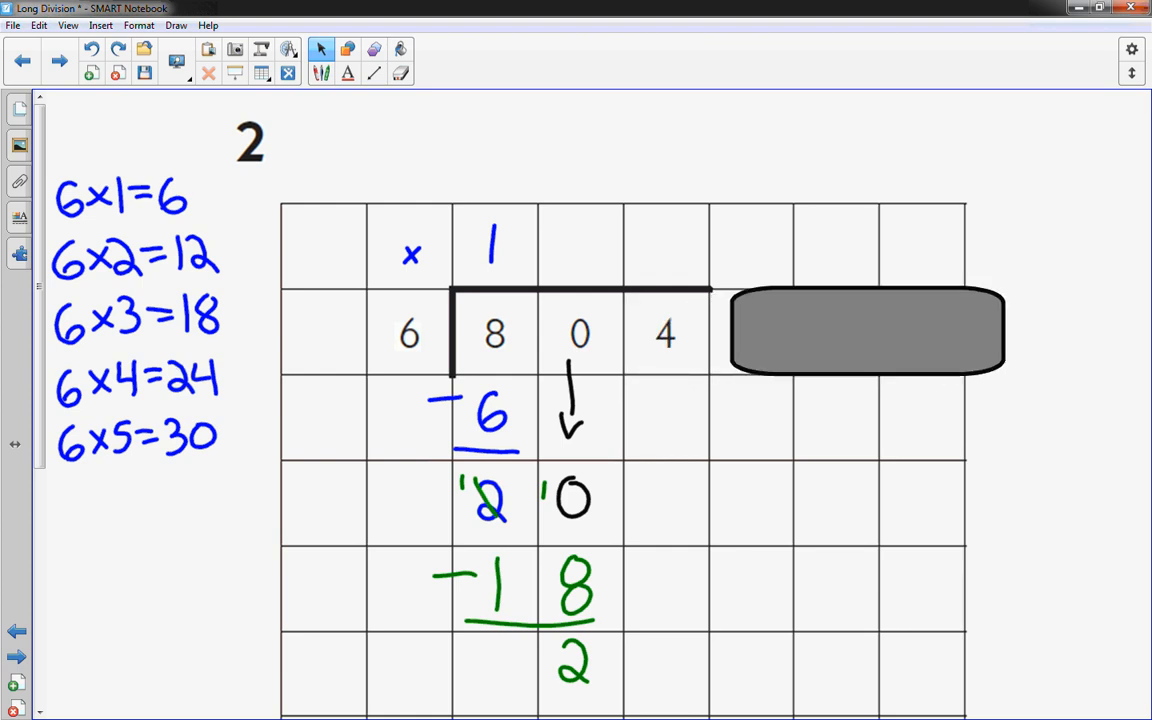
Bring down the 4, write quotient digits 3 and 4 for 134, and subtract 24 leaving 0
left_click_drag(658, 376, 656, 536)
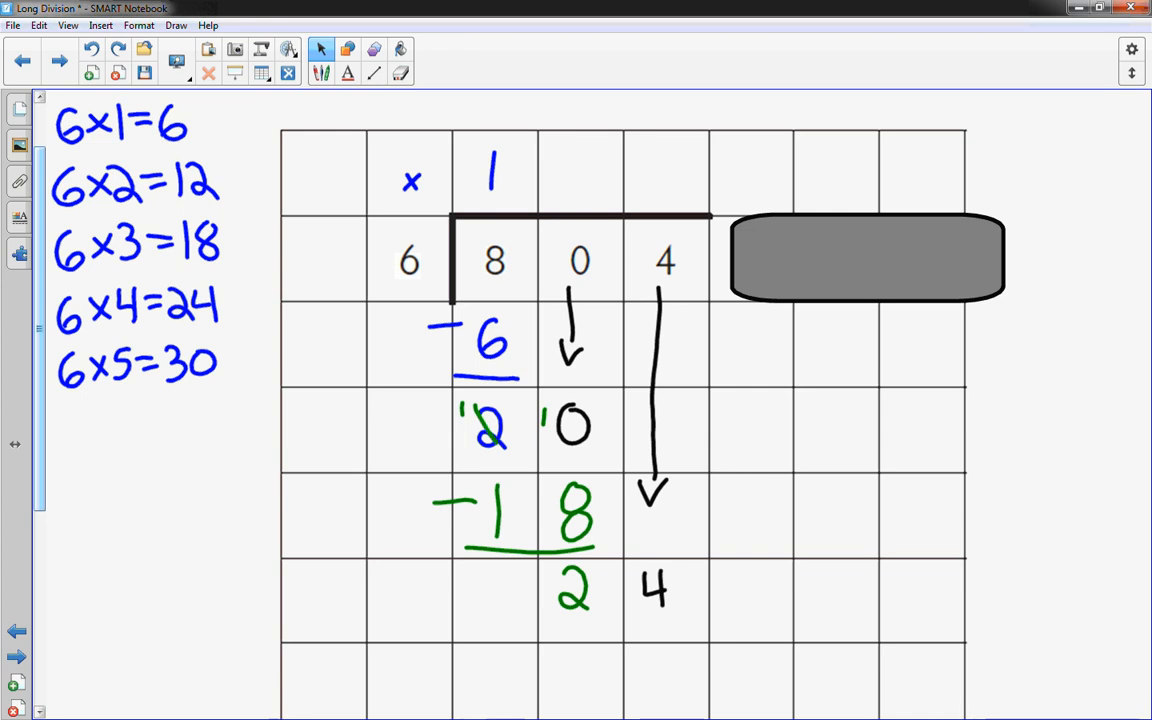
left_click(348, 48)
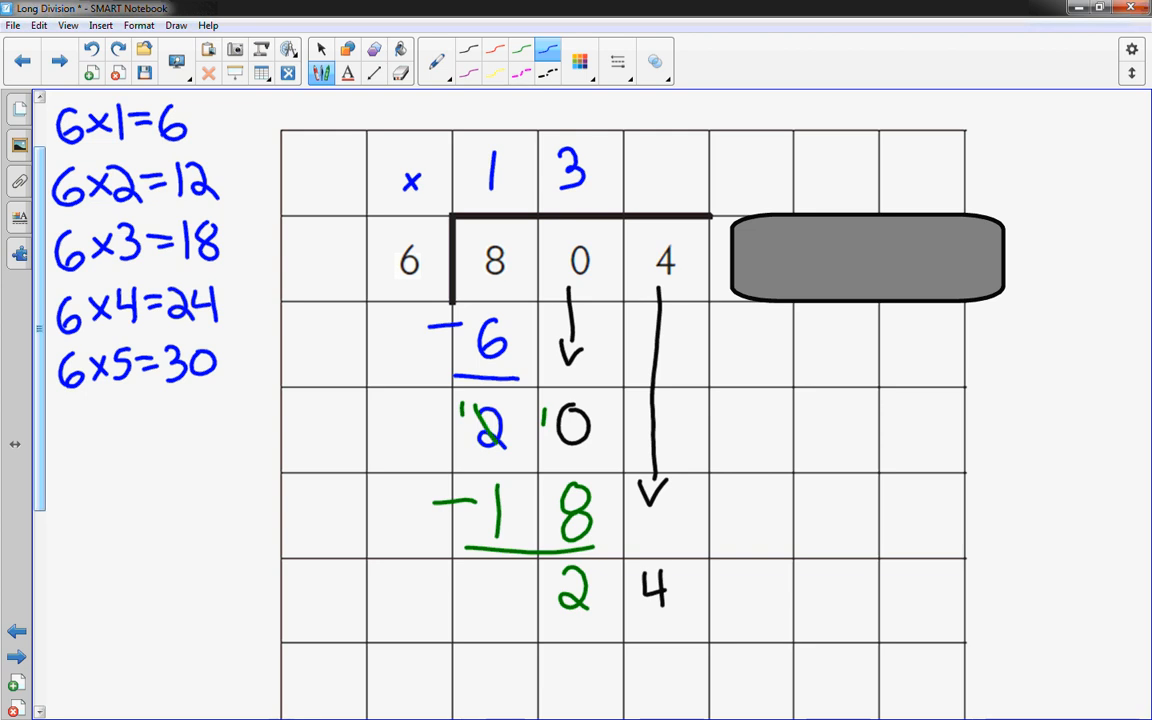
left_click_drag(640, 150, 670, 200)
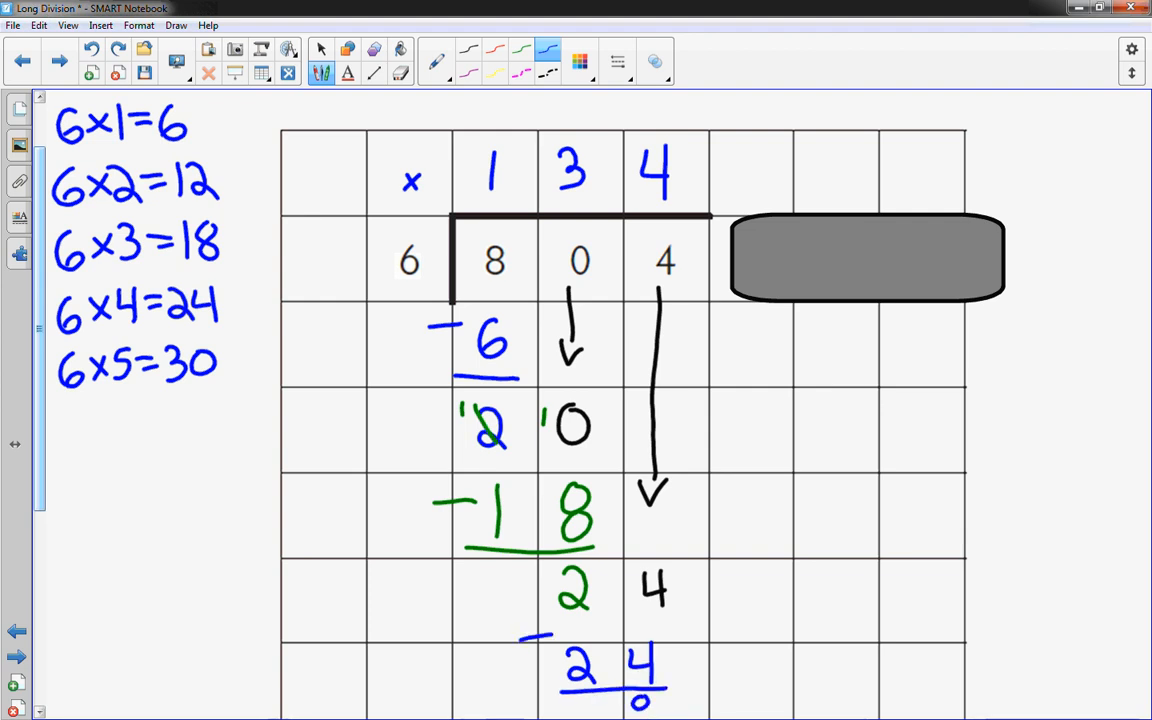
left_click(320, 48)
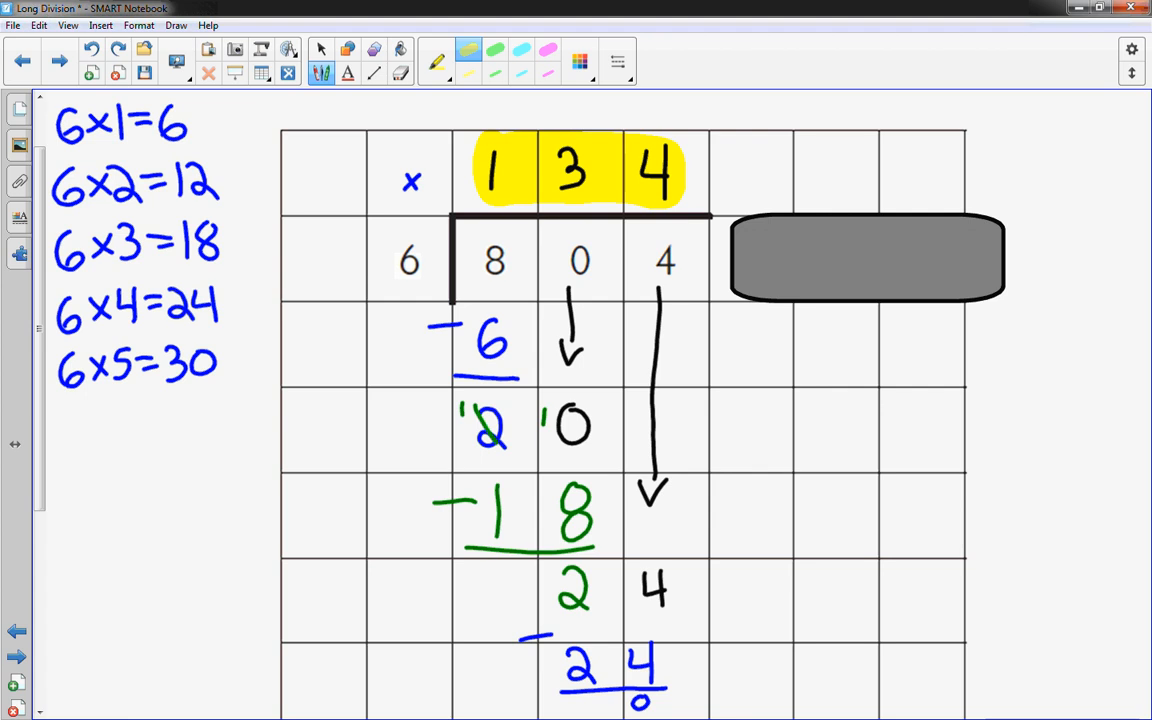
Move on to page 3 showing 8454 ÷ 3
left_click(58, 60)
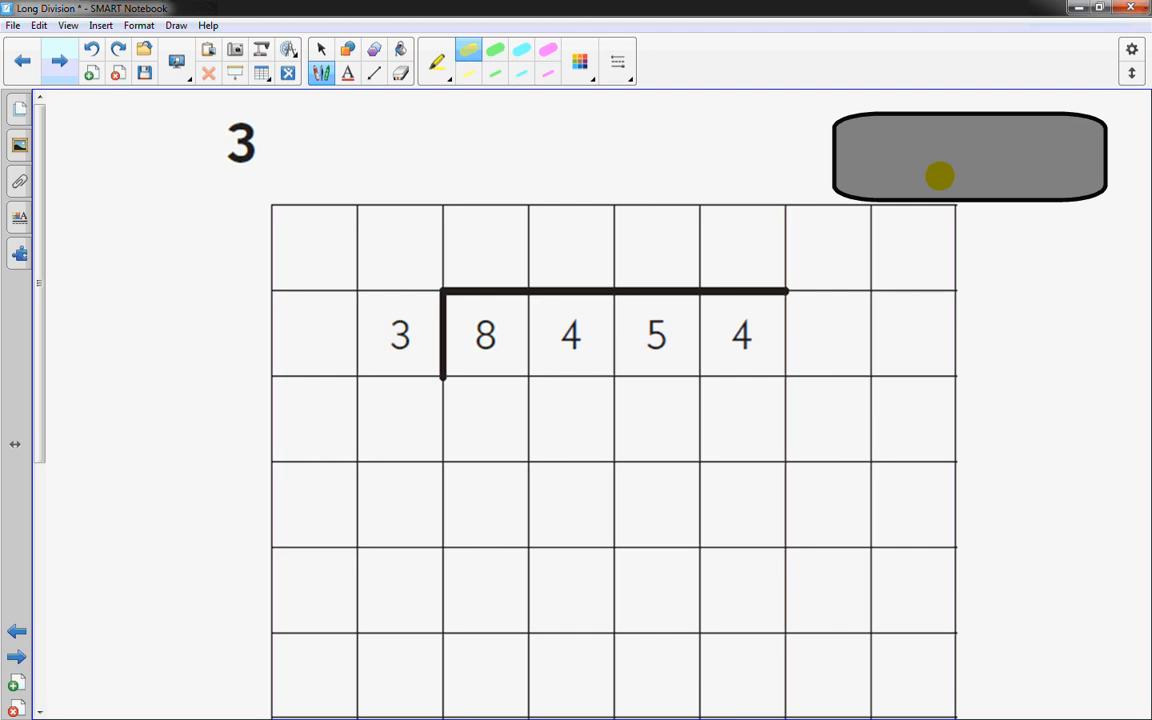
Slide the grey block over 4, 5 and 4 so only the 8 of 8454 shows, then pick a pen
left_click(320, 48)
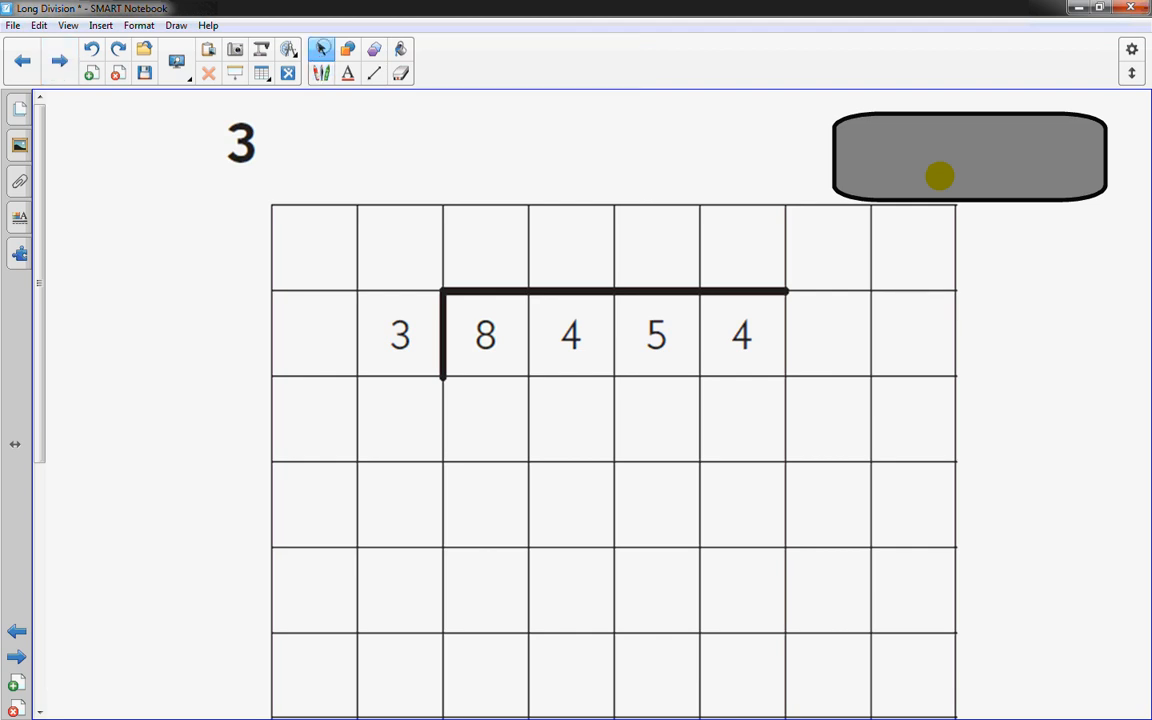
left_click_drag(968, 156, 784, 320)
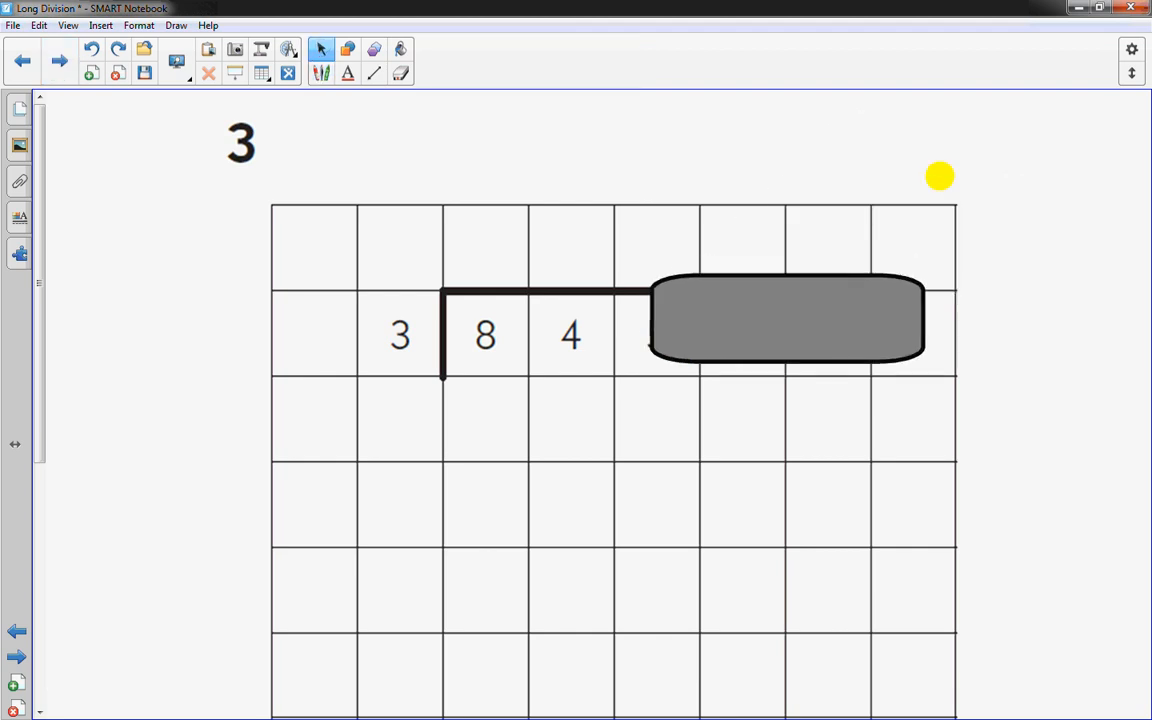
left_click_drag(788, 320, 670, 344)
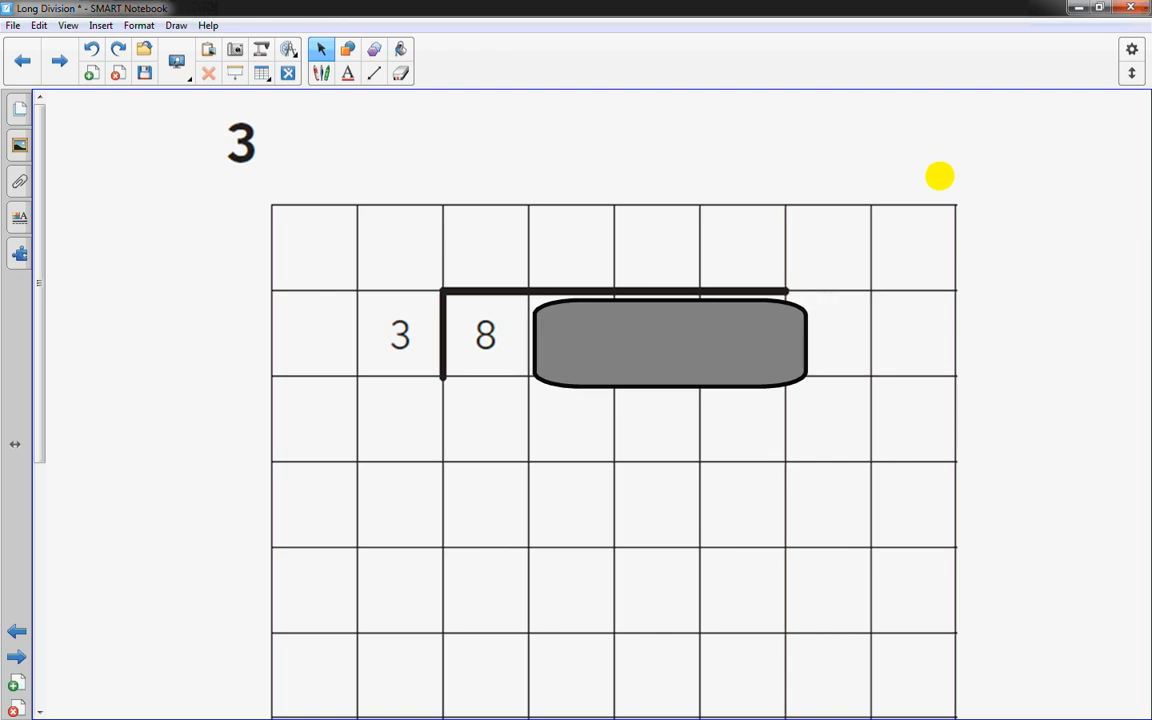
left_click(398, 76)
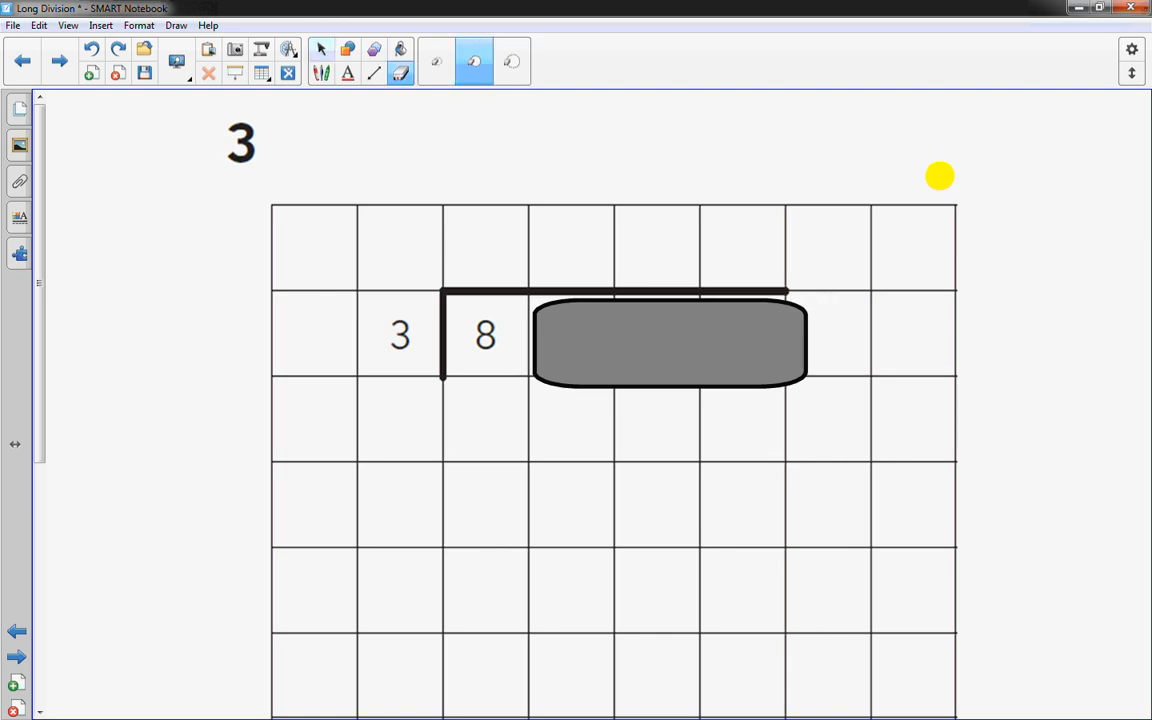
left_click(322, 48)
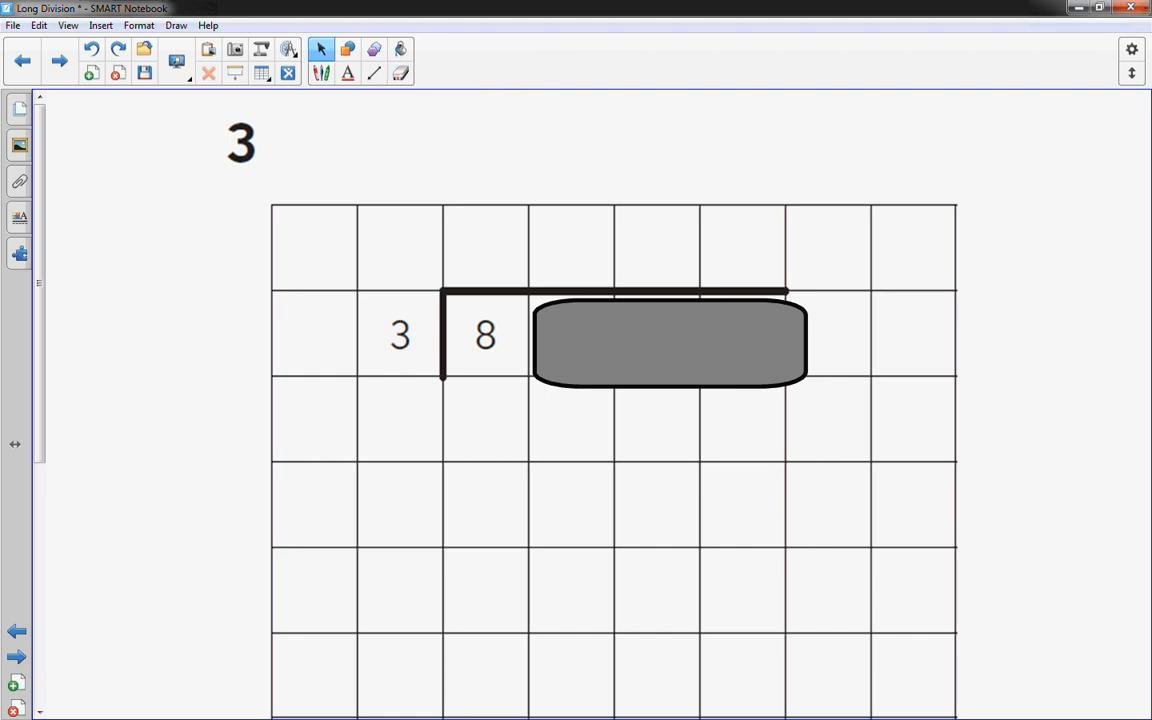
left_click(320, 48)
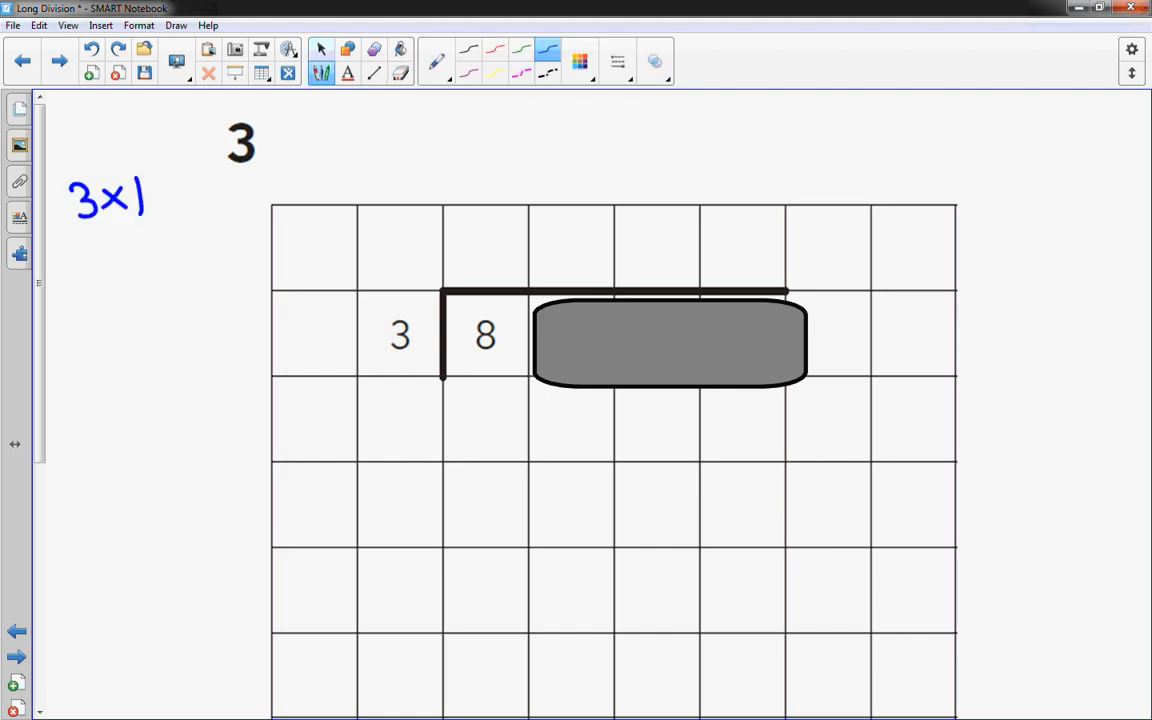
Write the 3 times table from 3×1=3 down to 3×6=18 beside the grid
type("=3")
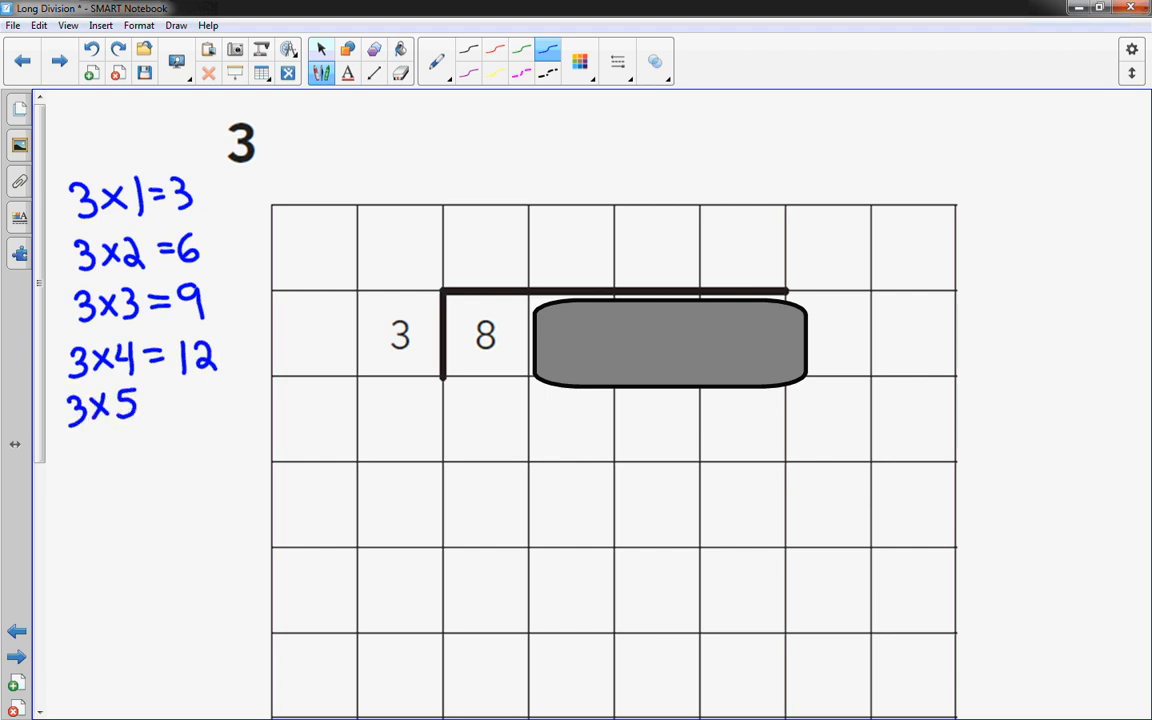
type("=15")
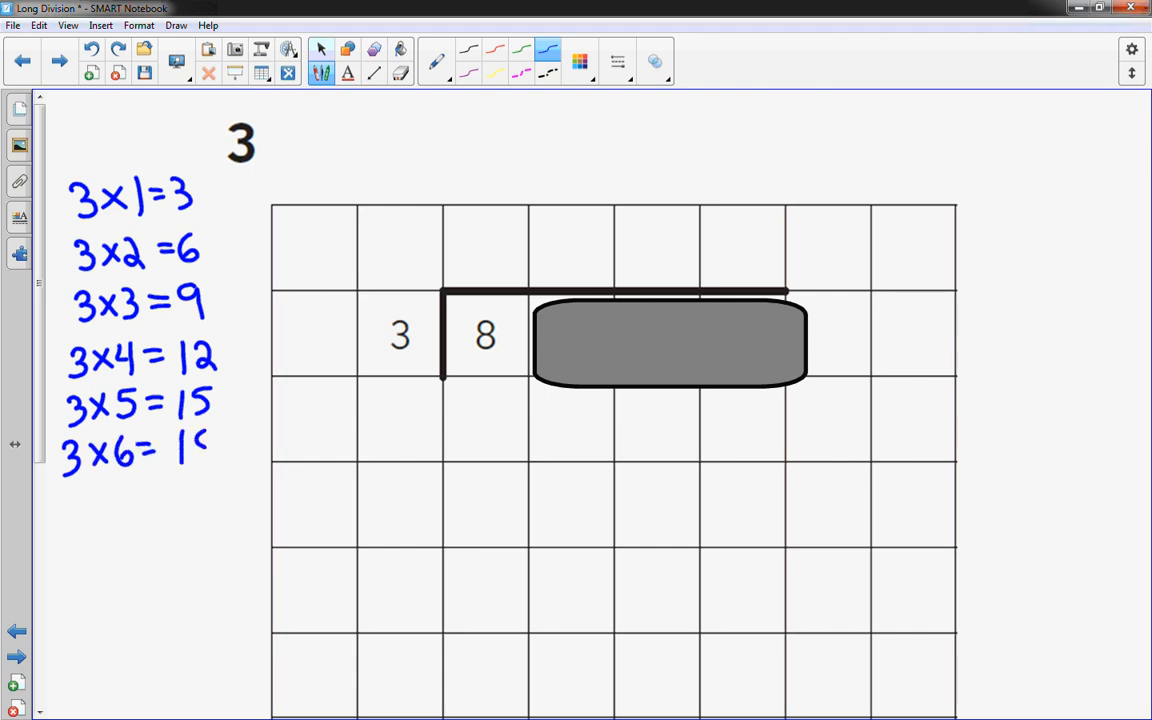
type("8")
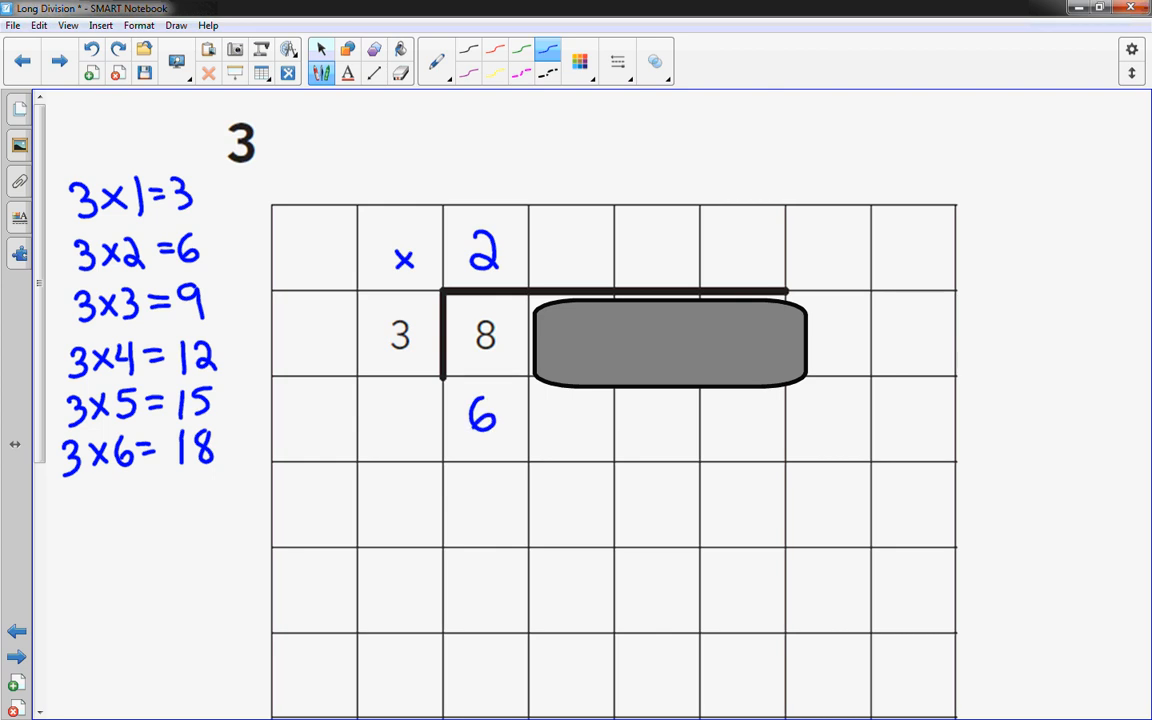
Write 2 in the quotient and subtract 6 from 8 to leave 2
left_click_drag(440, 390, 484, 510)
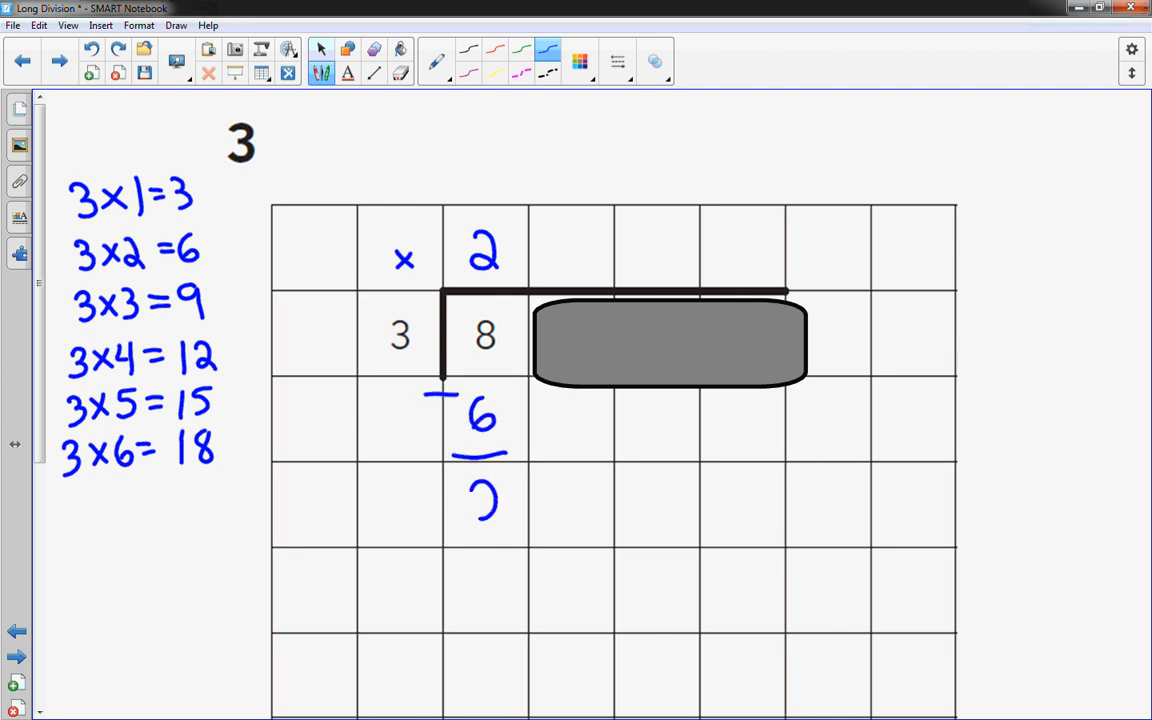
left_click(320, 48)
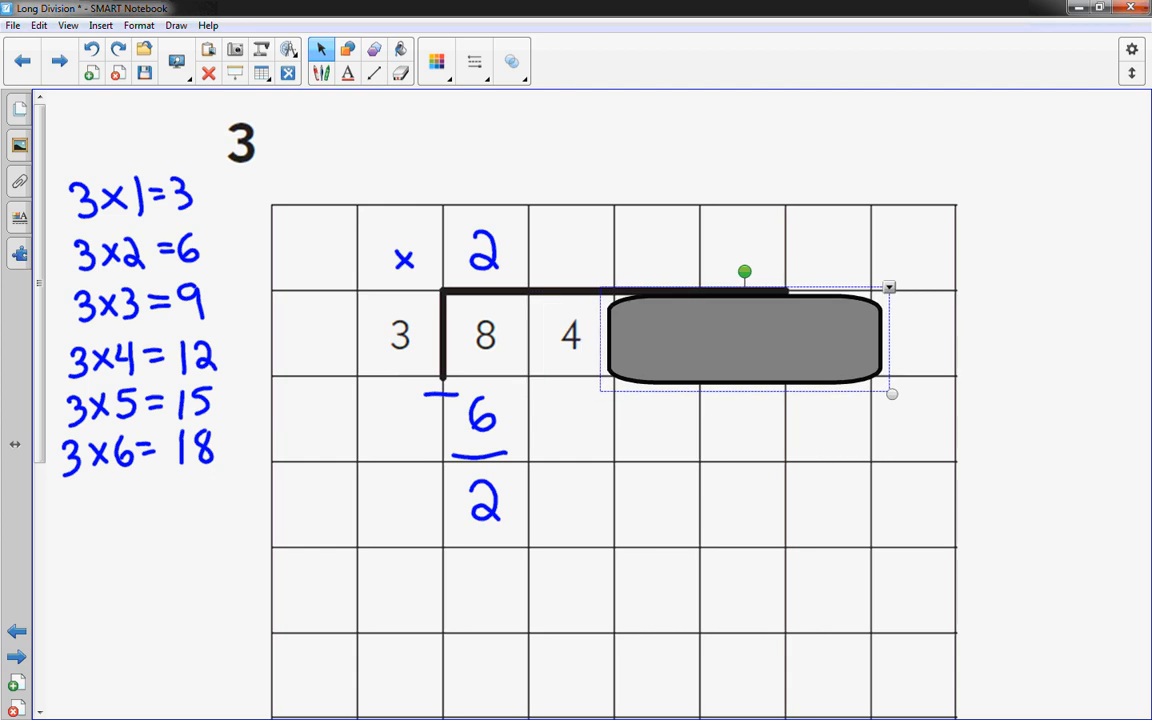
left_click(322, 60)
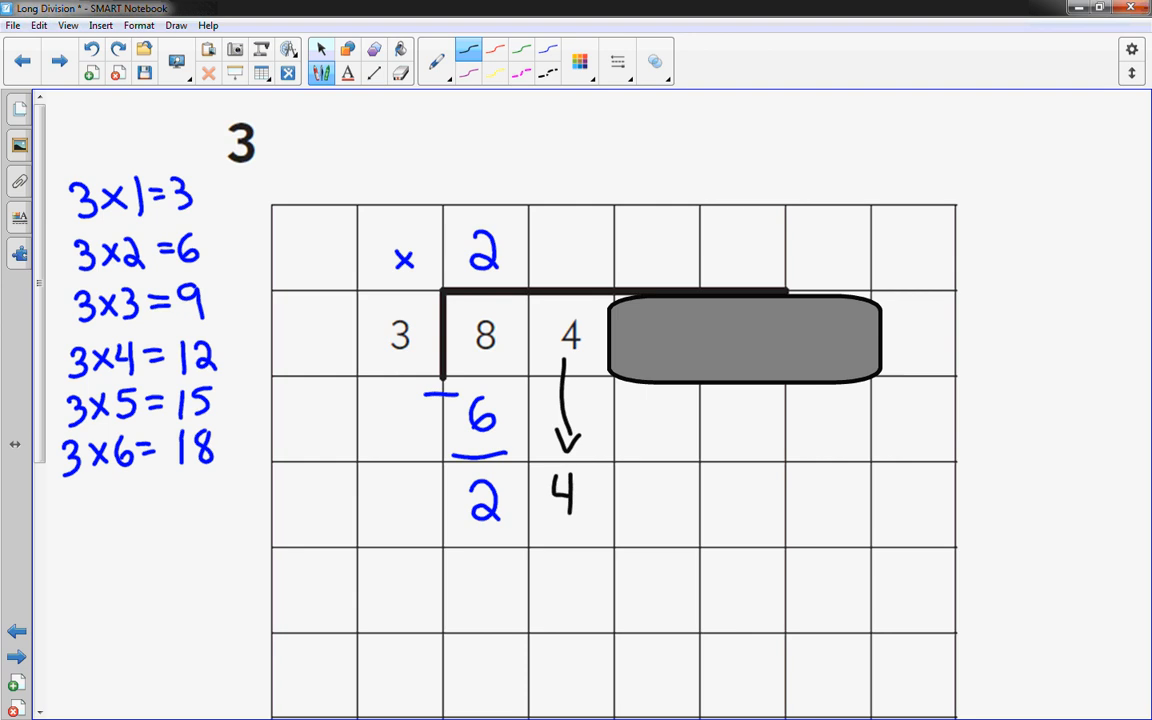
left_click(320, 48)
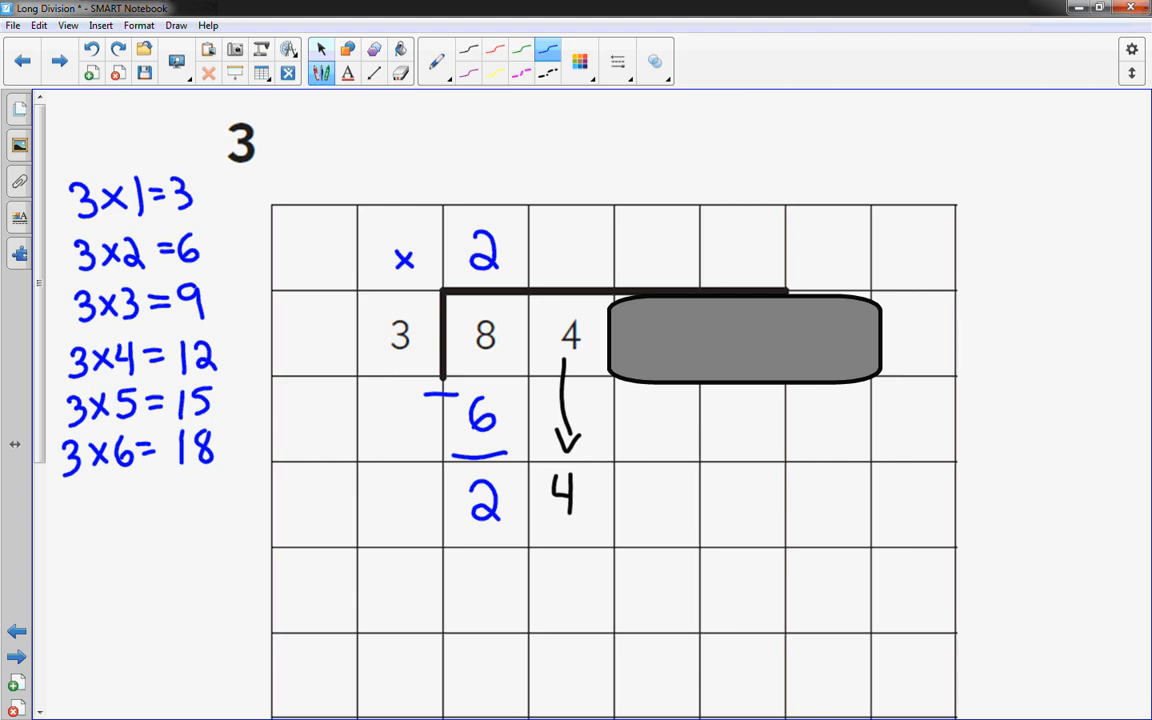
Bring down the 4 to make 24, extend the table to 3×8=24, and write quotient digit 8
left_click_drag(64, 504, 124, 496)
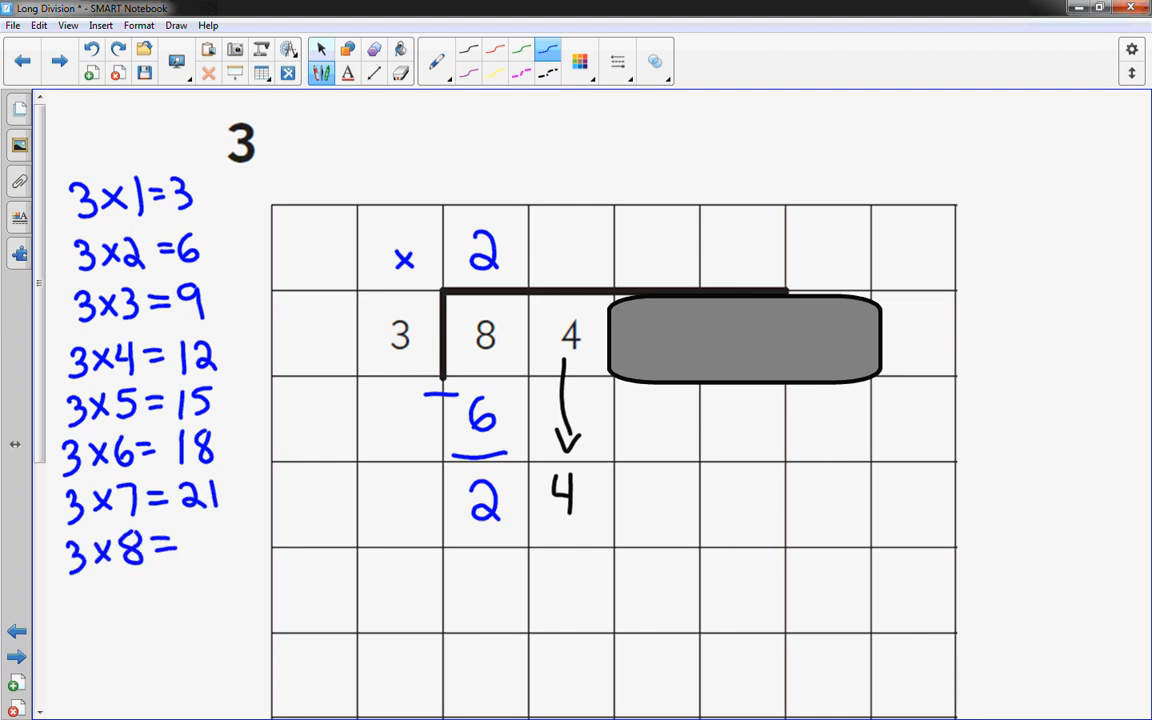
type("24")
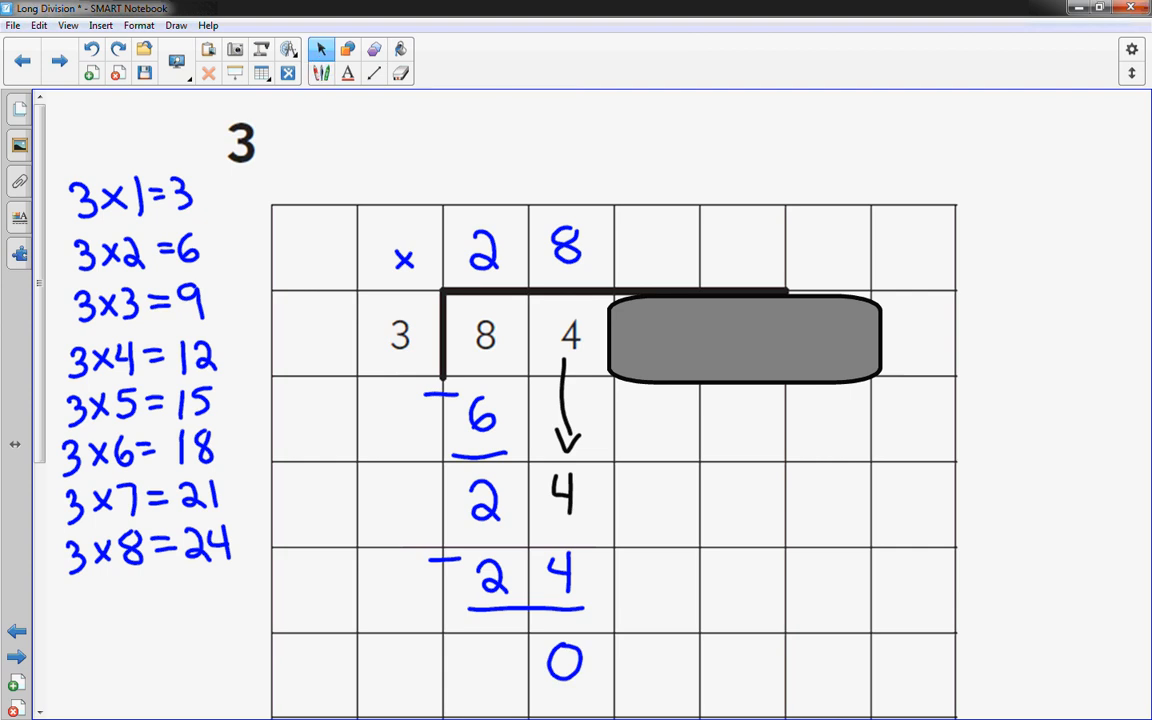
left_click(744, 336)
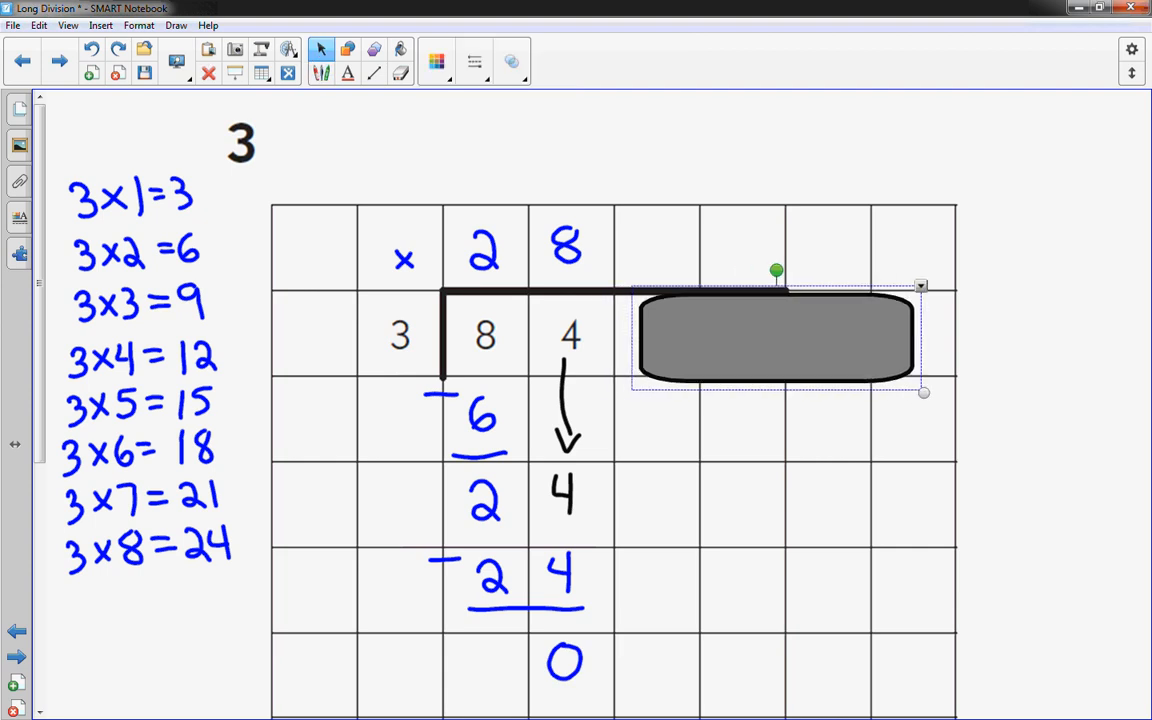
Slide the gray cover right to reveal the 5 and bring it down with an arrow
left_click_drag(776, 336, 844, 336)
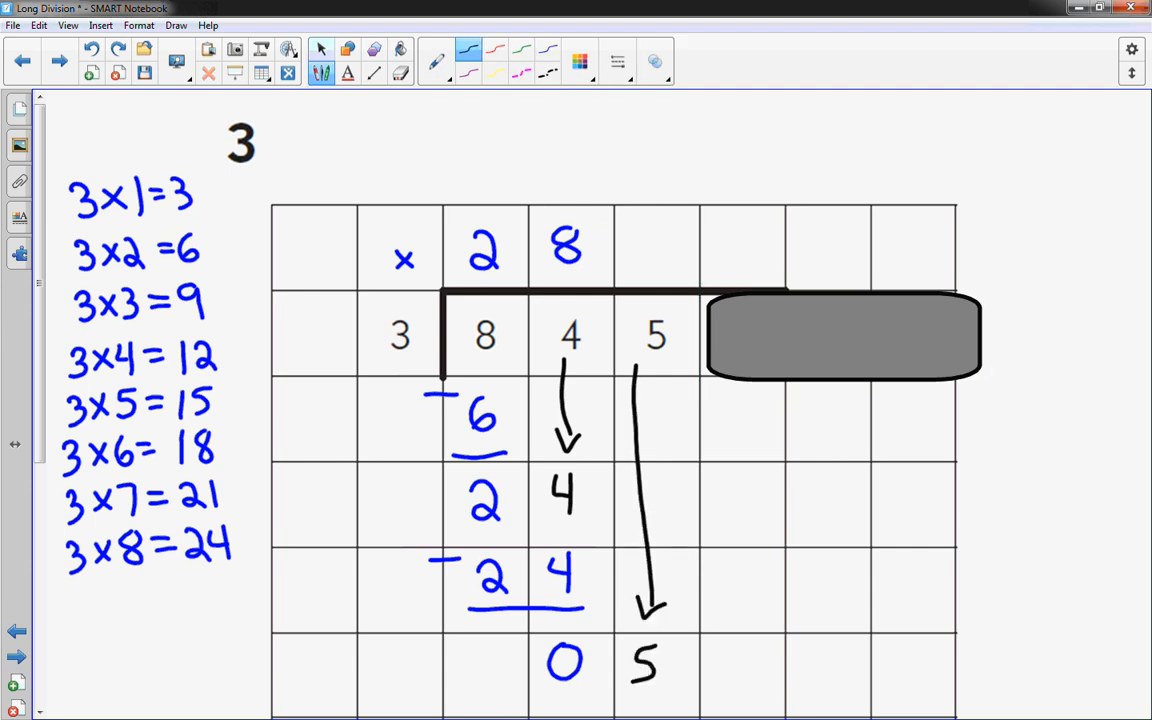
left_click(320, 48)
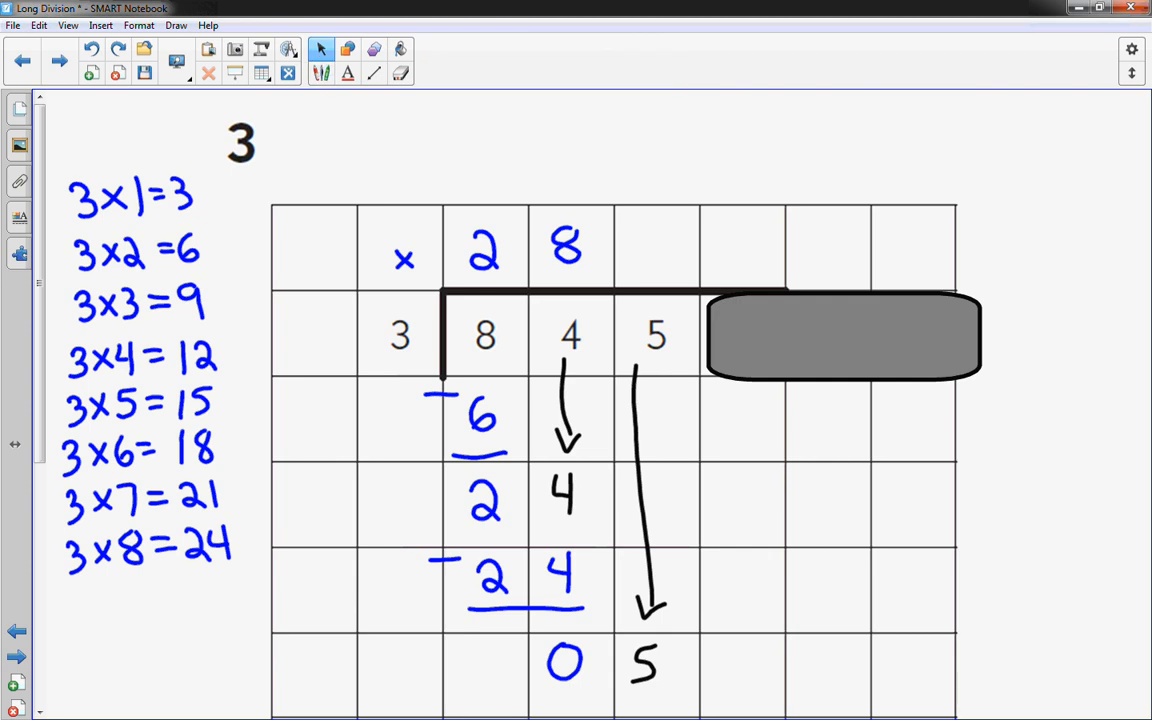
scroll("down", 3)
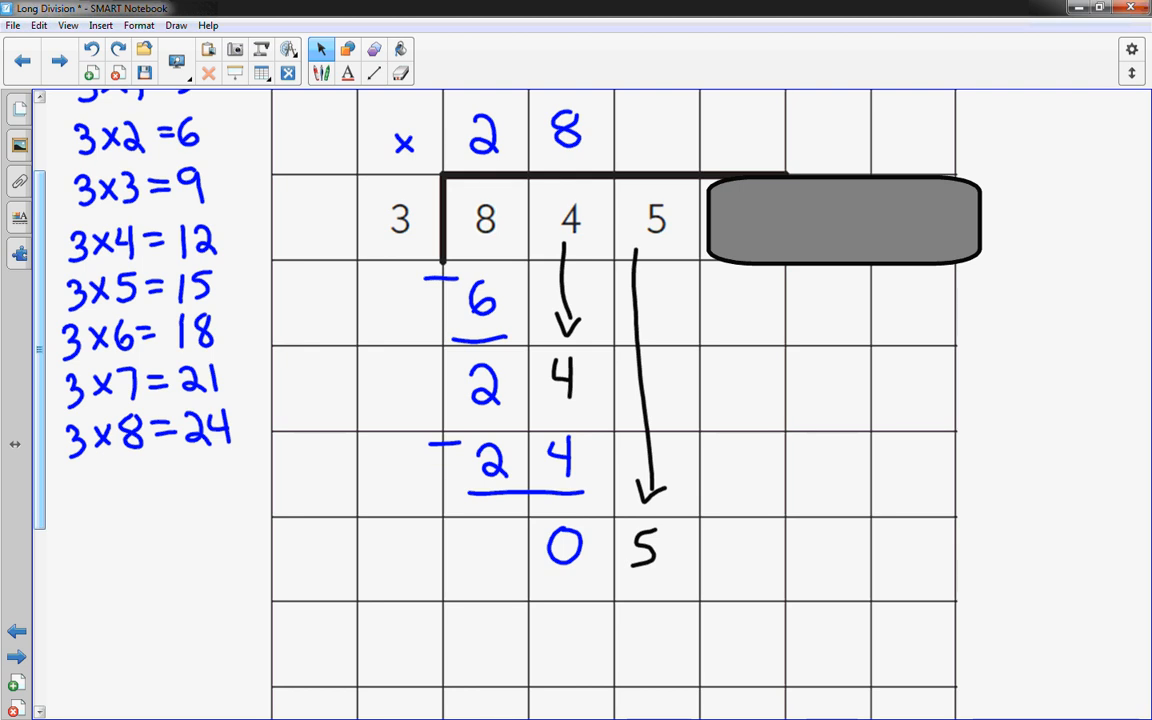
left_click(322, 48)
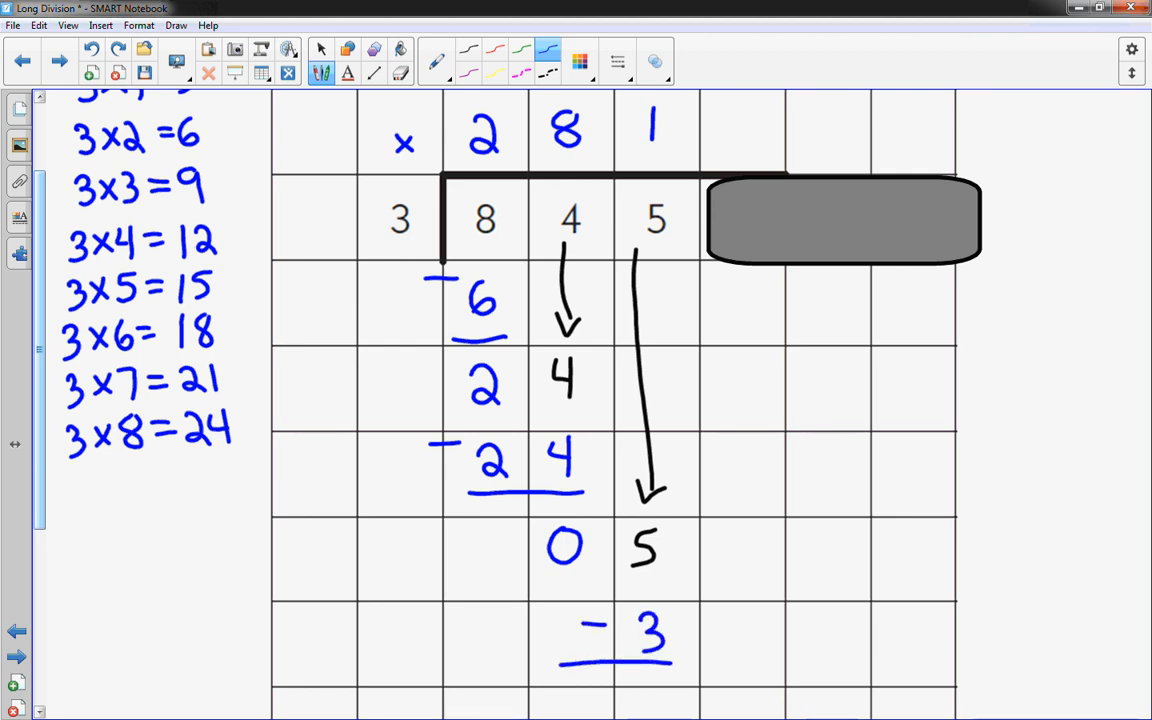
Write 1 in the quotient and subtract 3 from 5 to leave 2
left_click(320, 48)
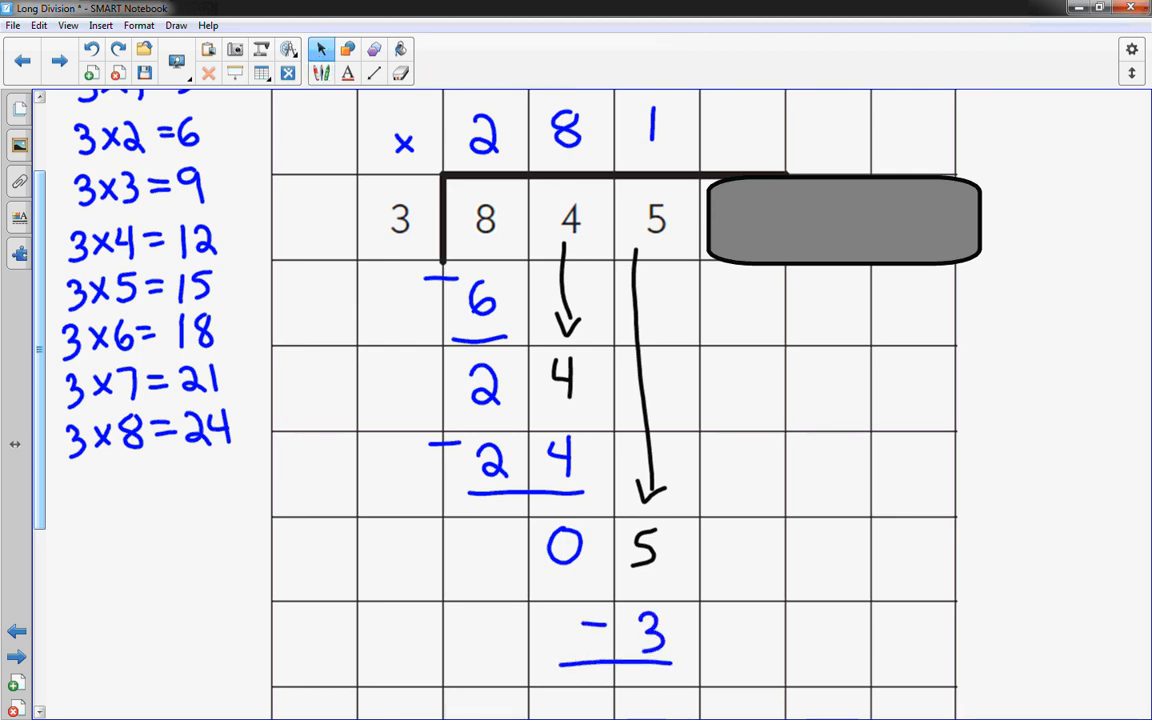
scroll("down", 3)
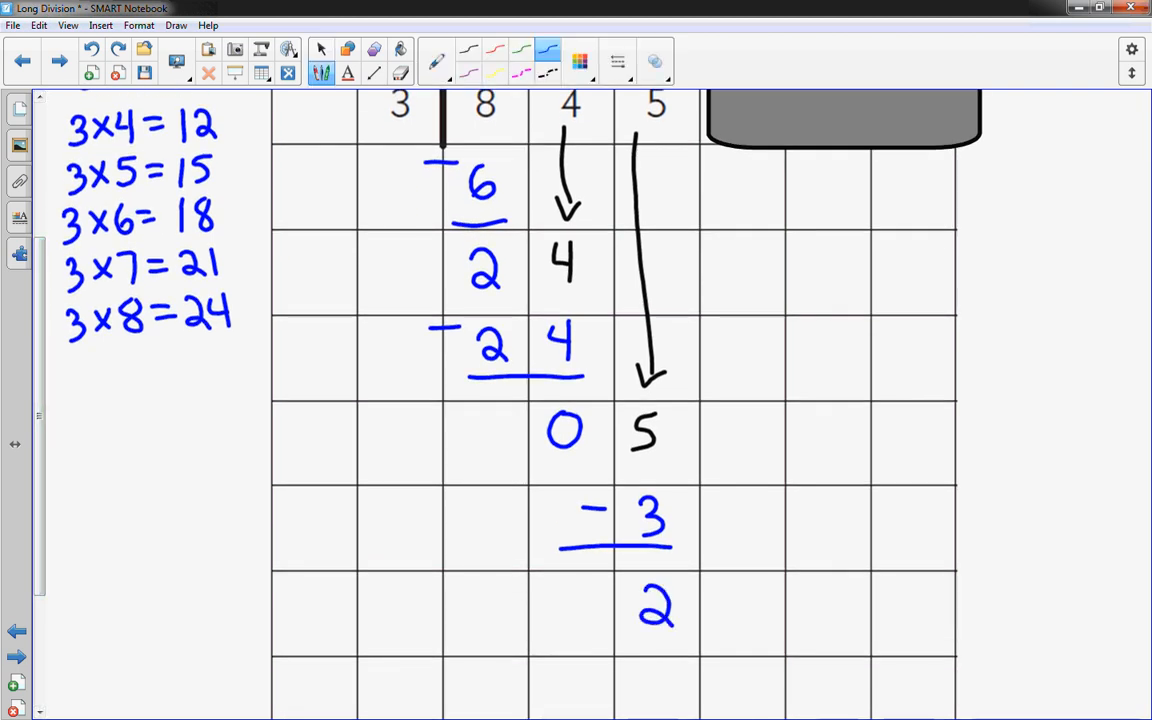
left_click(320, 48)
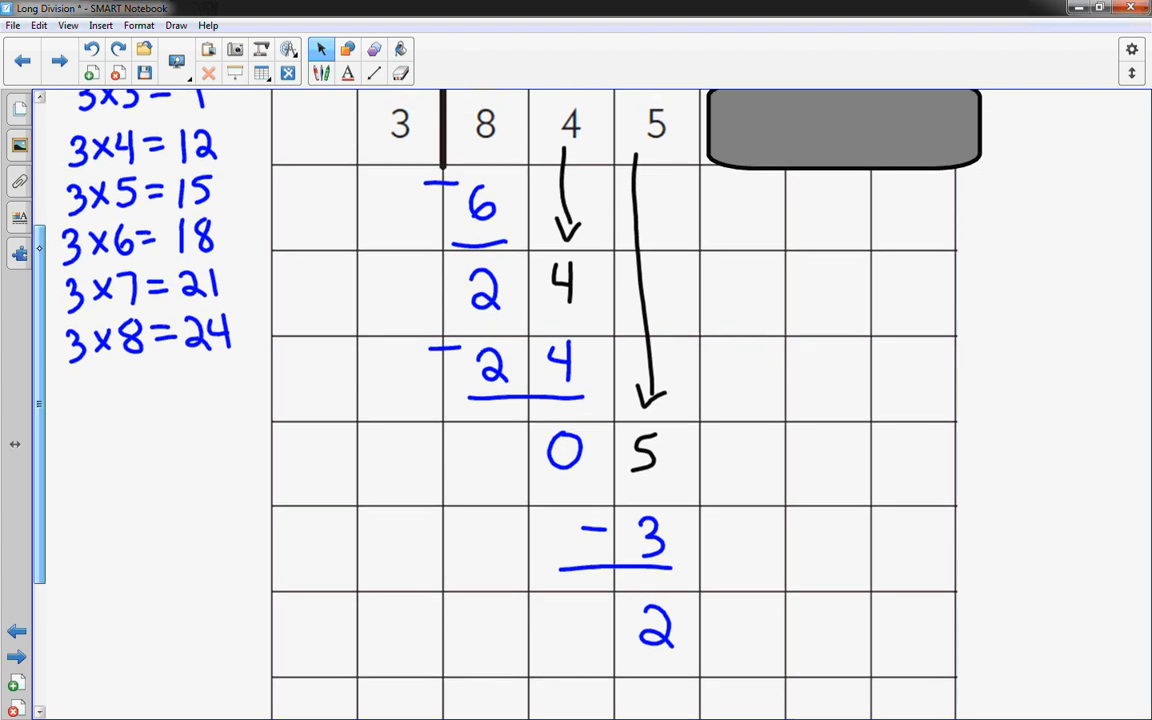
left_click(844, 128)
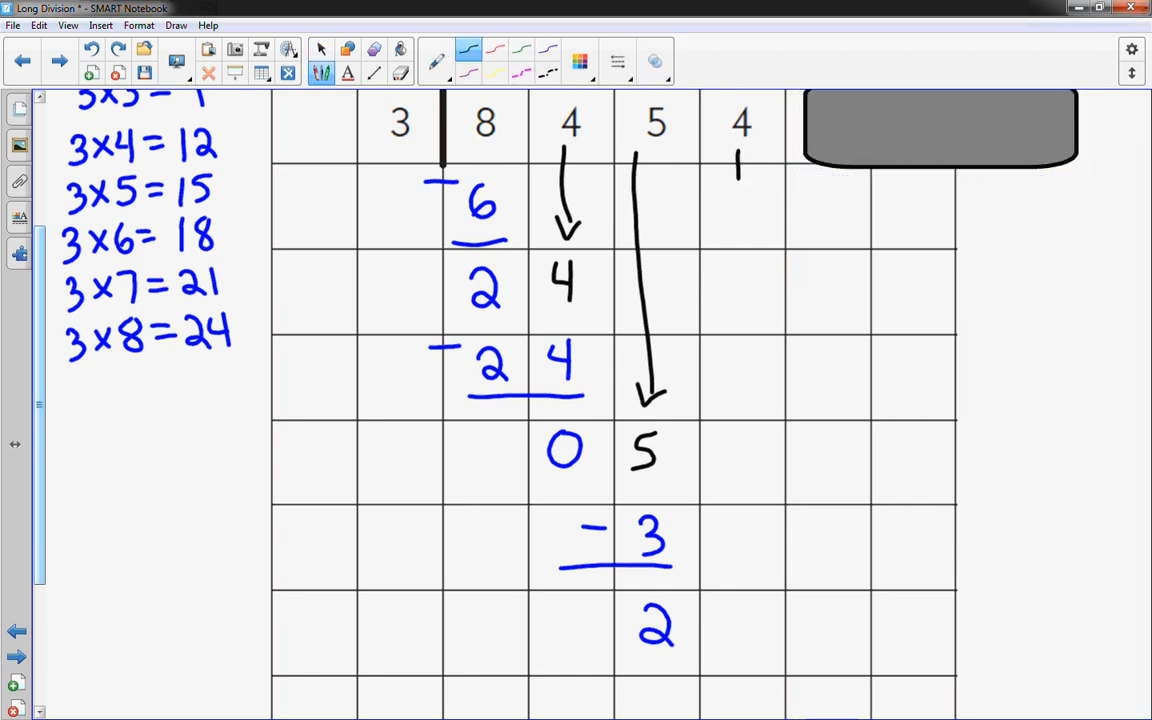
Draw the arrow bringing the last 4 down to make 24 and write 4 in the quotient
left_click_drag(742, 176, 744, 560)
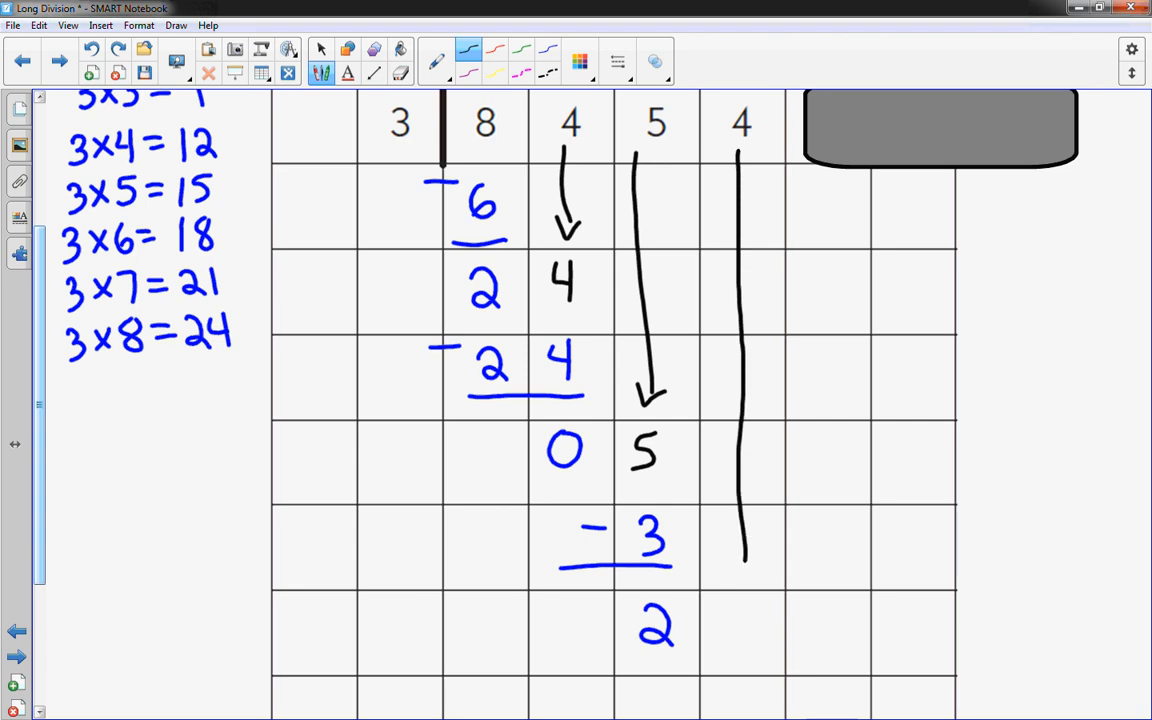
left_click_drag(744, 490, 744, 570)
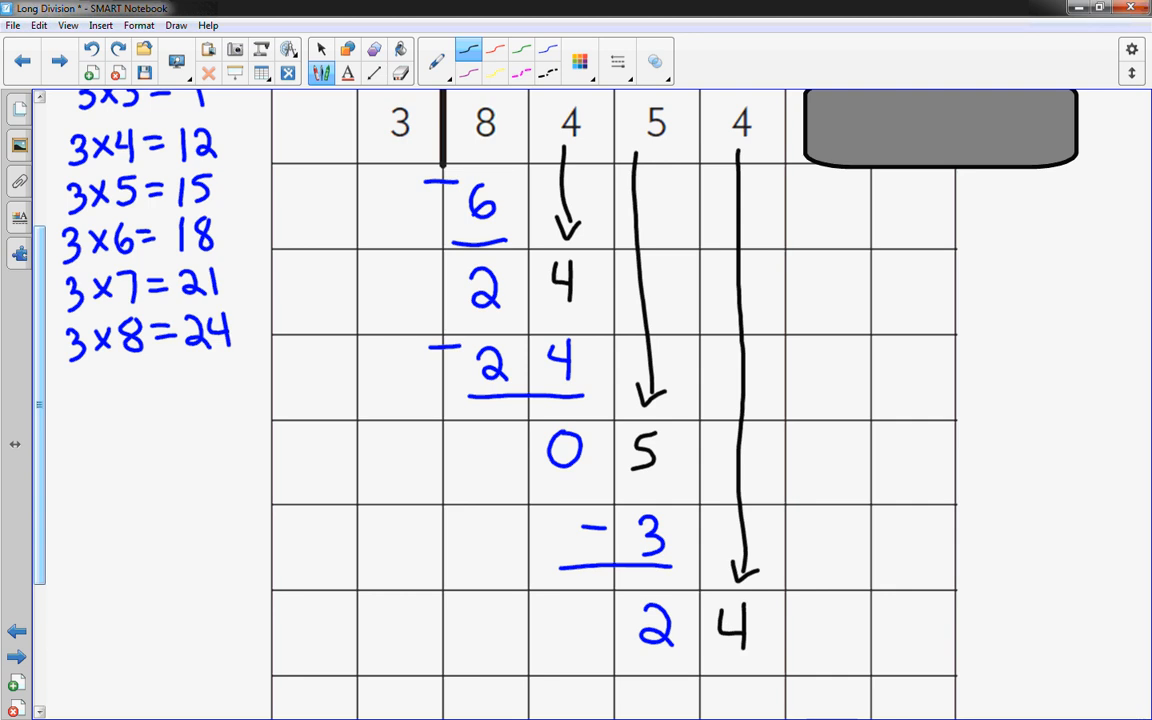
left_click(320, 48)
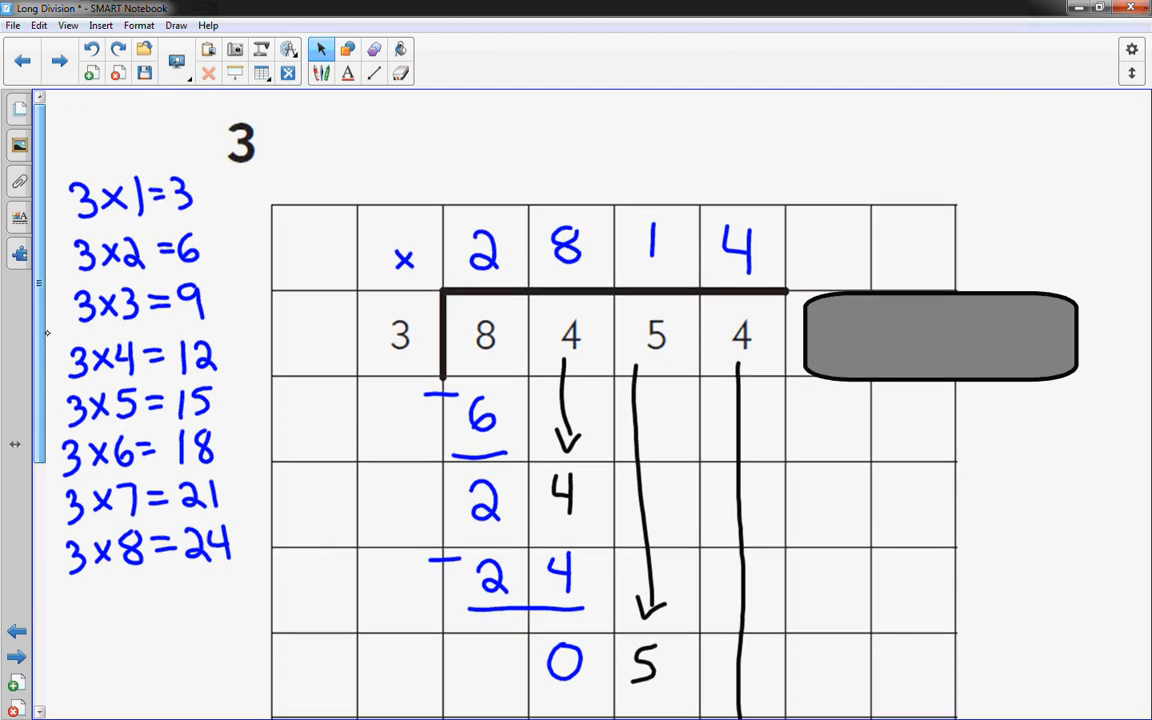
scroll("down", 3)
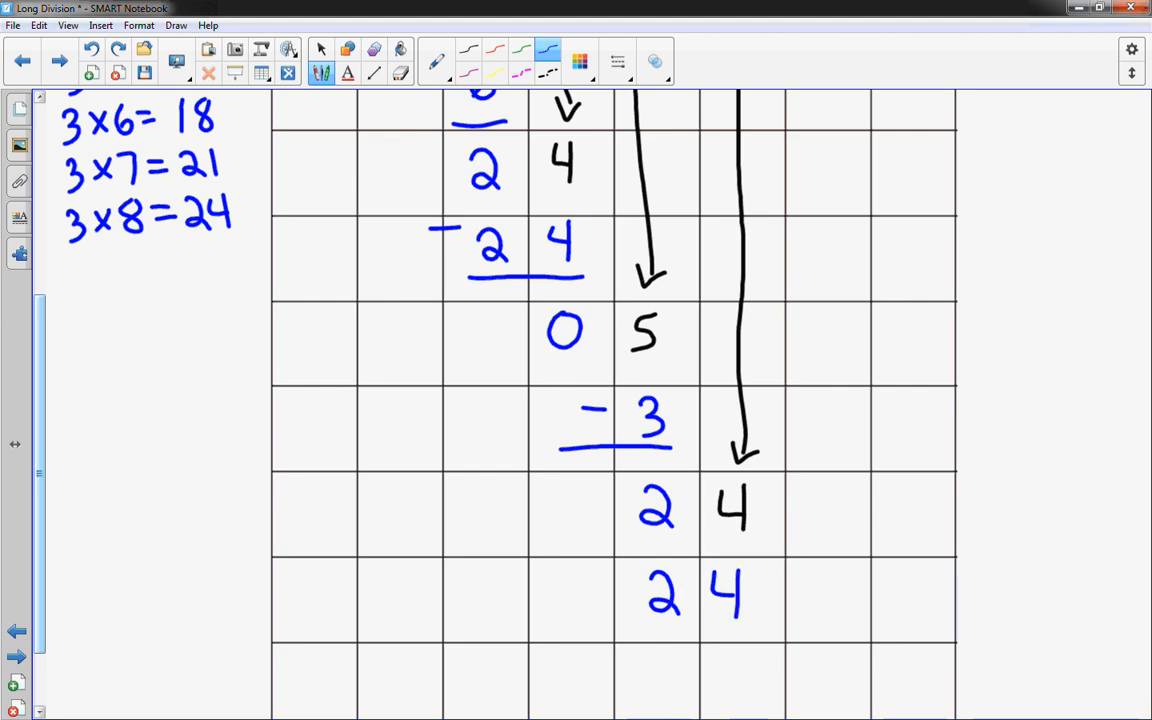
Subtract 24 from 24 leaving 0, completing the quotient 2814
left_click_drag(590, 600, 750, 630)
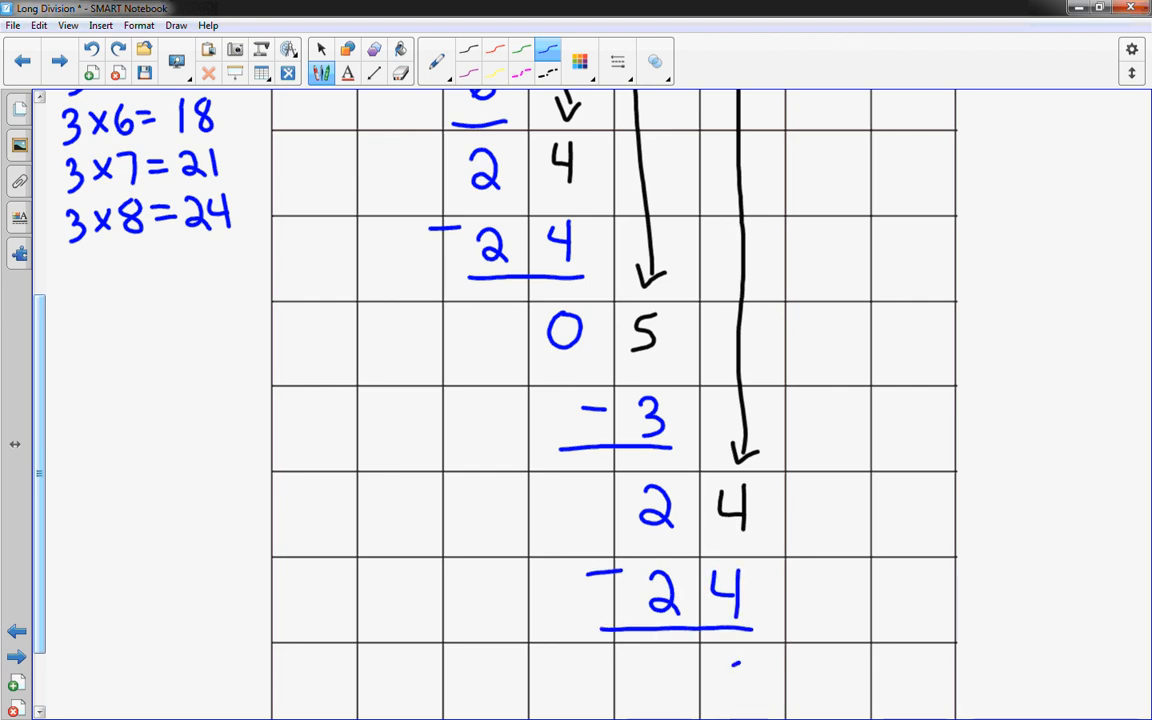
left_click(320, 48)
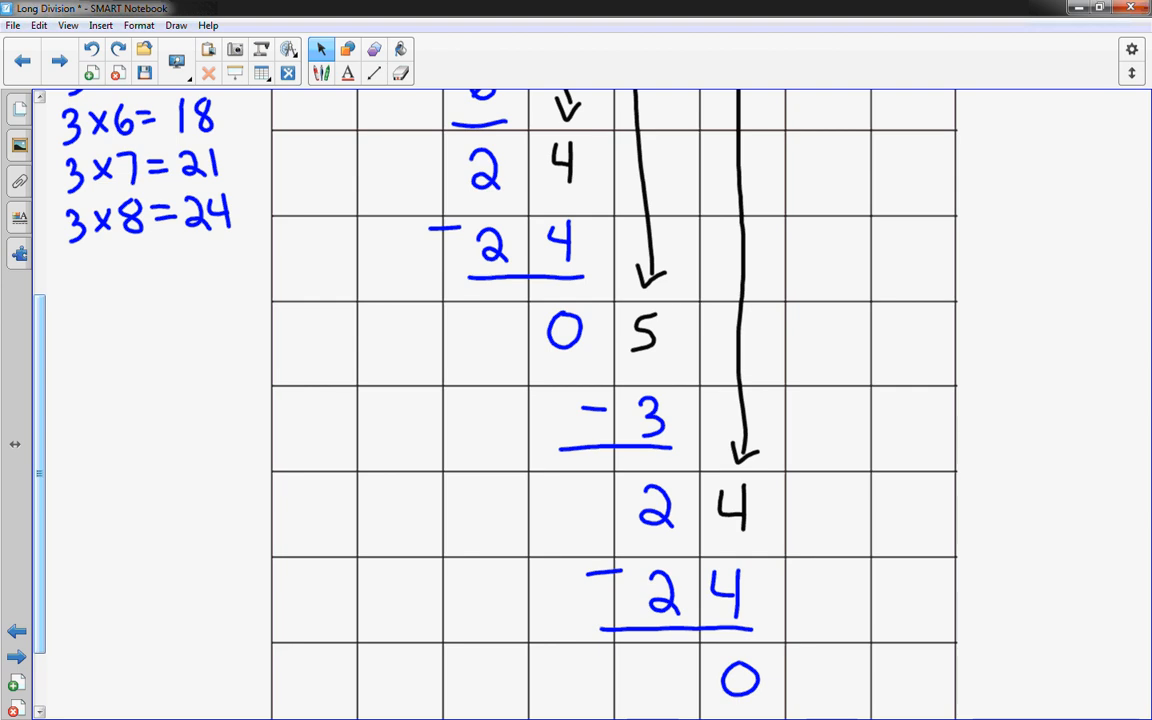
scroll("down", 3)
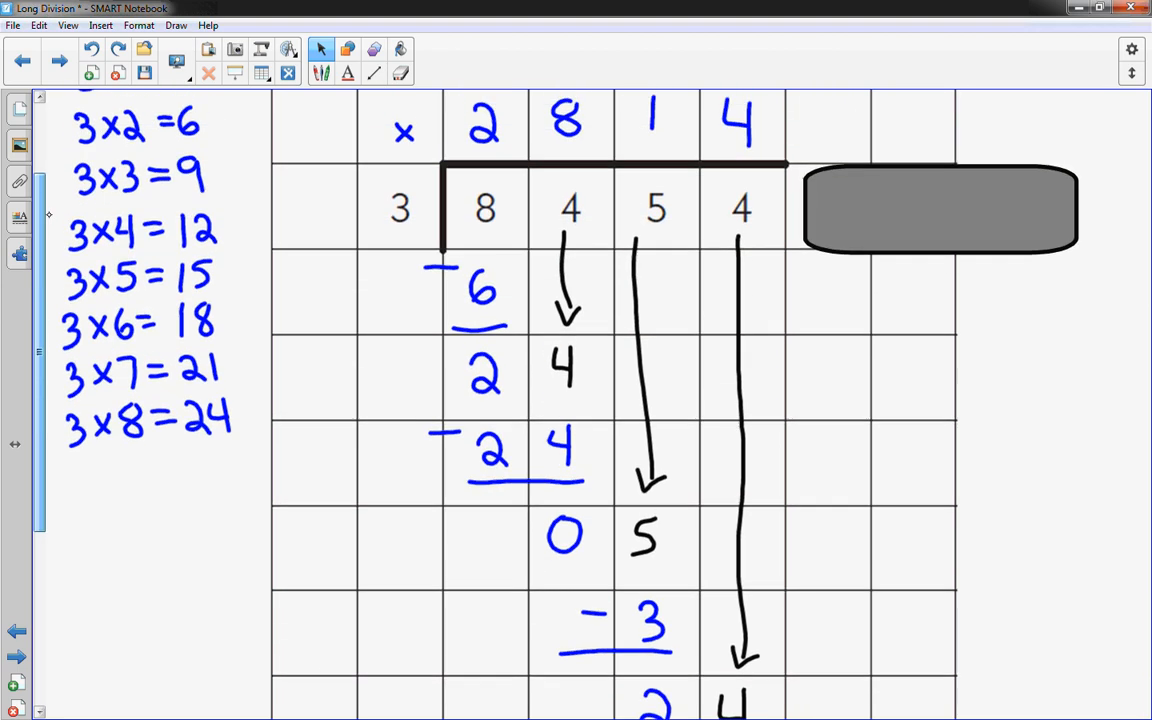
scroll("up", 3)
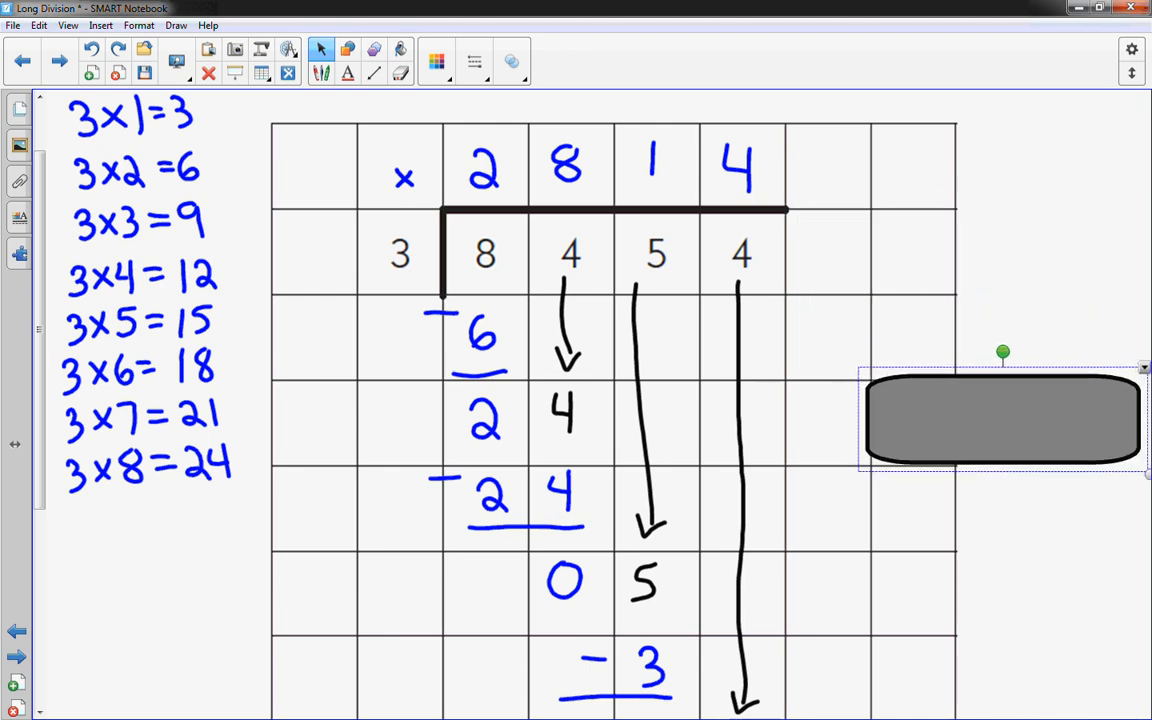
Move the gray cover off 8454 and highlight the answer 2814 with the yellow highlighter
left_click_drag(1004, 420, 996, 424)
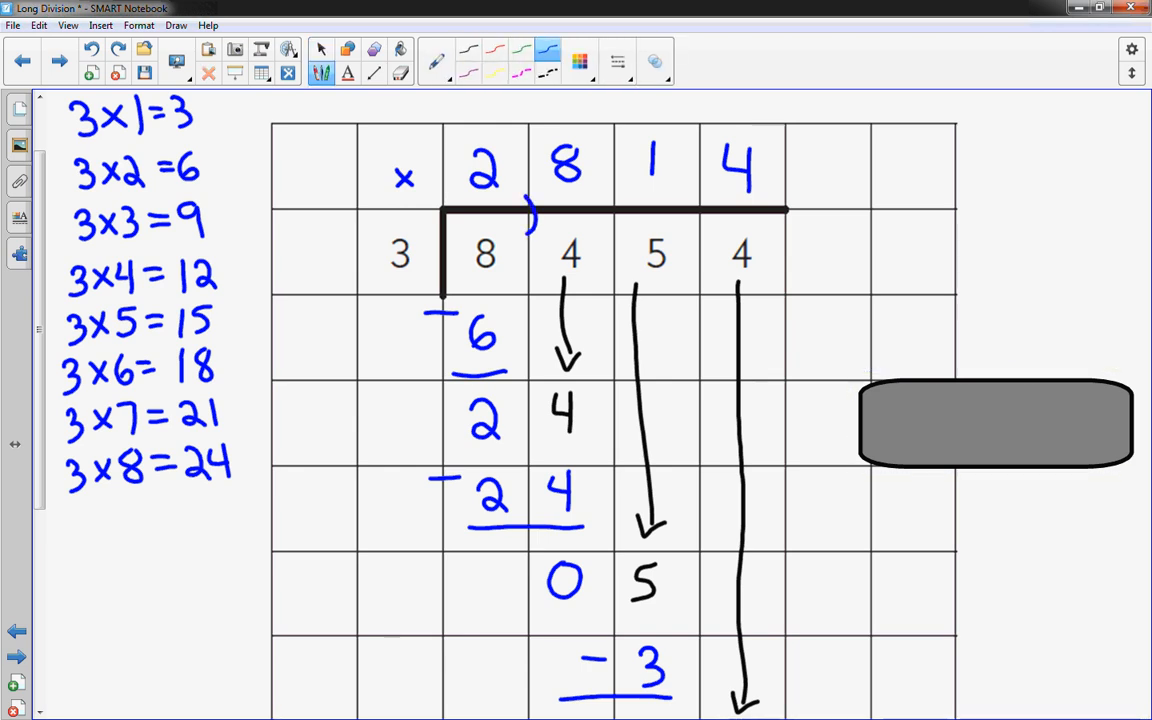
left_click(320, 48)
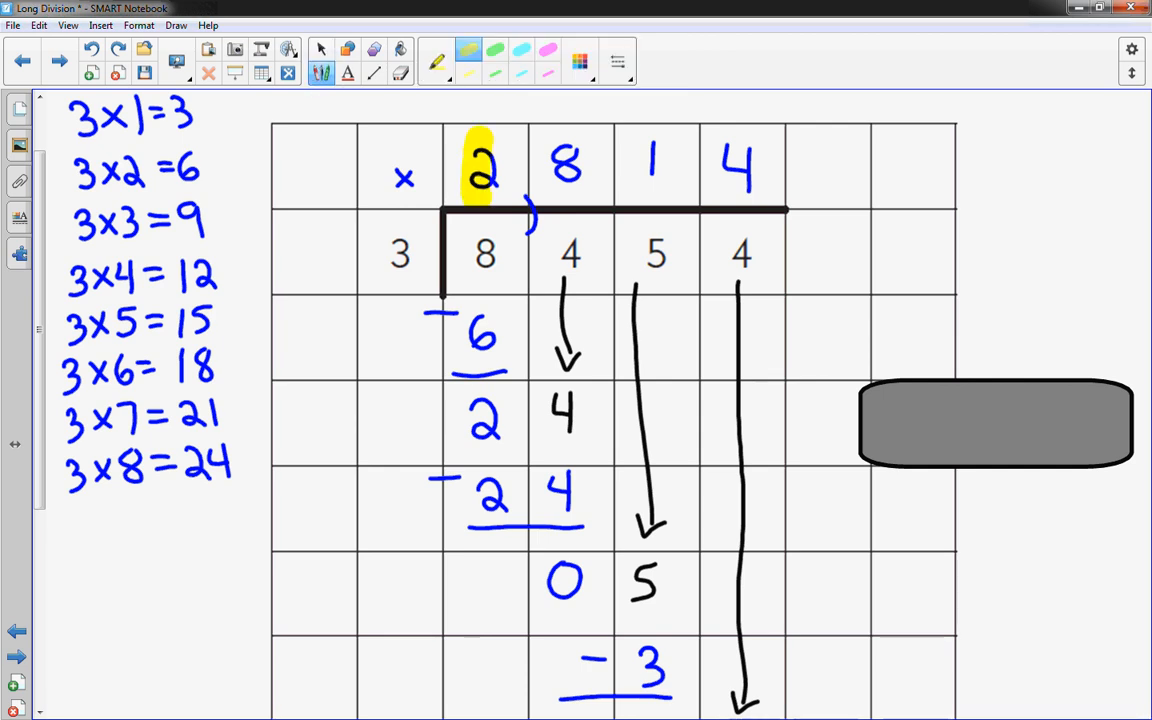
left_click_drag(500, 170, 760, 170)
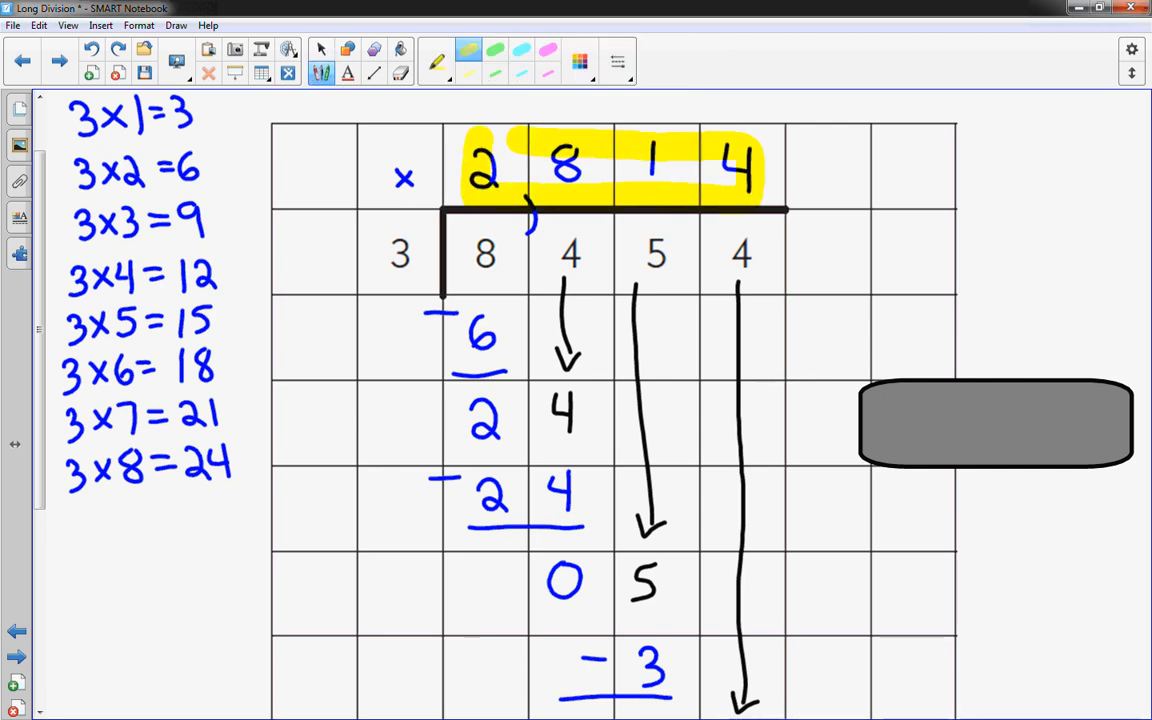